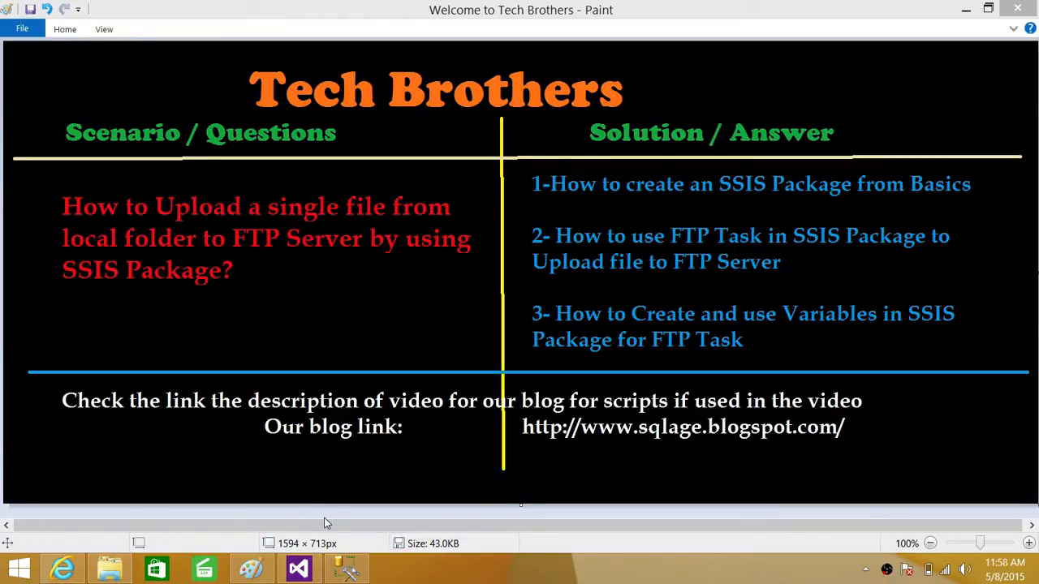
{"action": "mouse_move", "coordinate": [345, 568]}
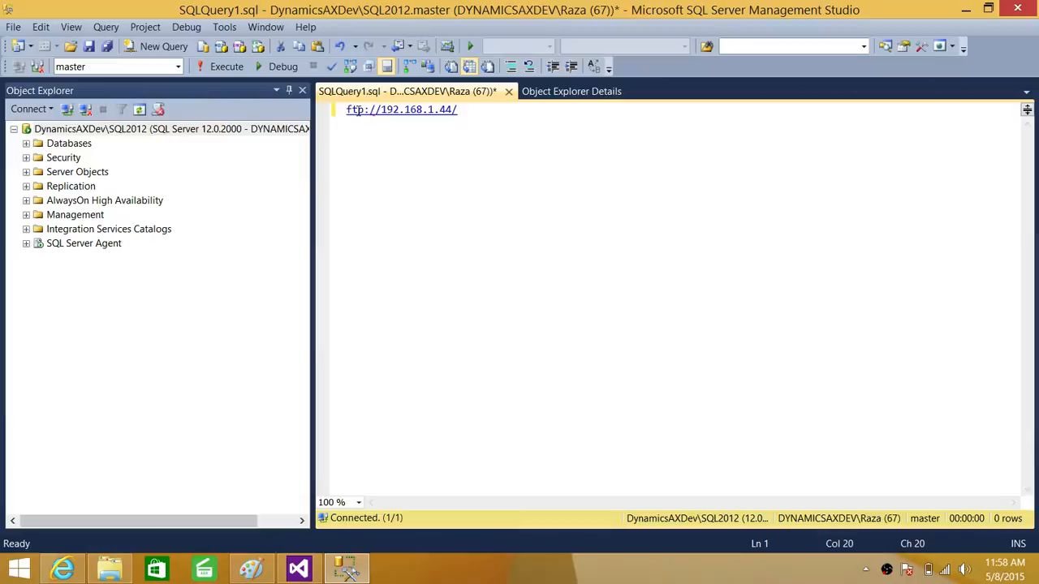
{"action": "mouse_move", "coordinate": [401, 109]}
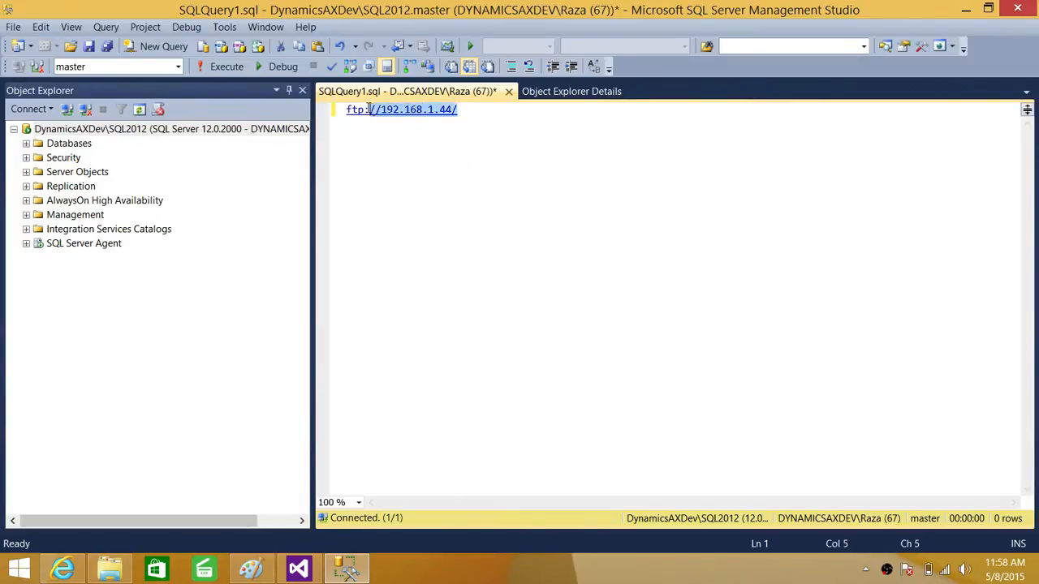
- Copy the FTP server address and discard the partially typed ftp:// address
{"action": "right_click", "coordinate": [401, 110]}
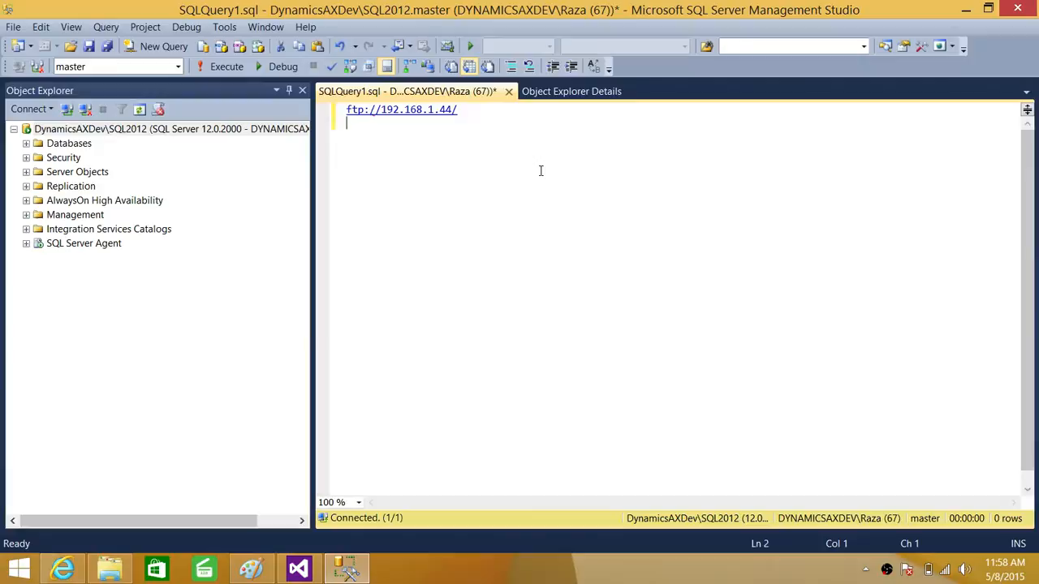
{"action": "type", "text": "ftp:"}
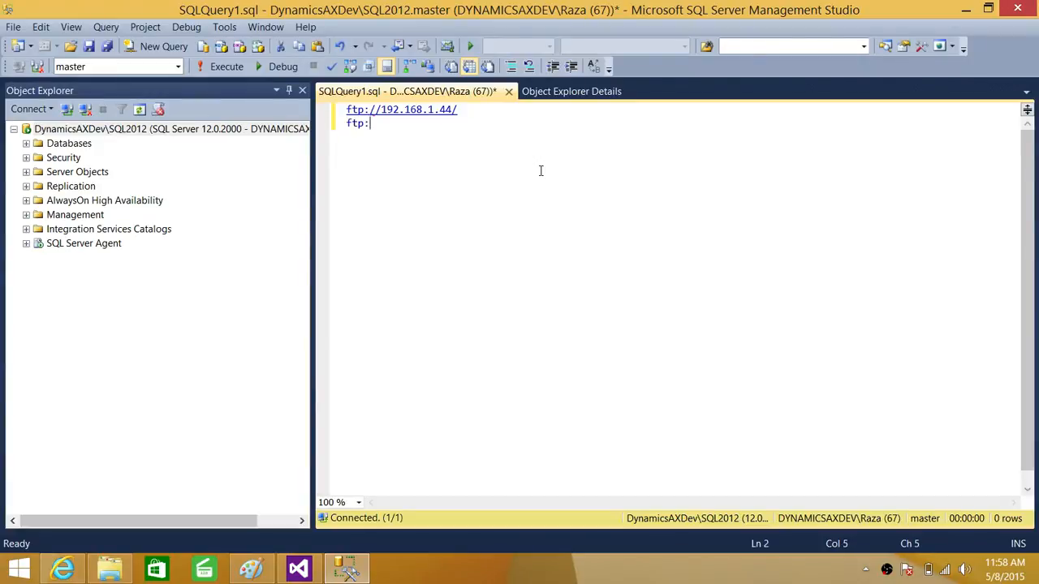
{"action": "type", "text": "//"}
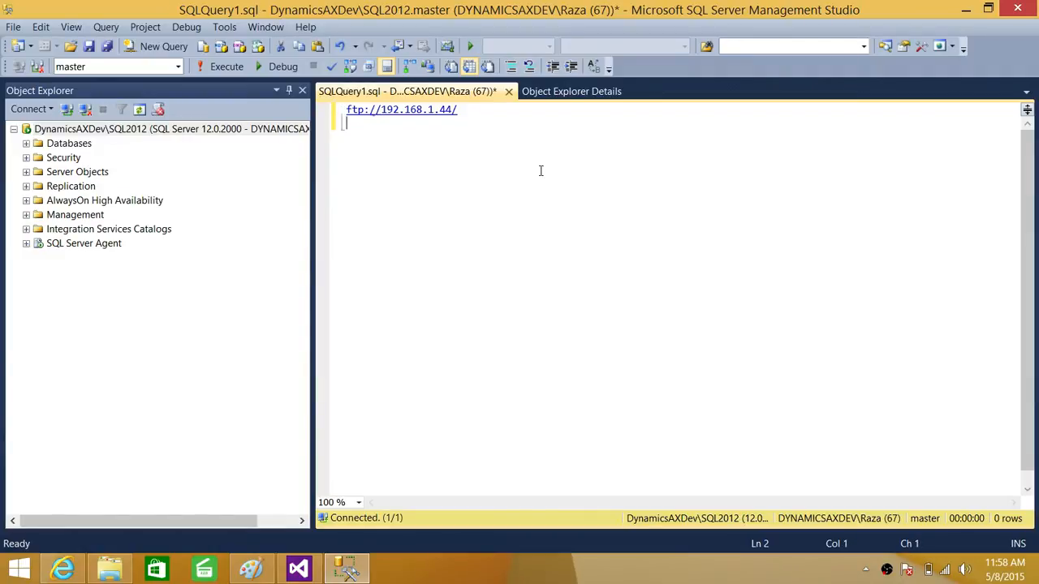
{"action": "key", "text": "enter"}
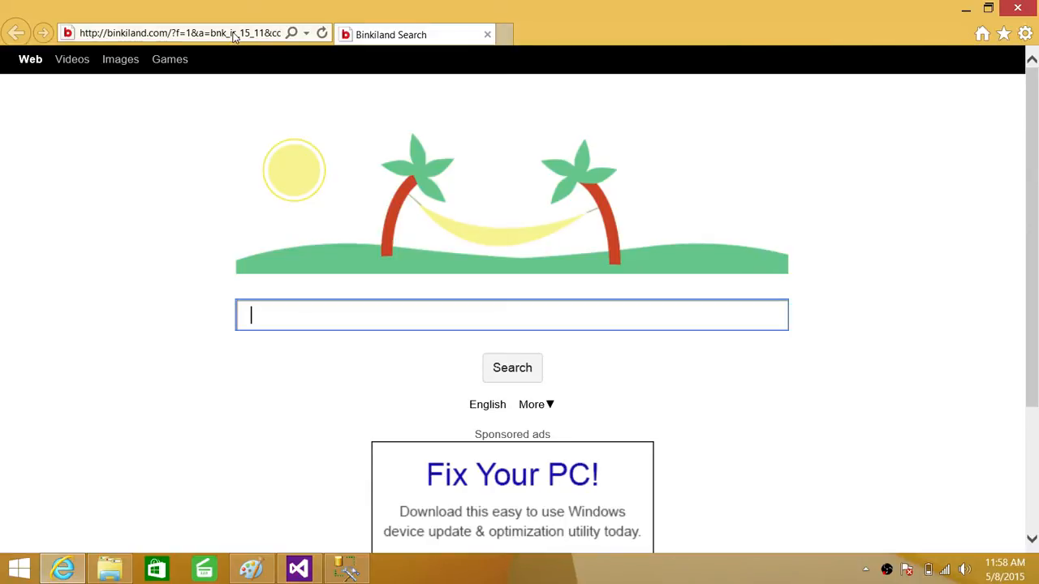
- Load ftp://192.168.1.44/, open TESTFOLDER, then go back up to the root listing
{"action": "left_click", "coordinate": [178, 34]}
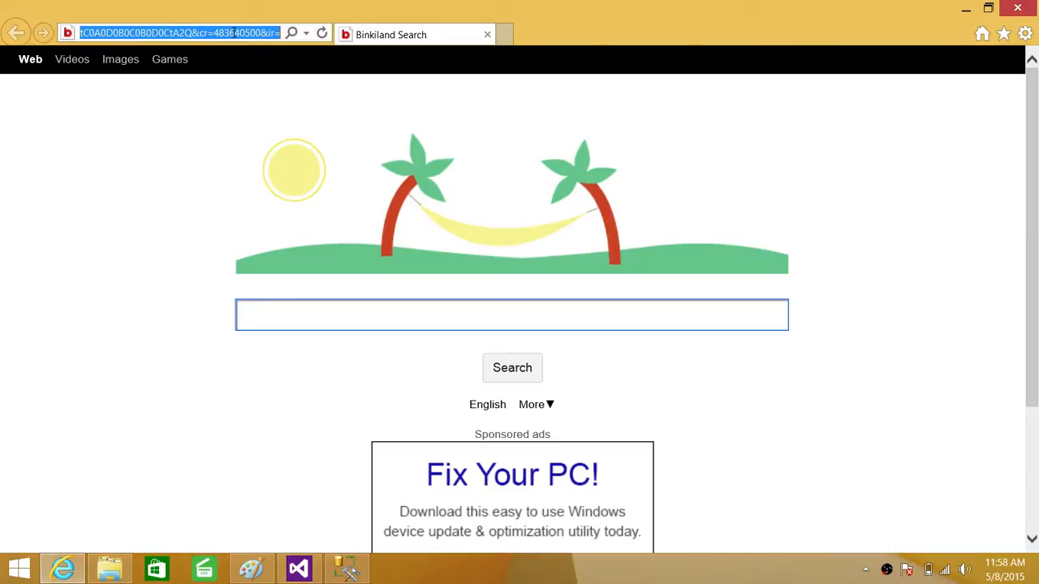
{"action": "type", "text": "ftp://192.168.1.44/"}
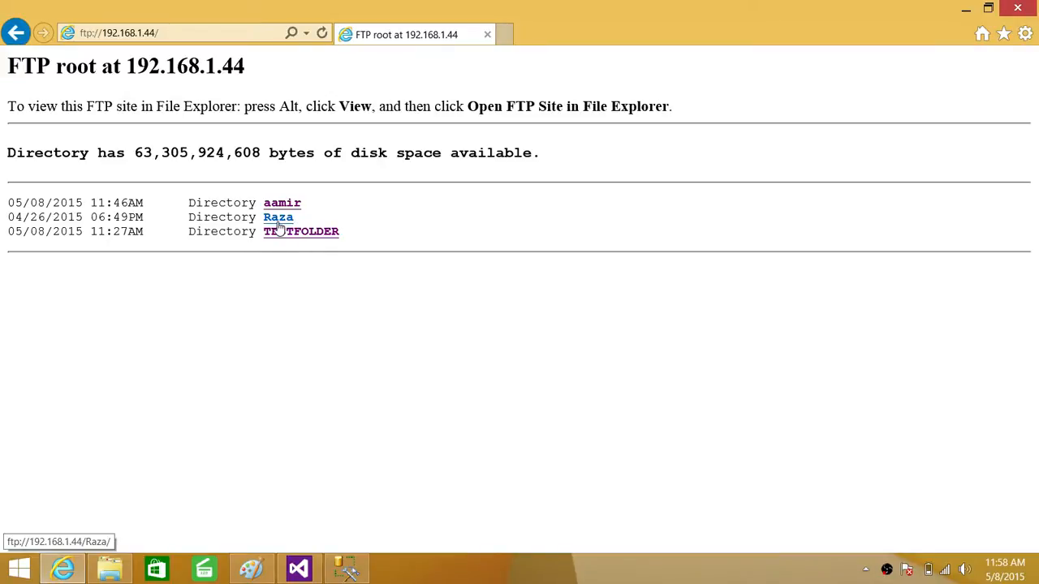
{"action": "left_click", "coordinate": [301, 231]}
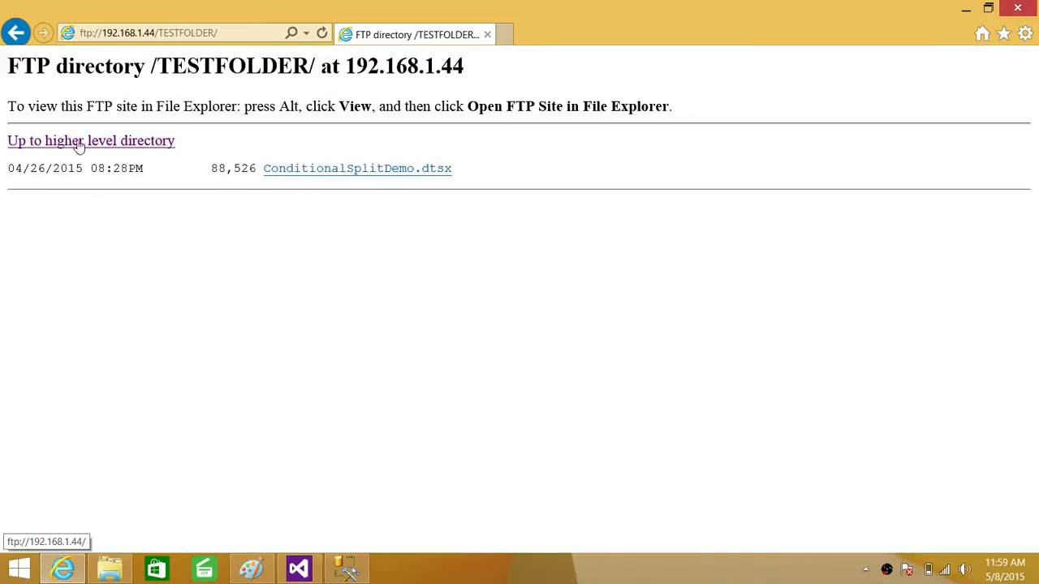
{"action": "mouse_move", "coordinate": [222, 331]}
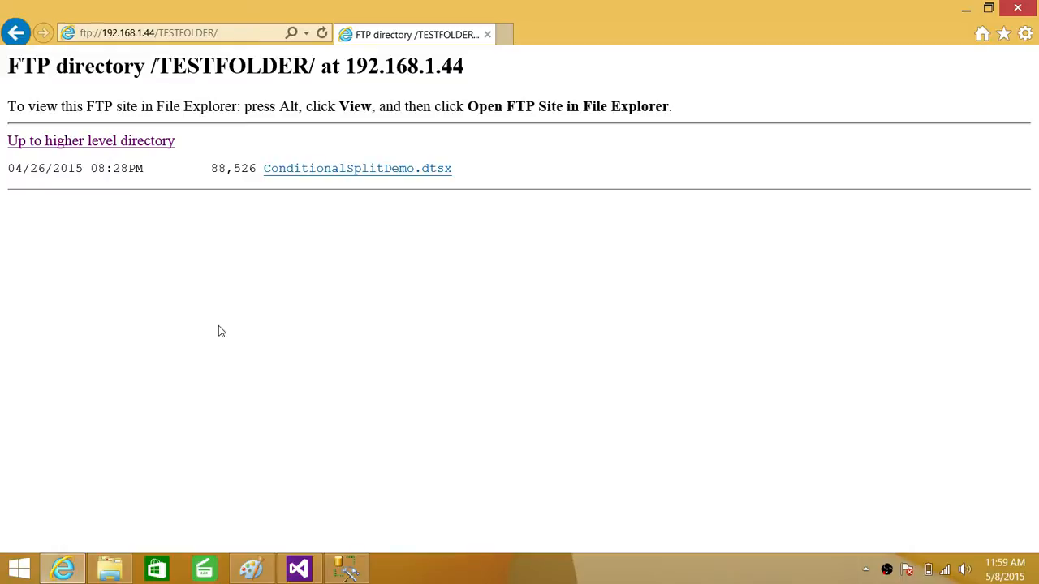
{"action": "left_click", "coordinate": [90, 140]}
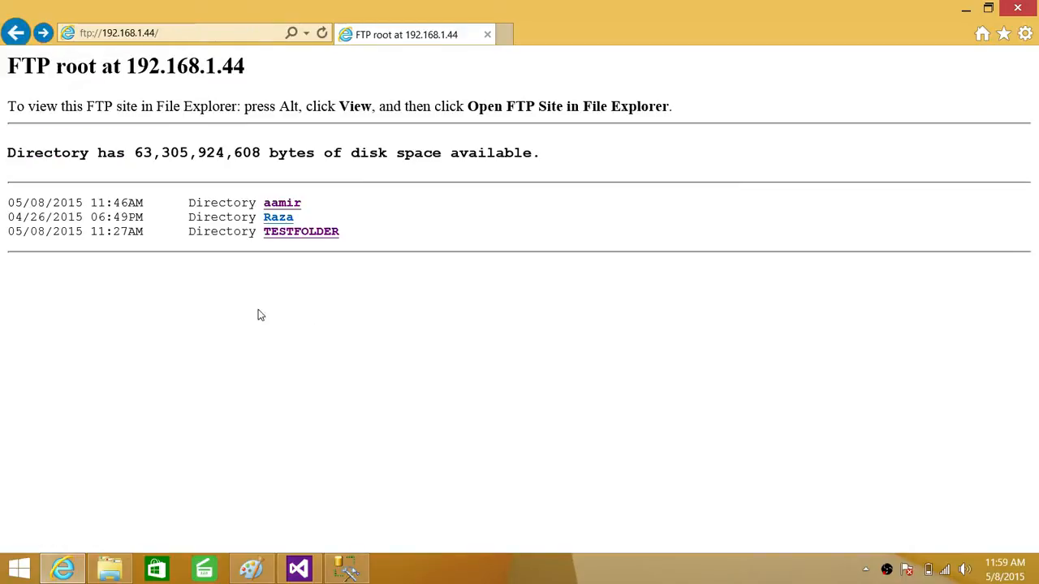
{"action": "mouse_move", "coordinate": [272, 384]}
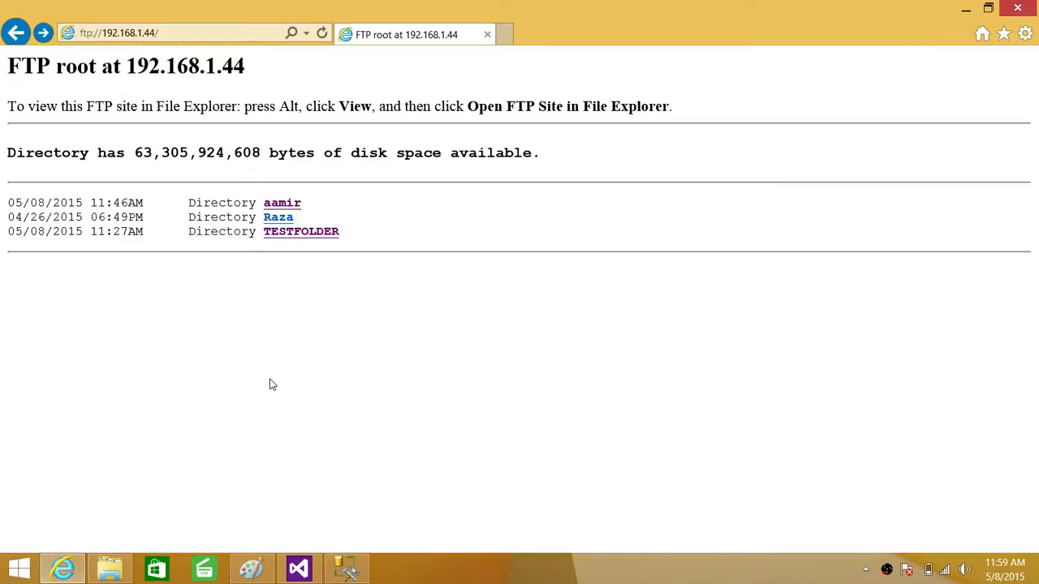
{"action": "mouse_move", "coordinate": [322, 292]}
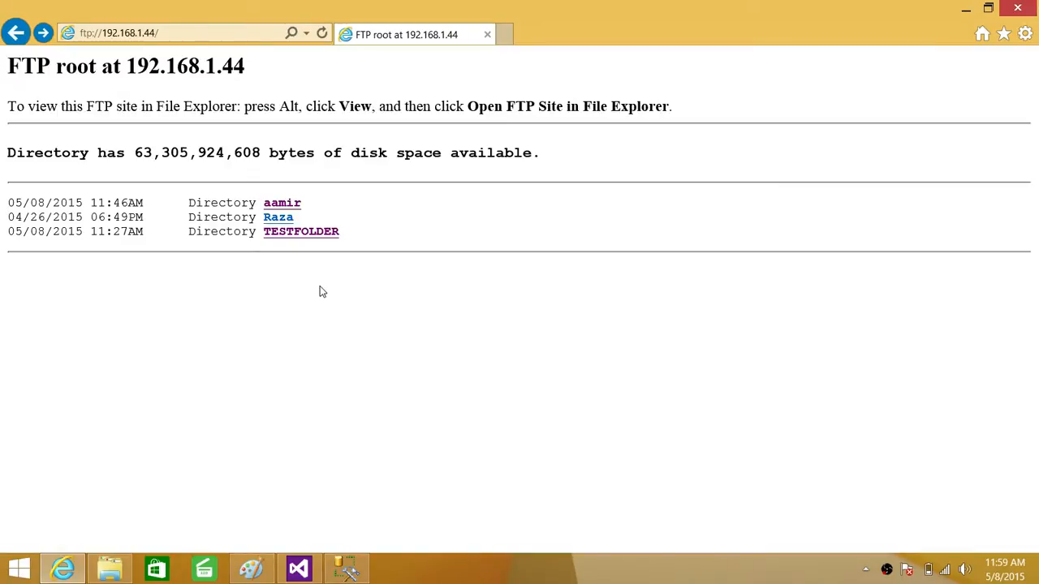
{"action": "mouse_move", "coordinate": [317, 307]}
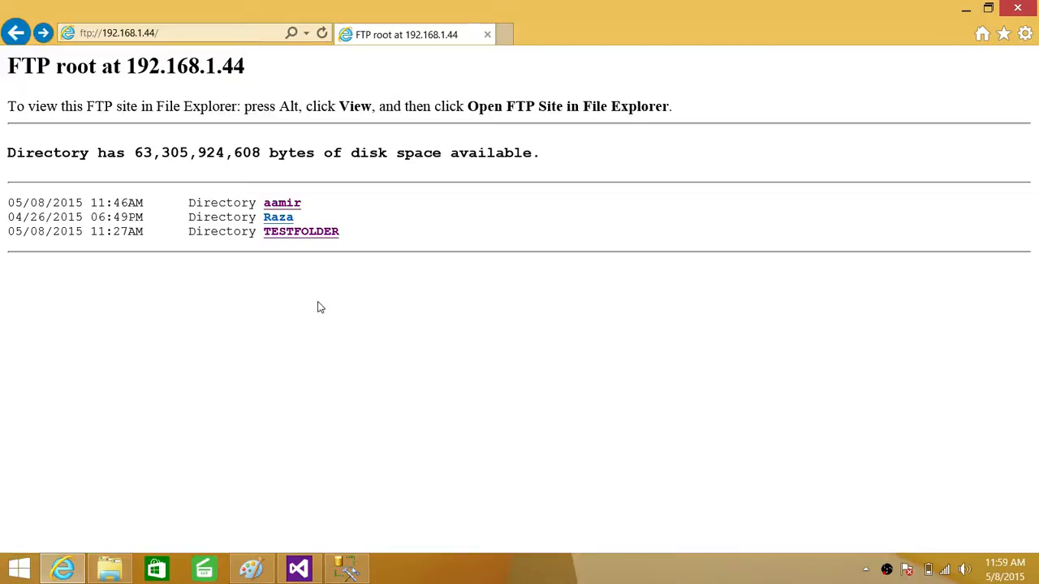
{"action": "mouse_move", "coordinate": [270, 258]}
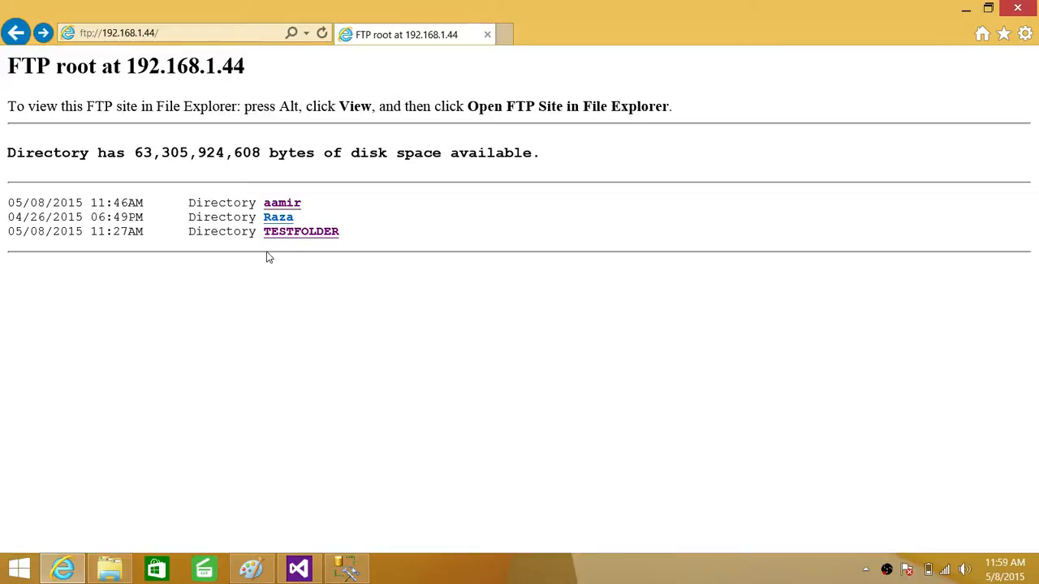
{"action": "mouse_move", "coordinate": [301, 231]}
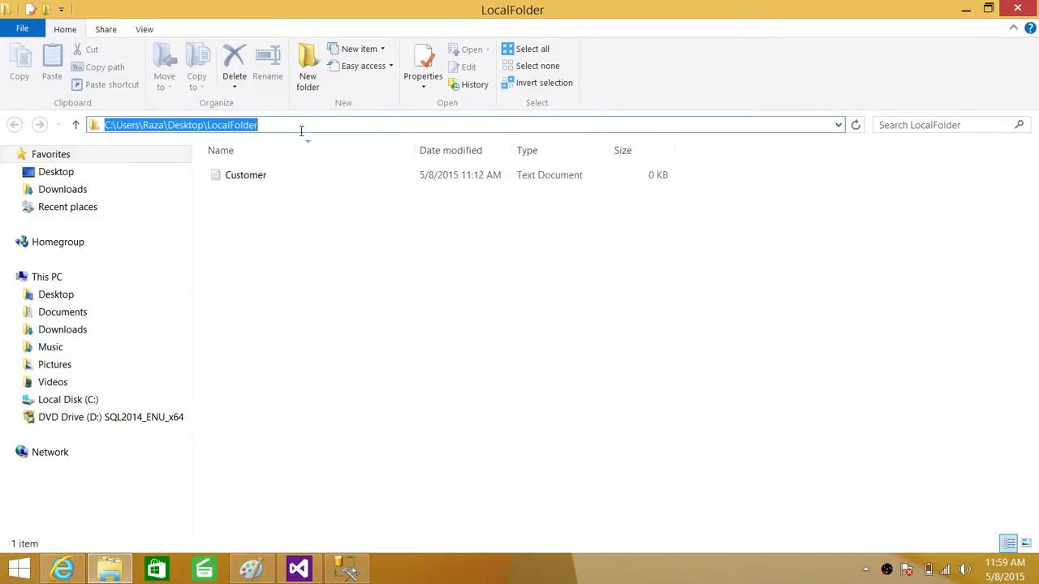
- Reveal LocalFolder's full path in File Explorer, then return to the FTP site
{"action": "left_click", "coordinate": [245, 174]}
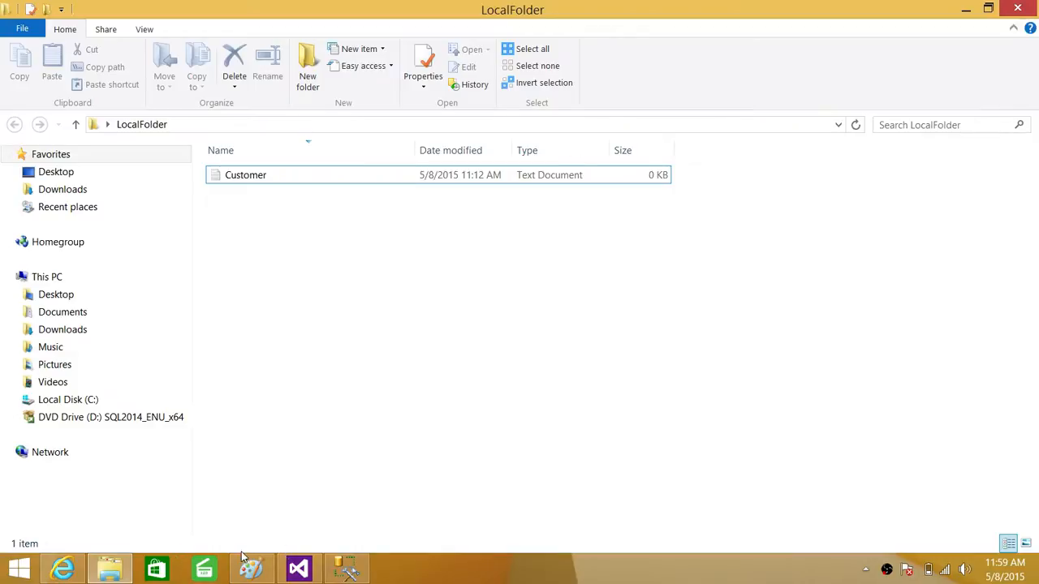
{"action": "left_click", "coordinate": [62, 568]}
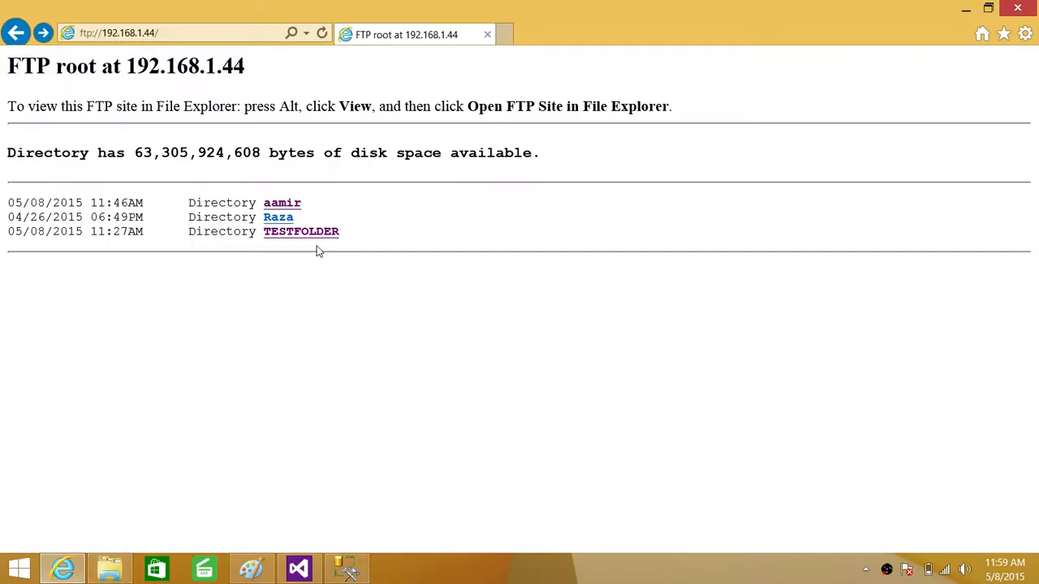
{"action": "mouse_move", "coordinate": [273, 231]}
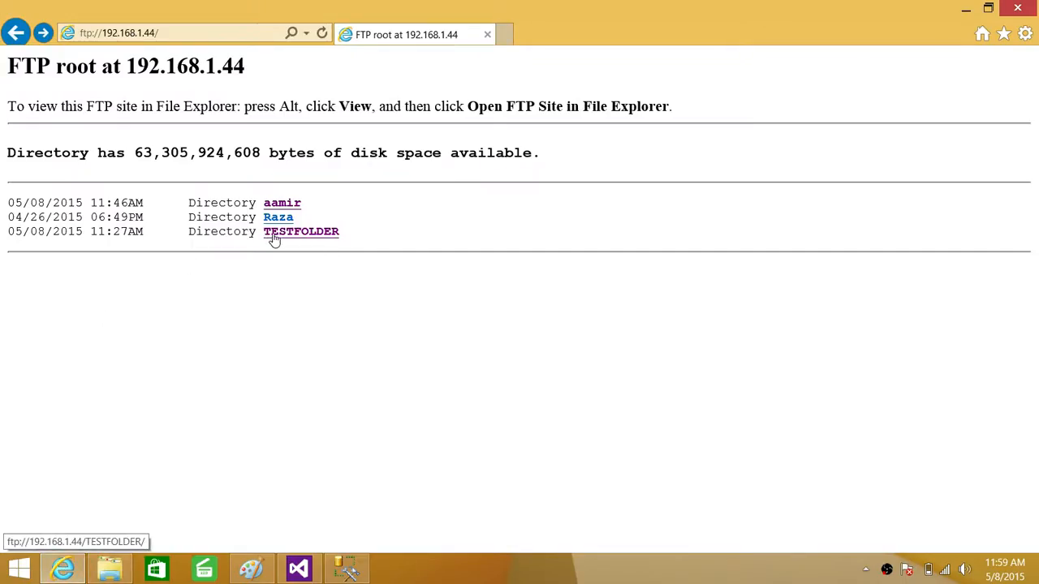
- Confirm TESTFOLDER holds only ConditionalSplitDemo.dtsx, then switch to the Integration Services project
{"action": "left_click", "coordinate": [301, 232]}
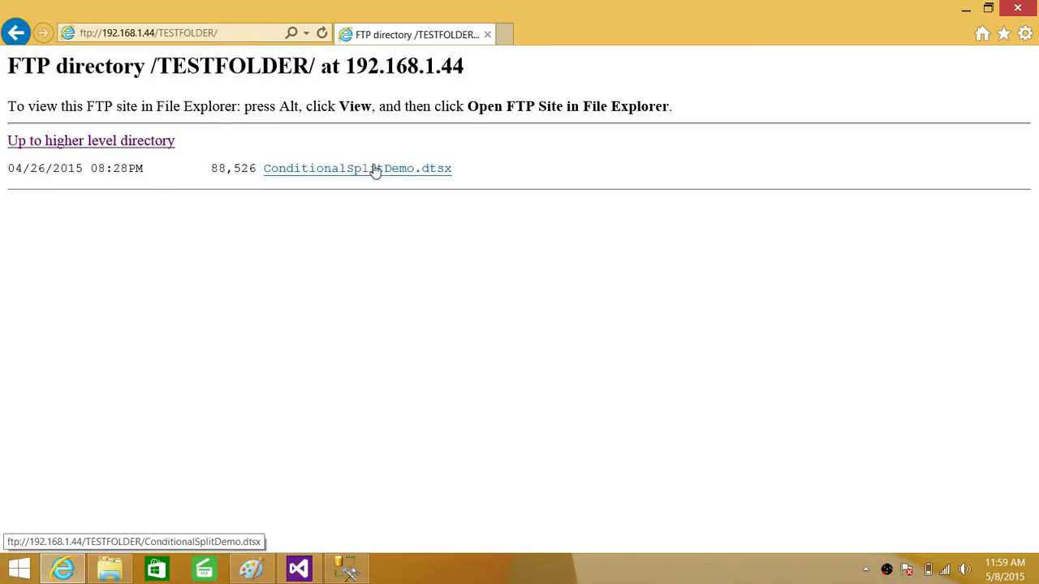
{"action": "mouse_move", "coordinate": [475, 171]}
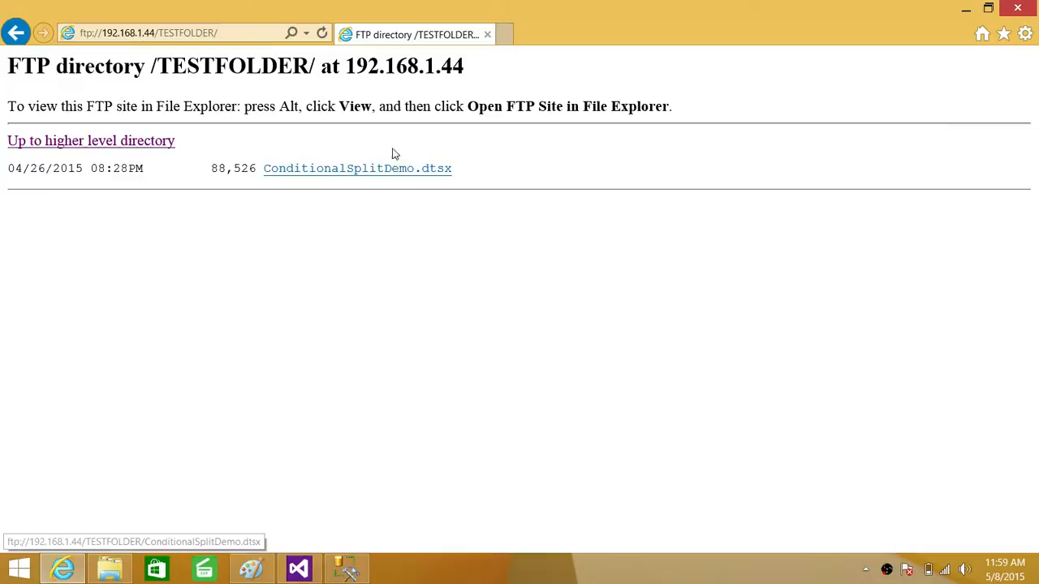
{"action": "mouse_move", "coordinate": [317, 542]}
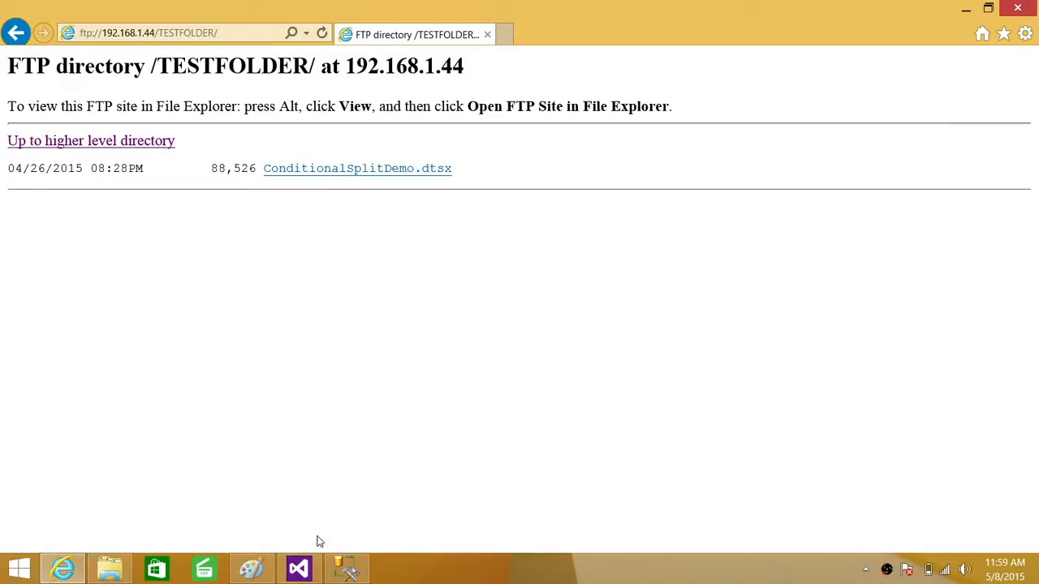
{"action": "left_click", "coordinate": [298, 568]}
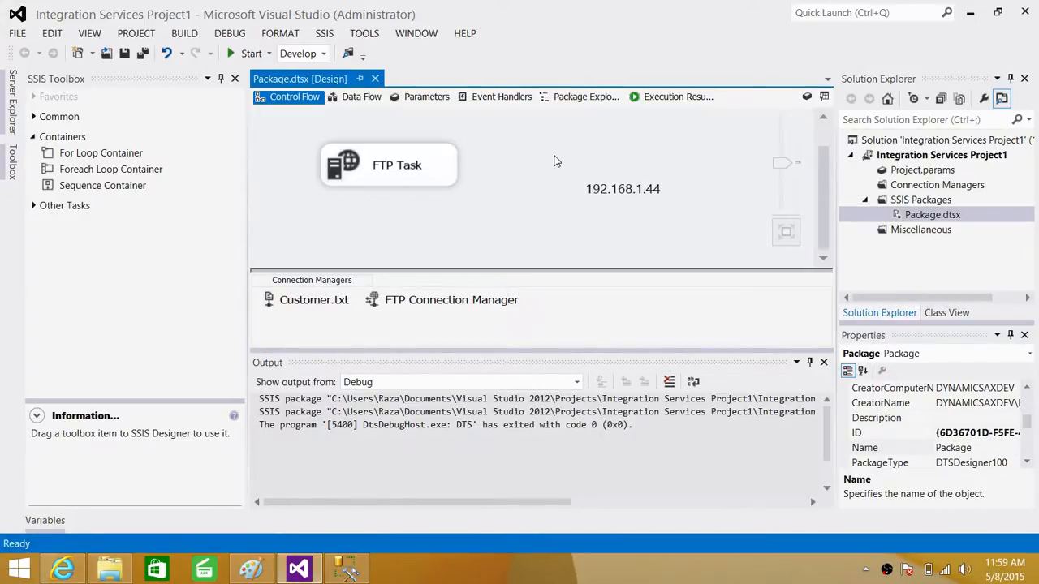
{"action": "mouse_move", "coordinate": [951, 198]}
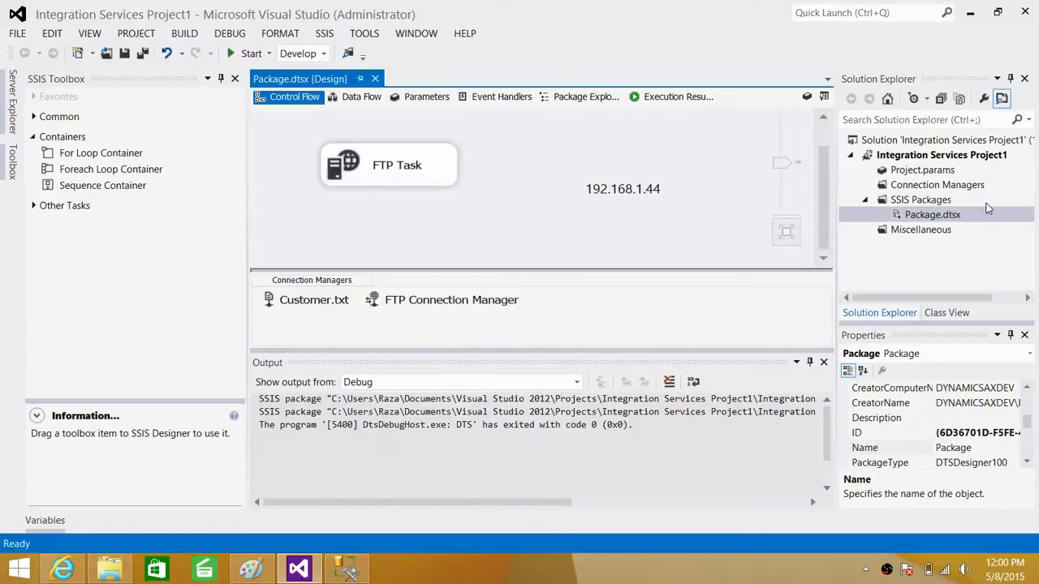
- Create Package1.dtsx with New SSIS Package on the SSIS Packages folder
{"action": "left_click", "coordinate": [920, 200]}
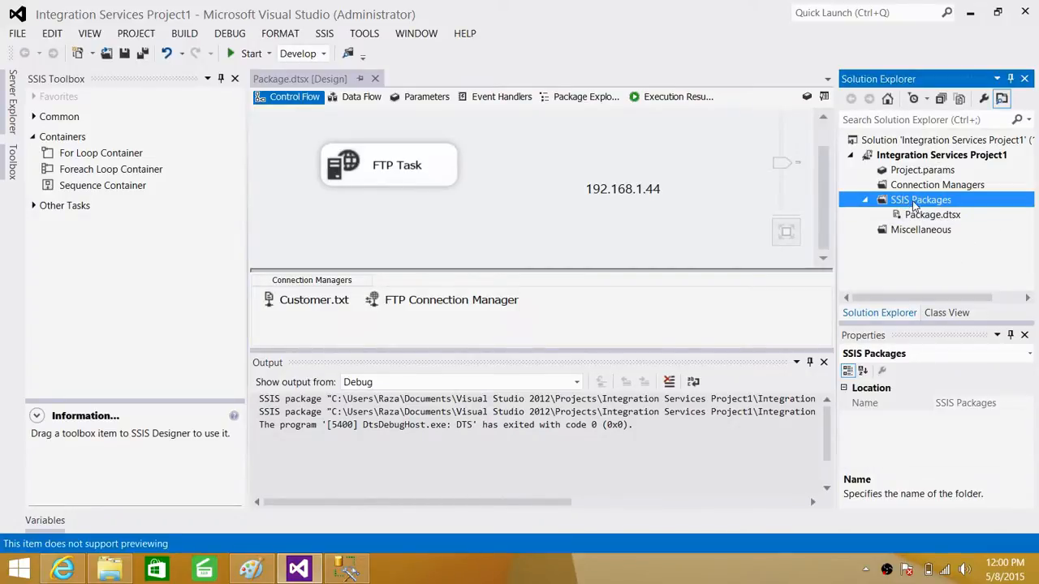
{"action": "right_click", "coordinate": [920, 200]}
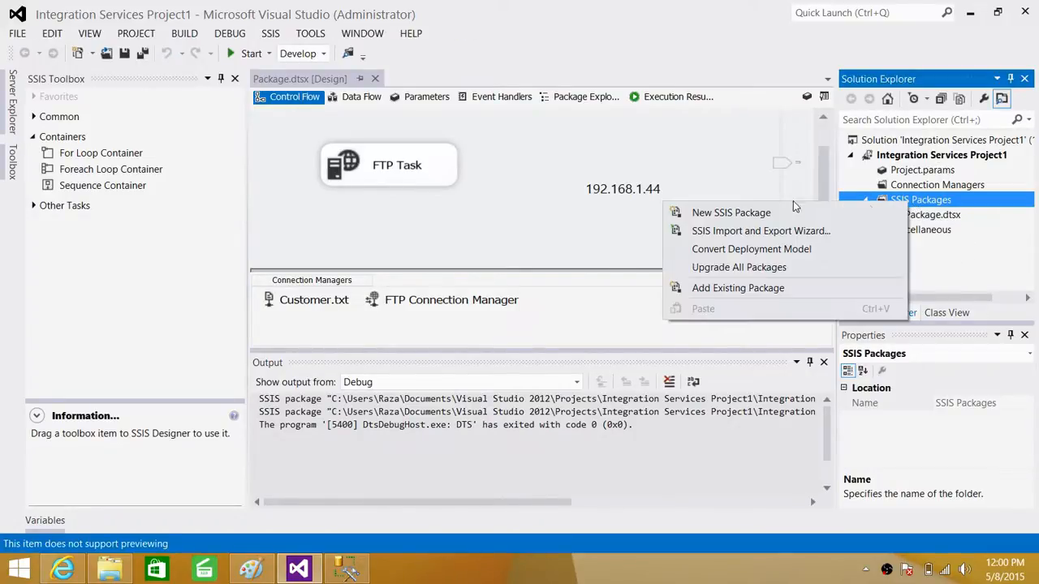
{"action": "left_click", "coordinate": [729, 212]}
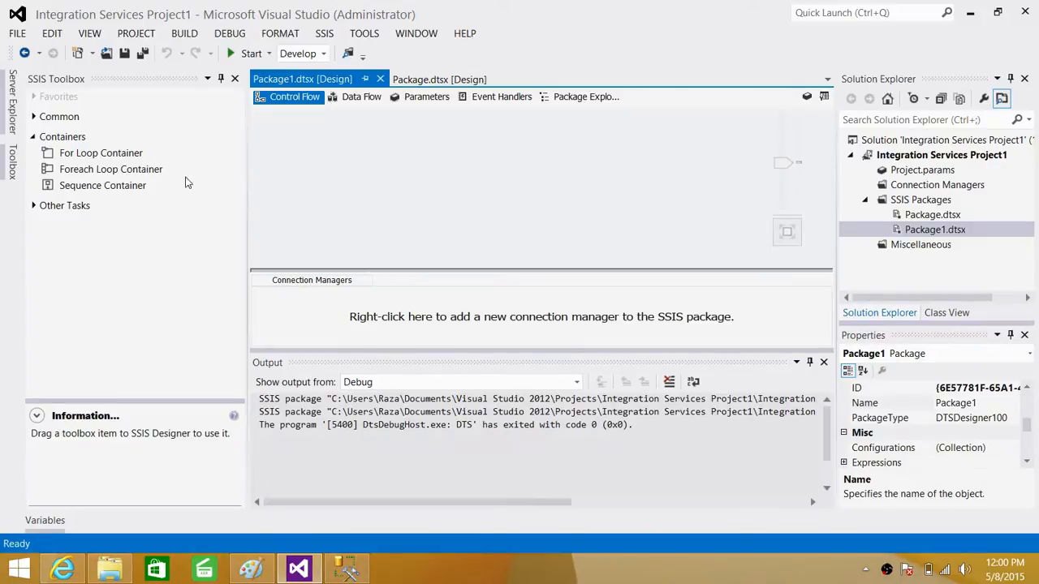
- Drag an FTP Task from the toolbox's Common section onto Package1's control flow
{"action": "left_click", "coordinate": [59, 116]}
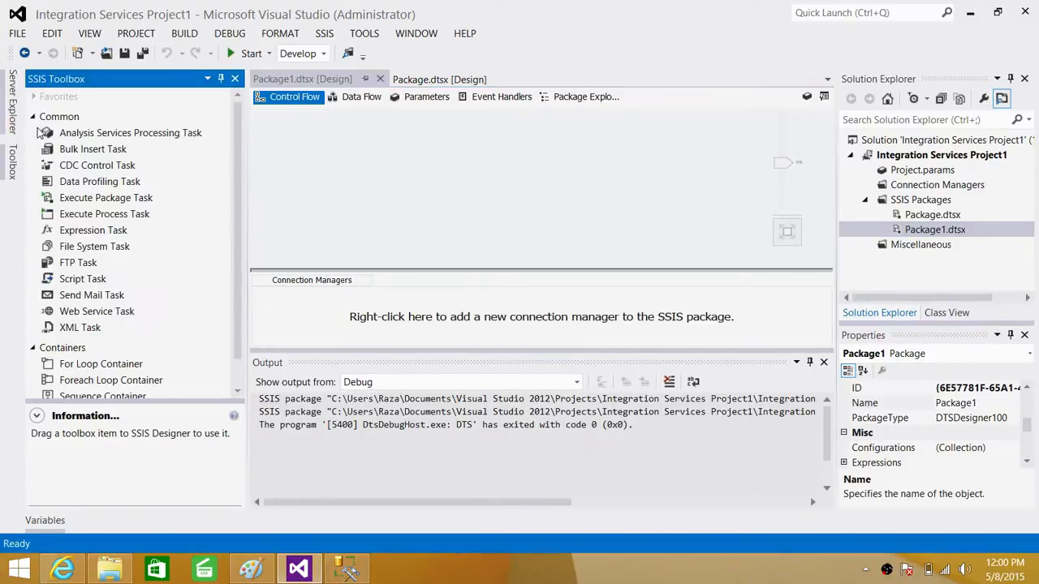
{"action": "left_click", "coordinate": [78, 263]}
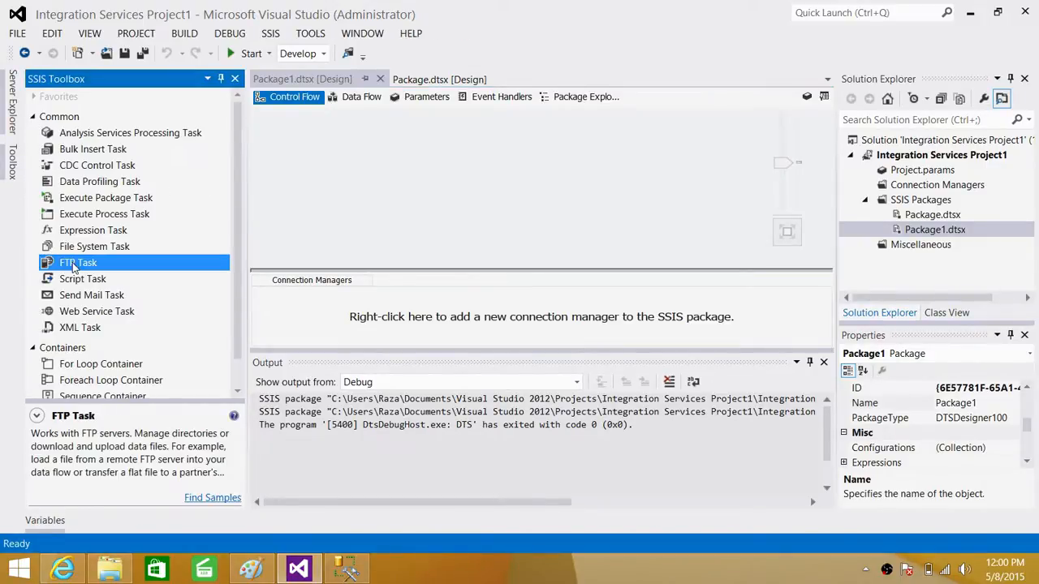
{"action": "left_click_drag", "start_coordinate": [78, 262], "coordinate": [517, 177]}
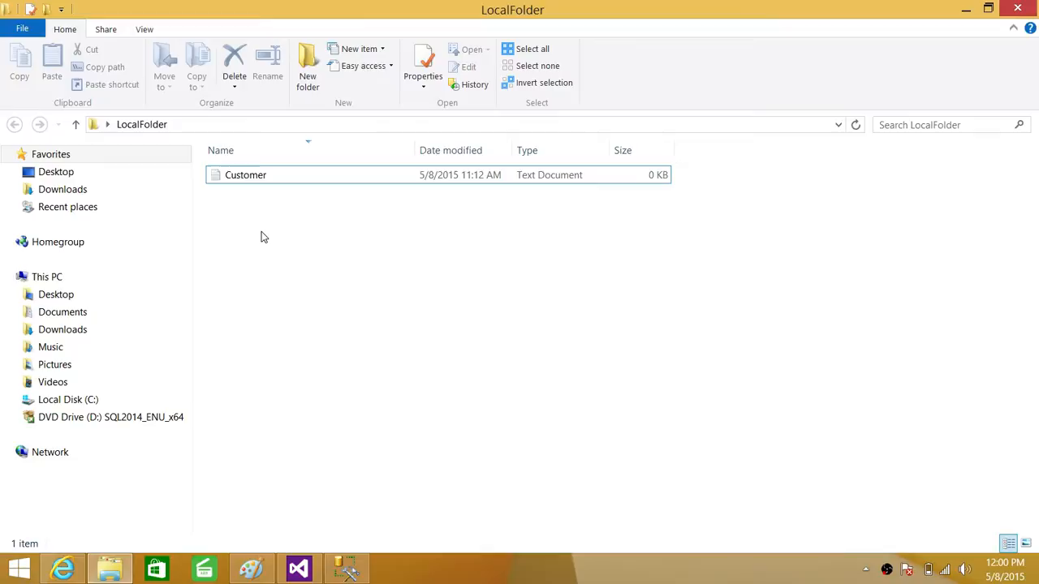
- Check the Customer file in LocalFolder, then open the FTP Task editor in Pkg_UploadFile
{"action": "left_click", "coordinate": [245, 174]}
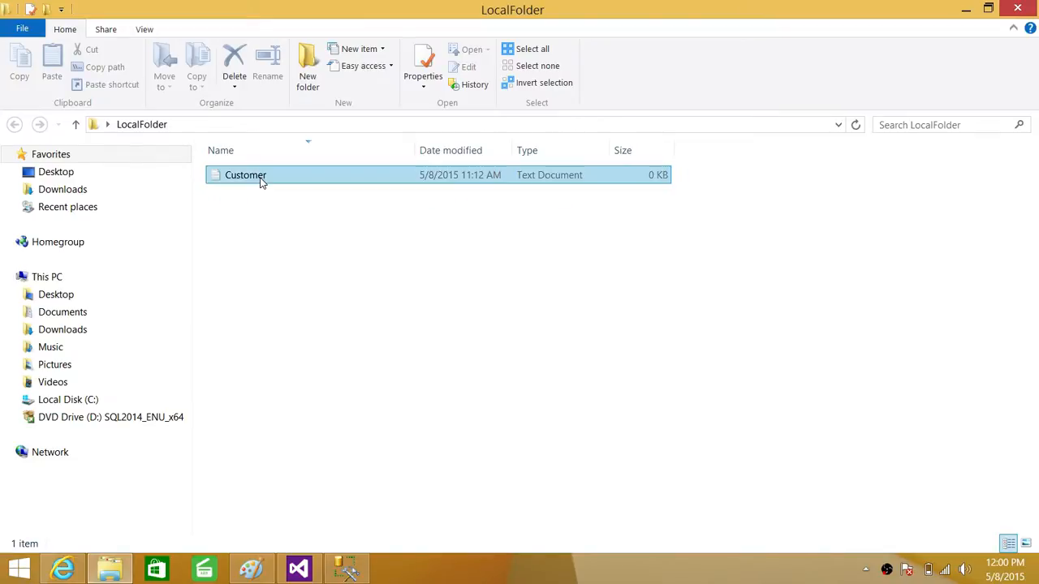
{"action": "mouse_move", "coordinate": [275, 180]}
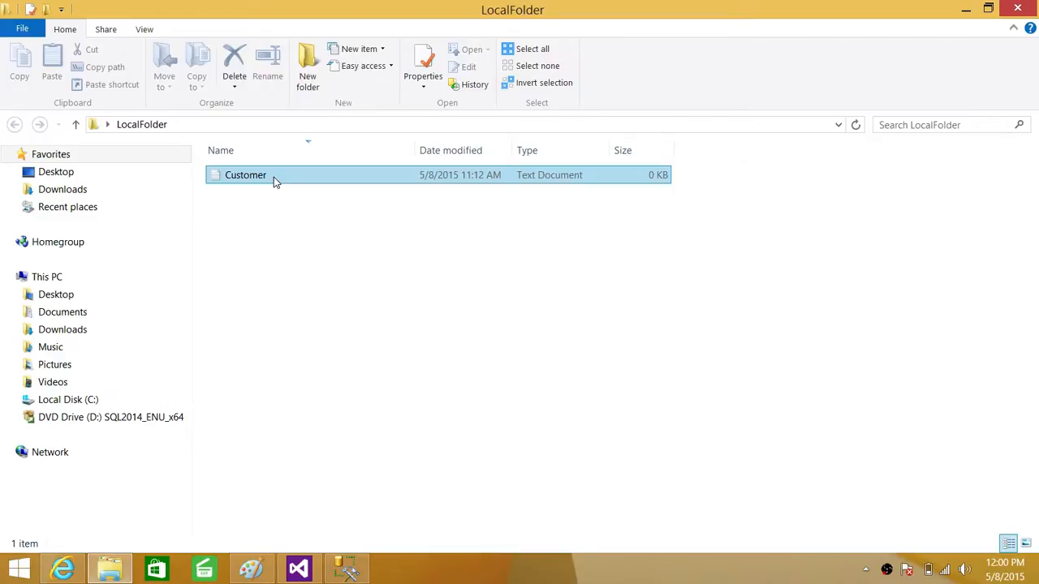
{"action": "left_click", "coordinate": [253, 219]}
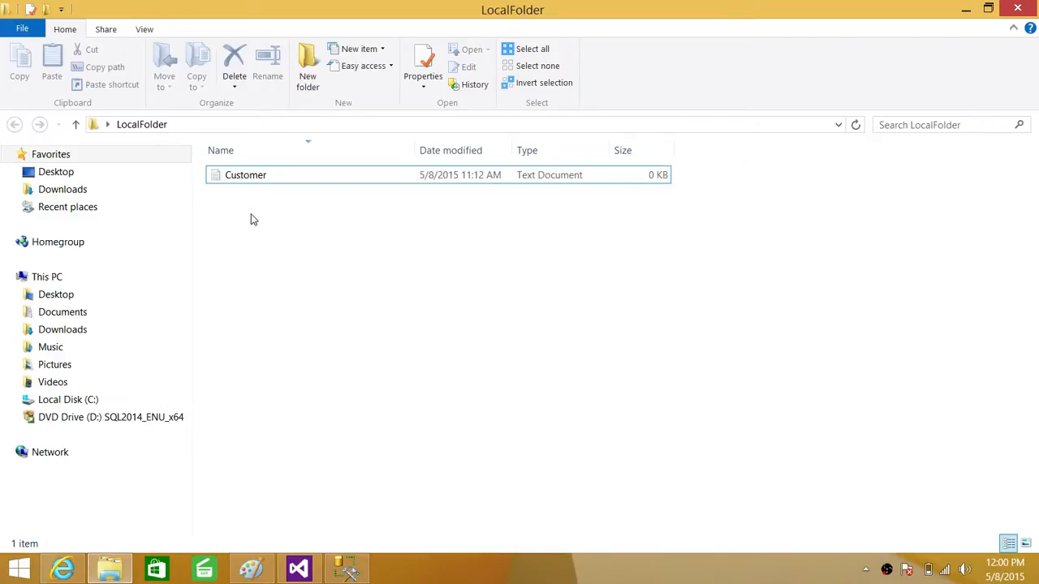
{"action": "left_click", "coordinate": [246, 174]}
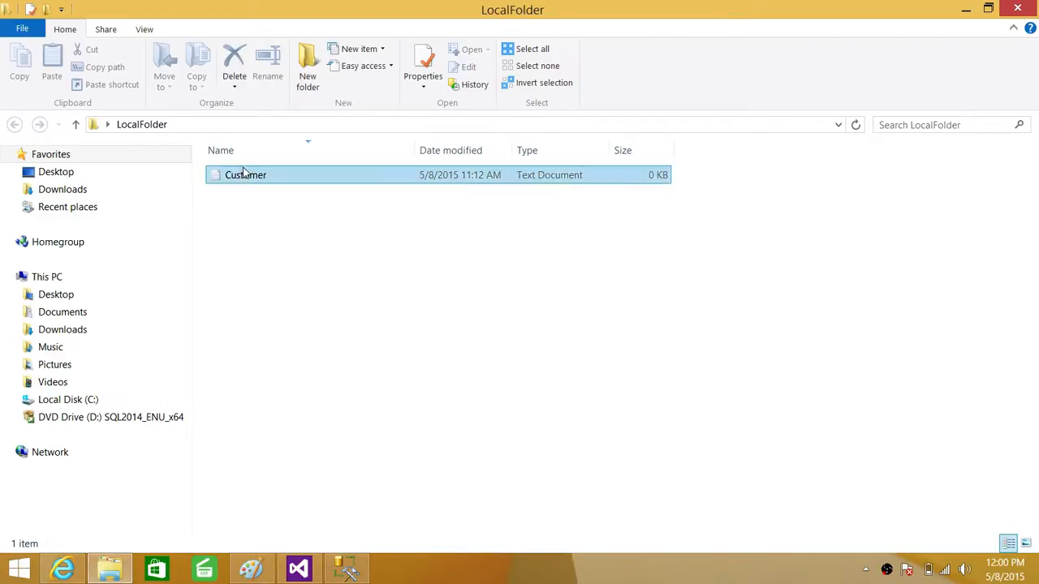
{"action": "left_click", "coordinate": [274, 225]}
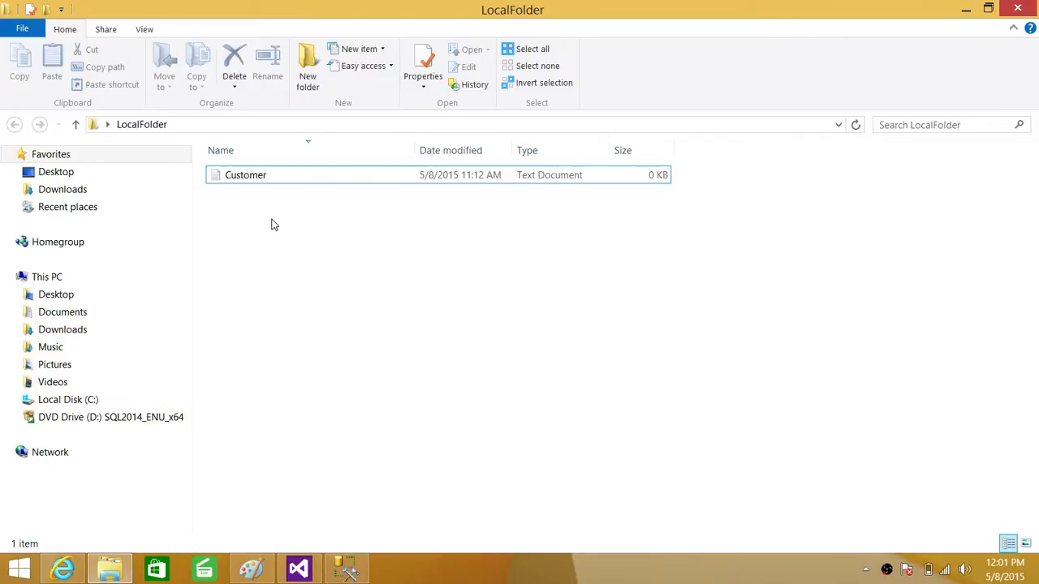
{"action": "mouse_move", "coordinate": [290, 267]}
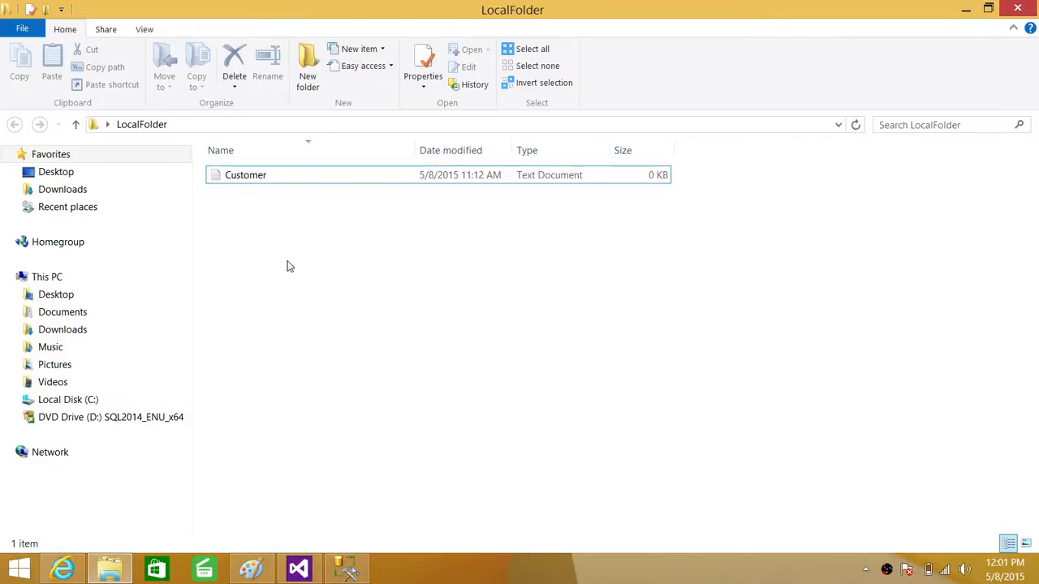
{"action": "mouse_move", "coordinate": [292, 284]}
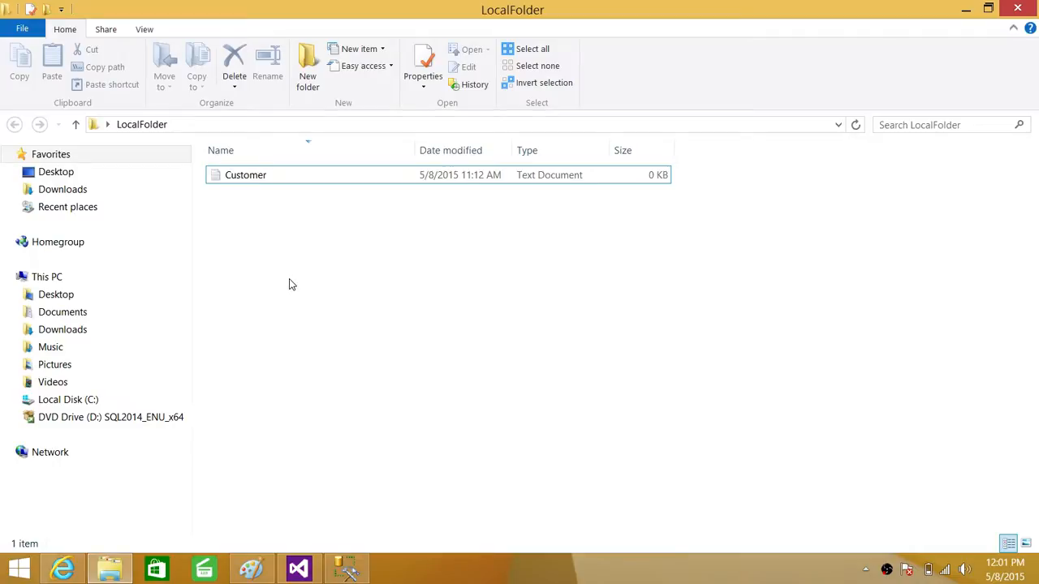
{"action": "mouse_move", "coordinate": [315, 553]}
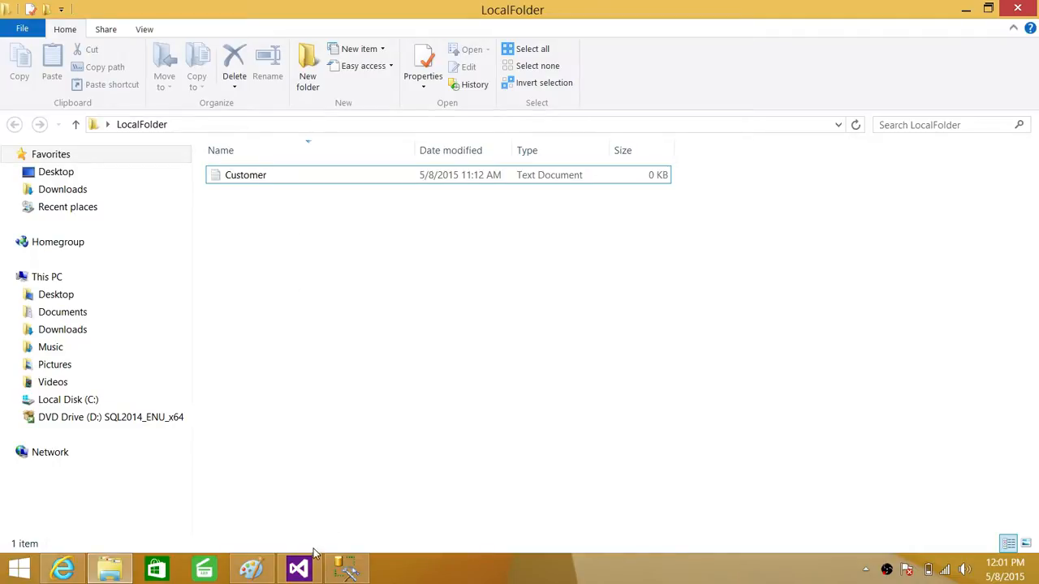
{"action": "left_click", "coordinate": [298, 568]}
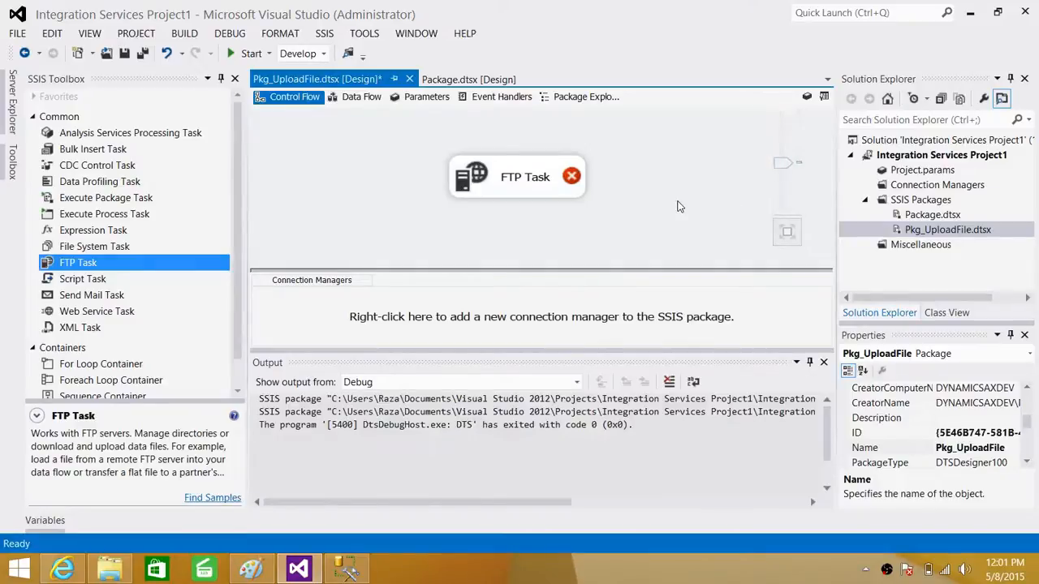
{"action": "double_click", "coordinate": [525, 177]}
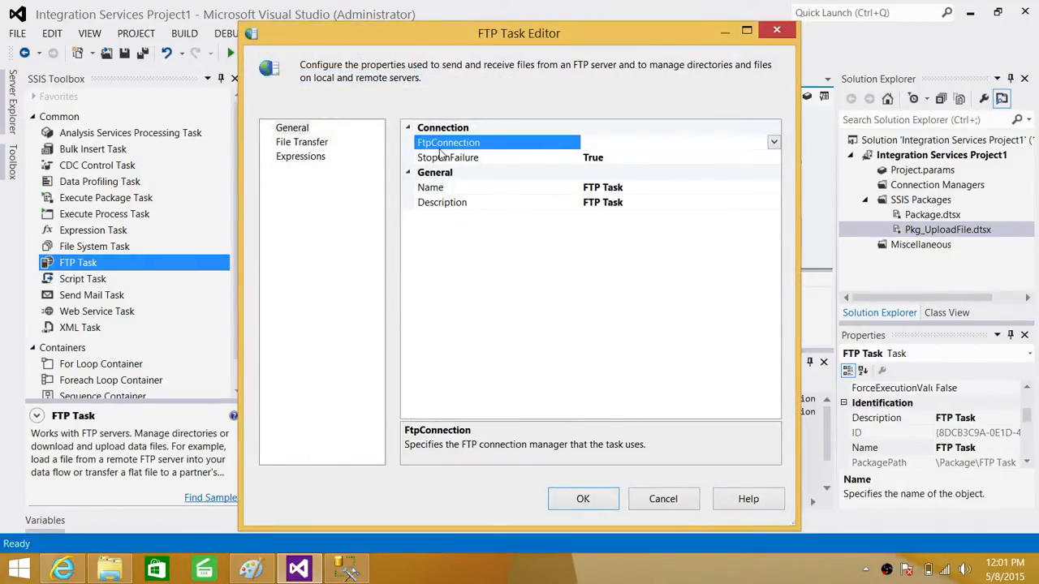
- Create an FTP connection to ftp://192.168.1.44/ with user Aamir and a password, and test it
{"action": "left_click", "coordinate": [772, 142]}
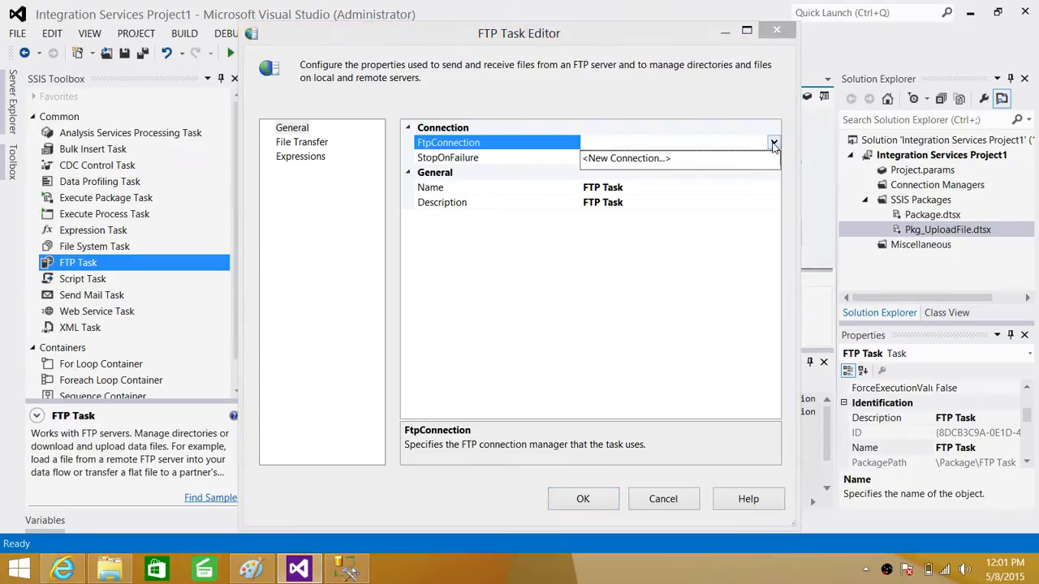
{"action": "left_click", "coordinate": [626, 157]}
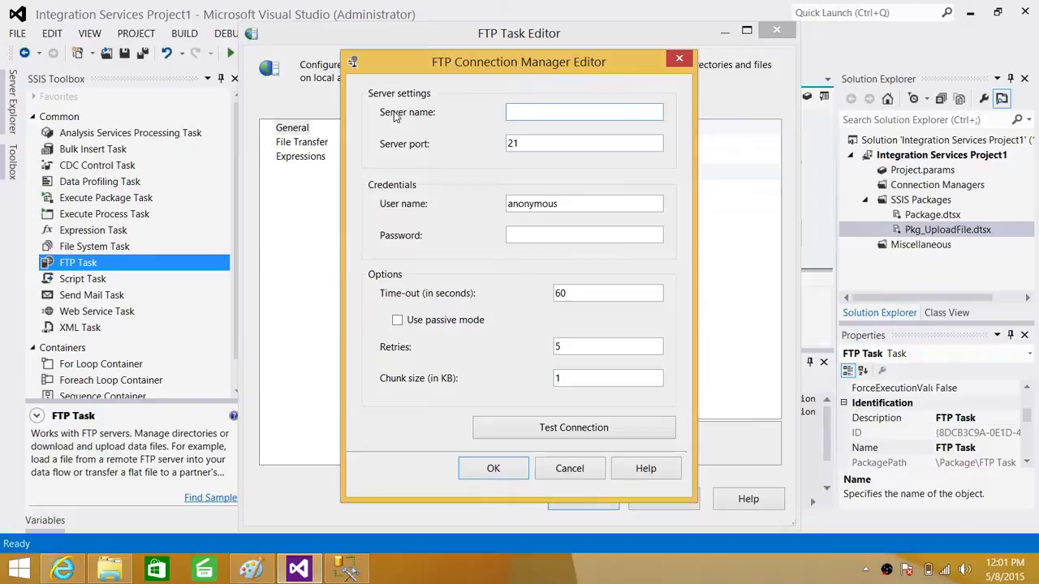
{"action": "right_click", "coordinate": [584, 112]}
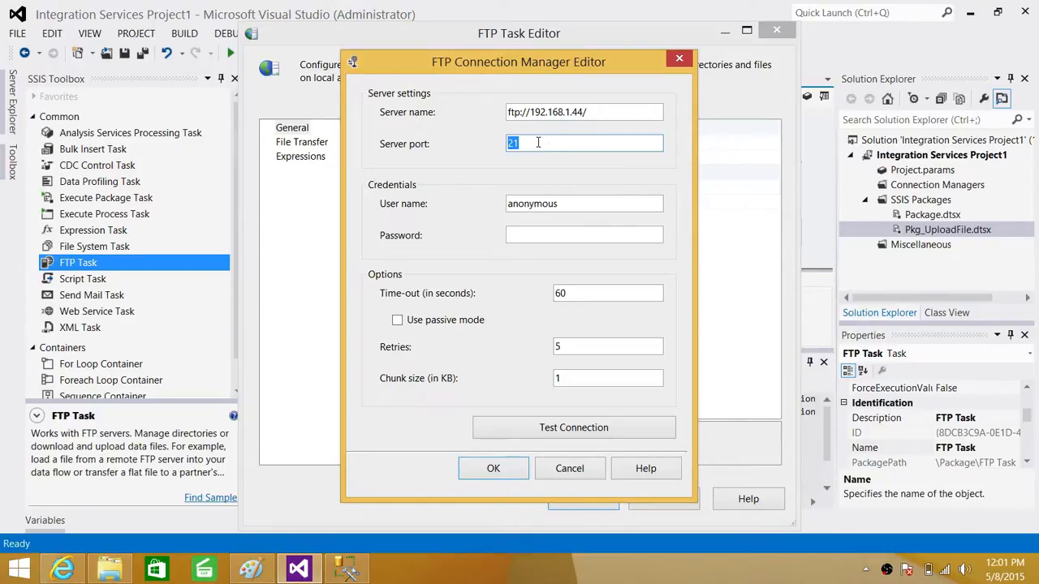
{"action": "left_click", "coordinate": [583, 203]}
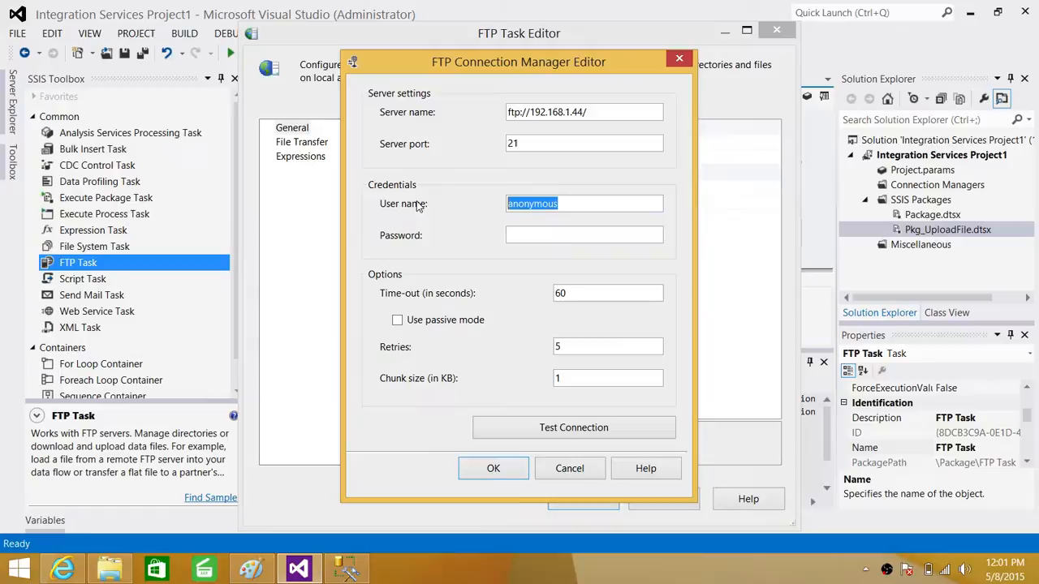
{"action": "type", "text": "Aamir"}
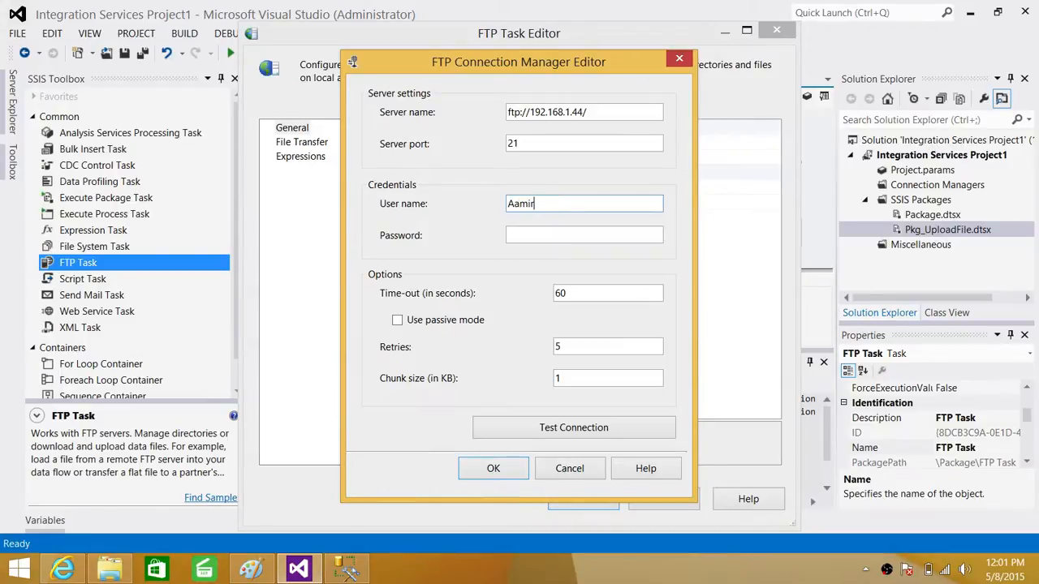
{"action": "type", "text": "**"}
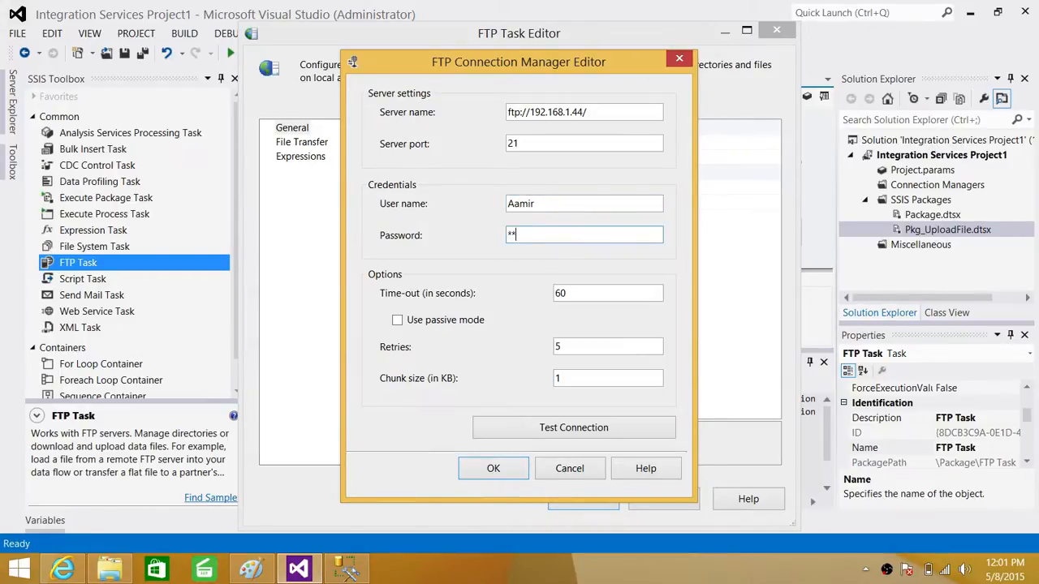
{"action": "type", "text": "****"}
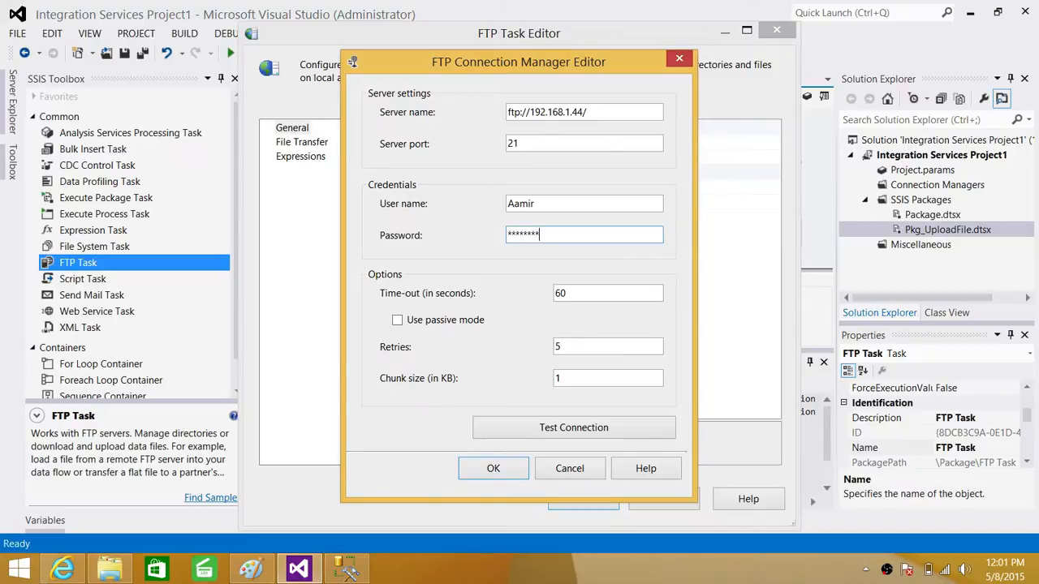
{"action": "left_click", "coordinate": [574, 428]}
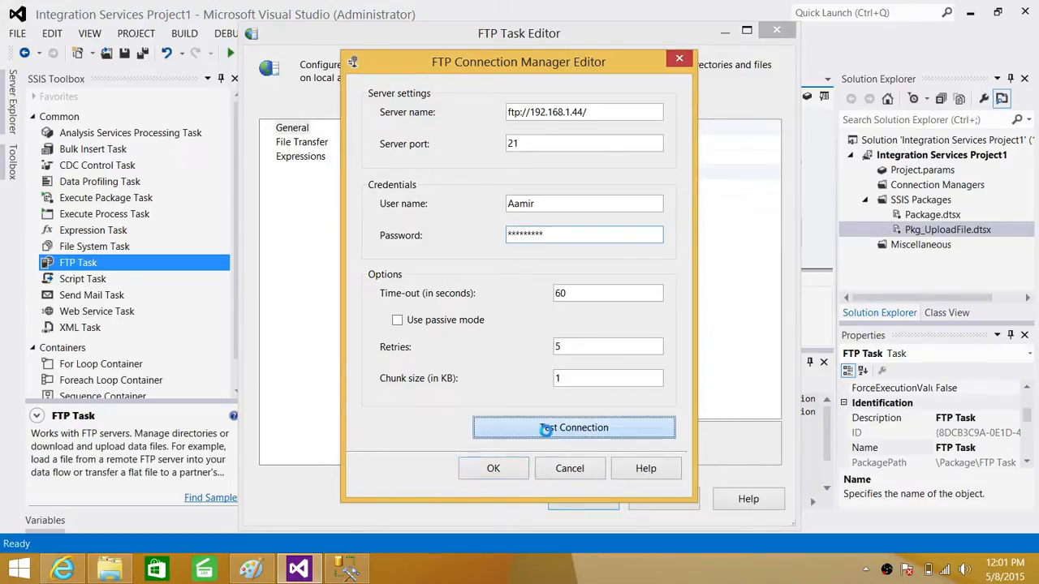
- Shorten the server name to 192.168.1.44 and retest until the connection succeeds
{"action": "left_click", "coordinate": [573, 428]}
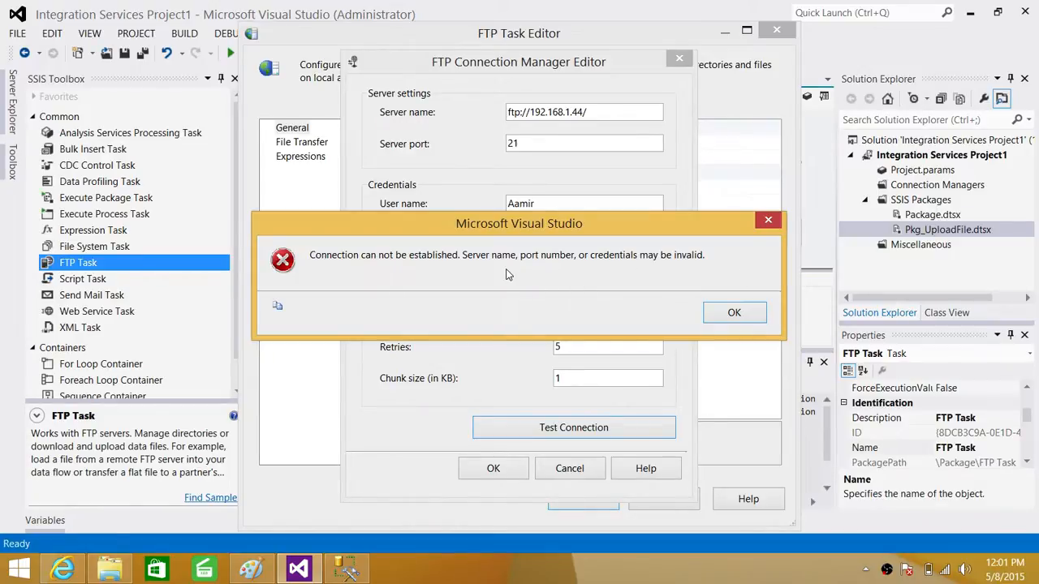
{"action": "mouse_move", "coordinate": [638, 270]}
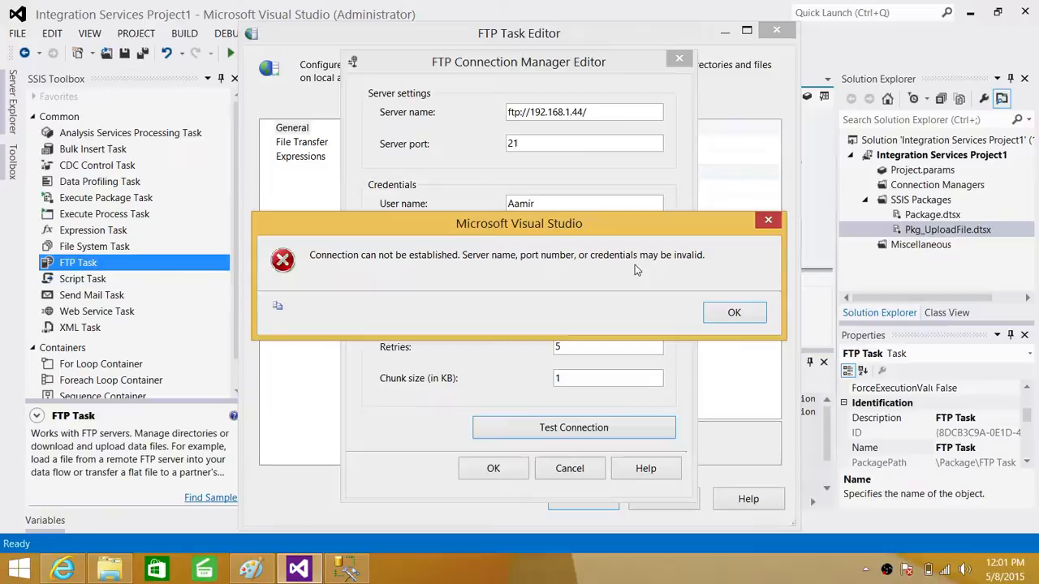
{"action": "left_click", "coordinate": [734, 312]}
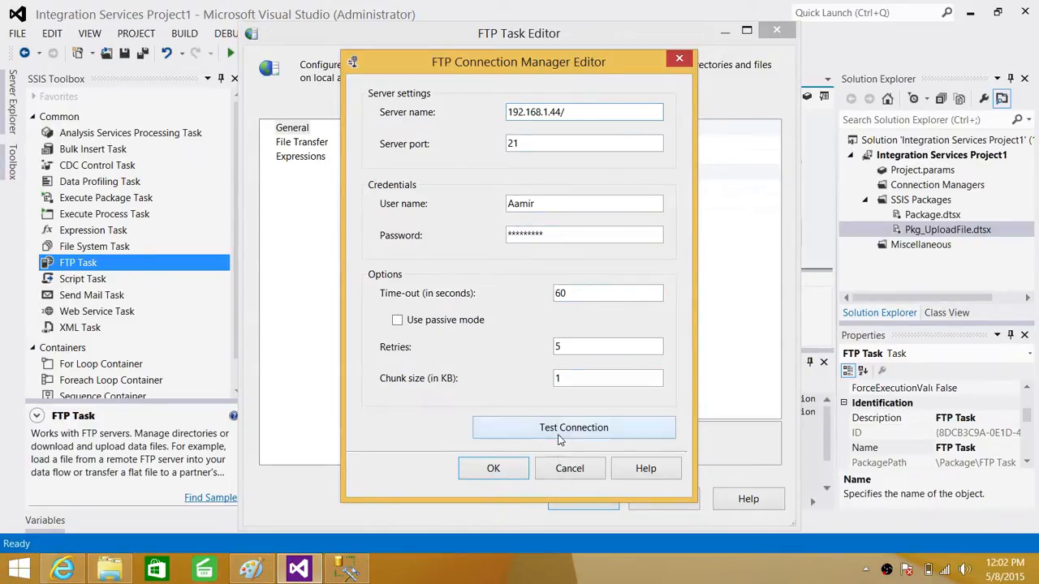
{"action": "left_click", "coordinate": [574, 428]}
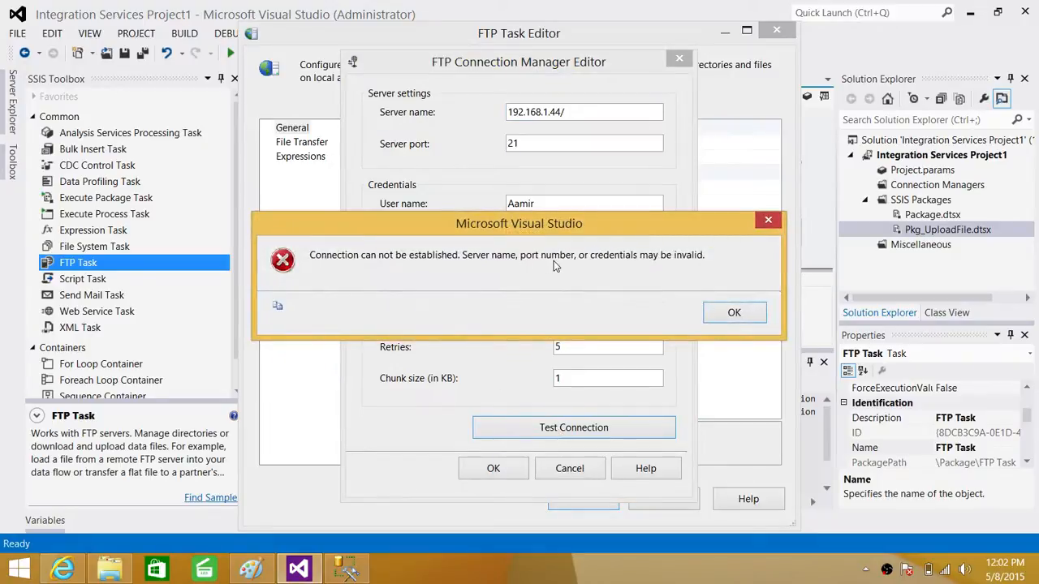
{"action": "left_click", "coordinate": [734, 313]}
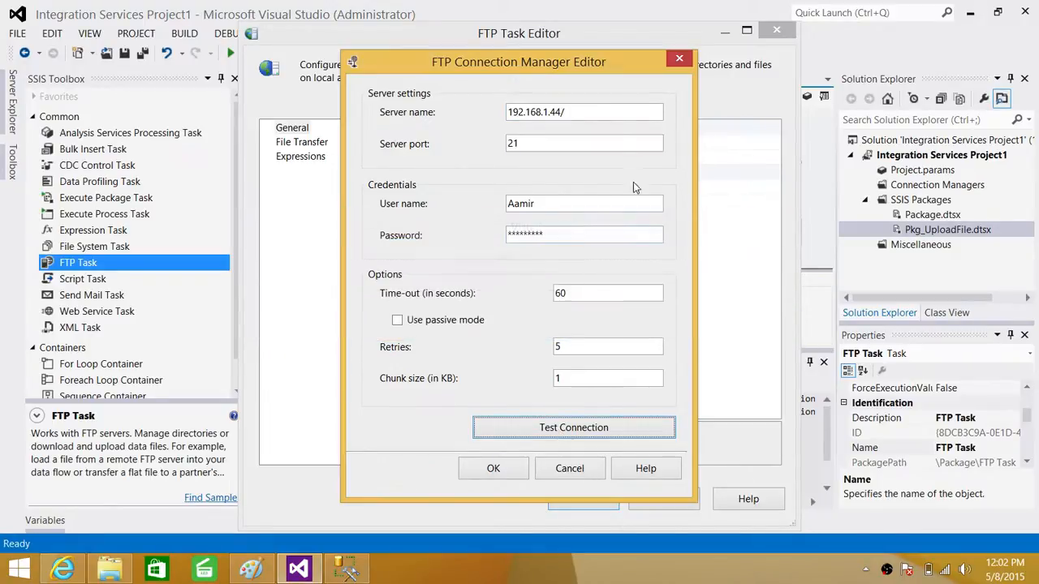
{"action": "left_click", "coordinate": [585, 112]}
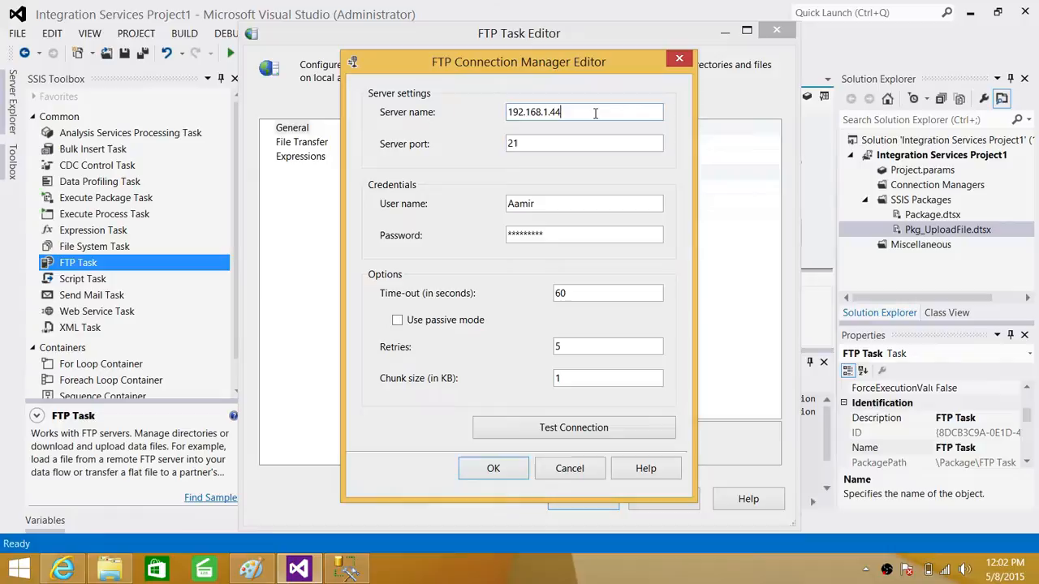
{"action": "left_click", "coordinate": [574, 428]}
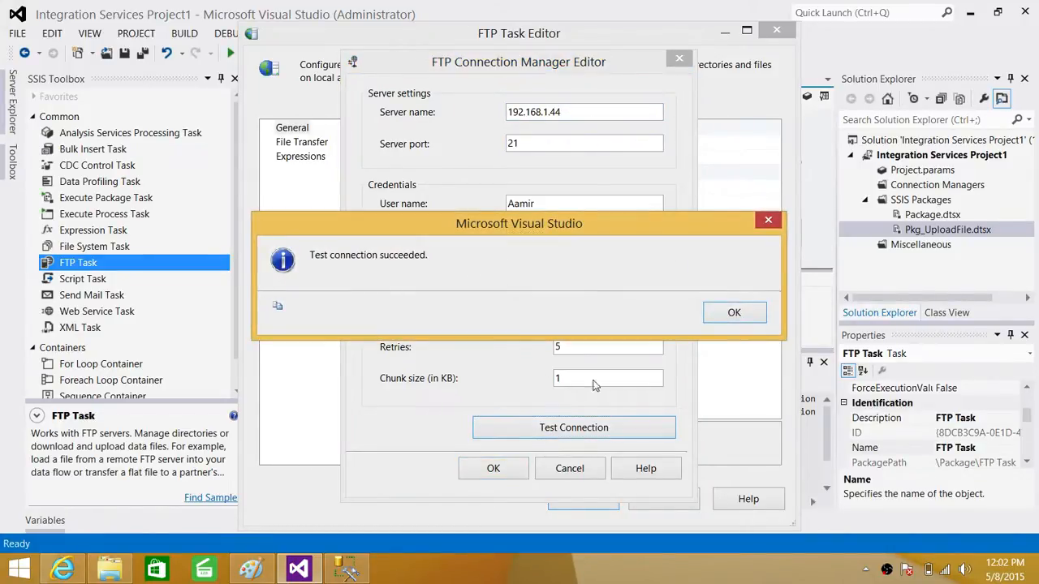
{"action": "left_click", "coordinate": [733, 312]}
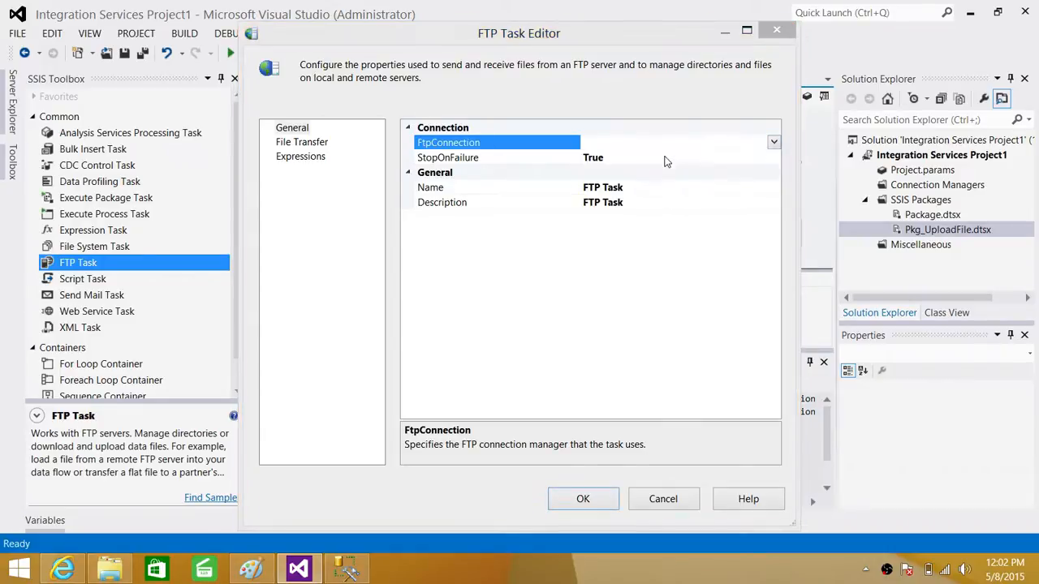
- Add a second FTP connection to ftp.microsoft.com and confirm its test succeeds
{"action": "left_click", "coordinate": [773, 141]}
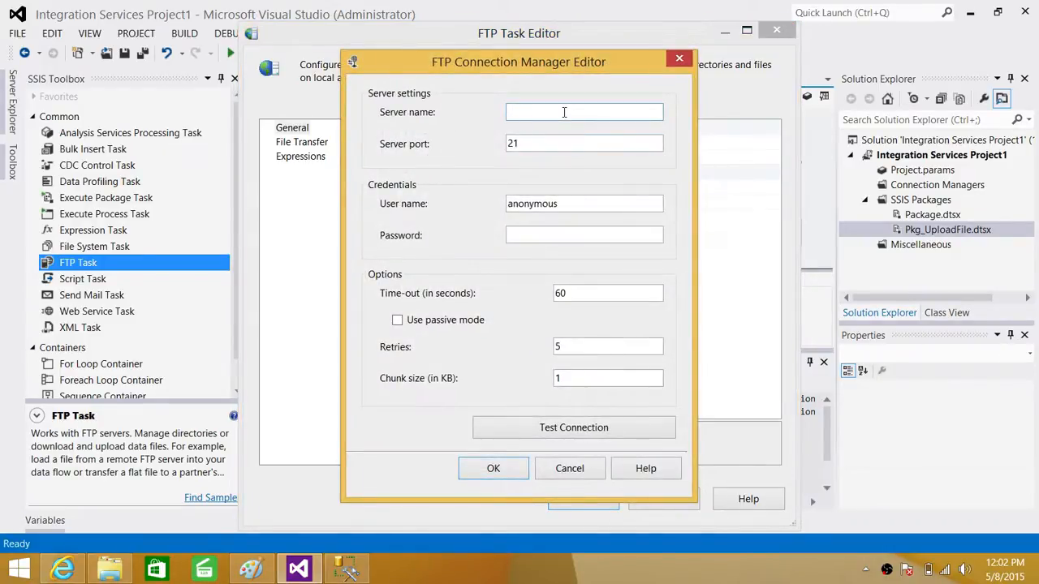
{"action": "type", "text": "ftp."}
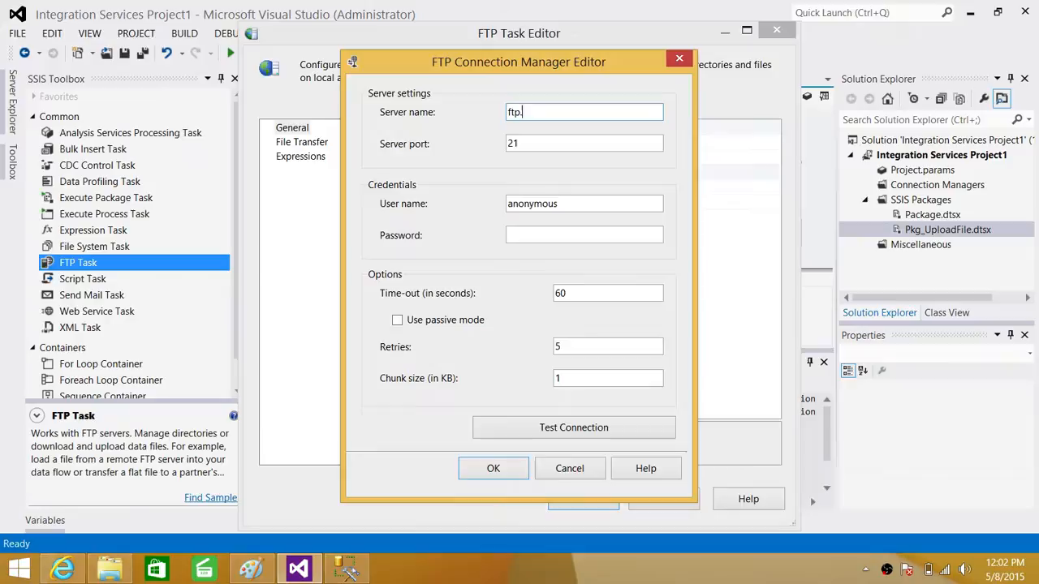
{"action": "type", "text": "microsoft."}
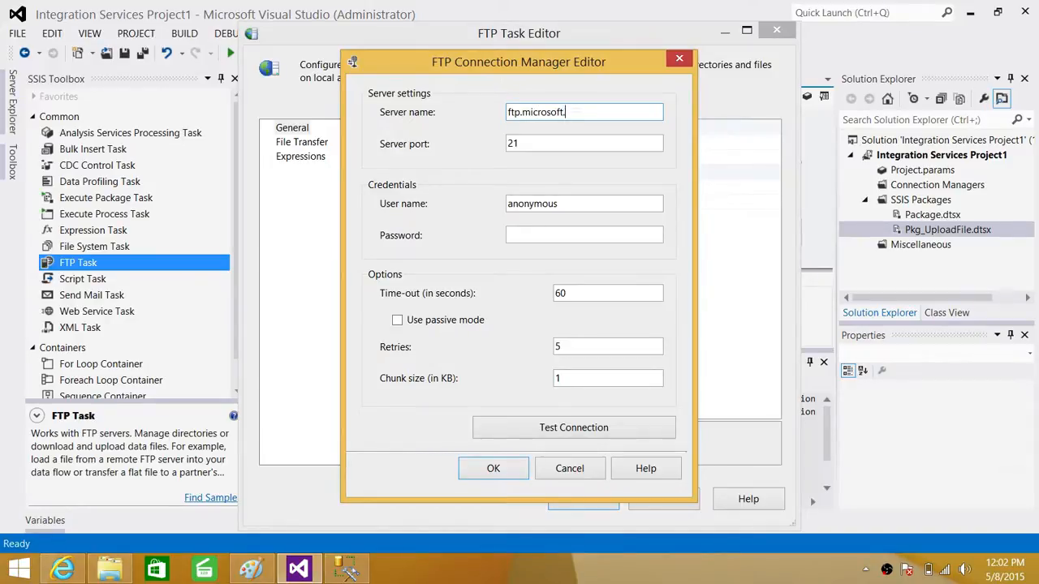
{"action": "type", "text": "com"}
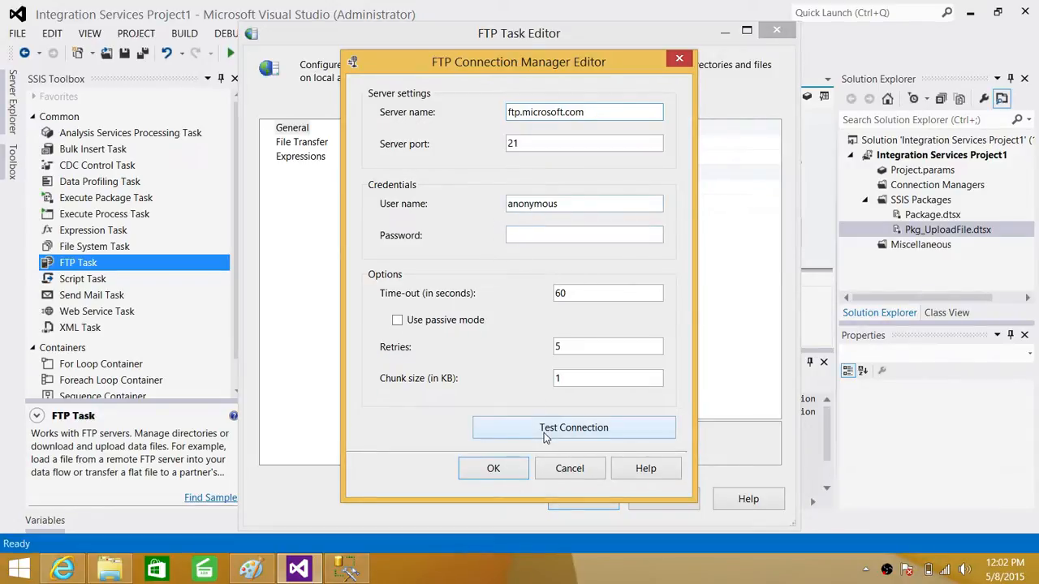
{"action": "left_click", "coordinate": [574, 427]}
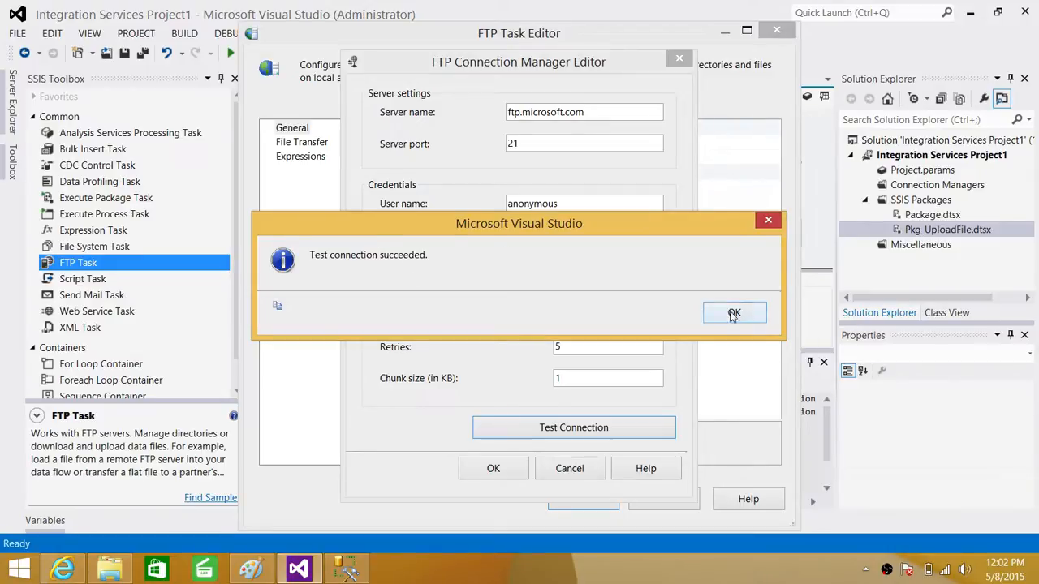
{"action": "left_click", "coordinate": [734, 313]}
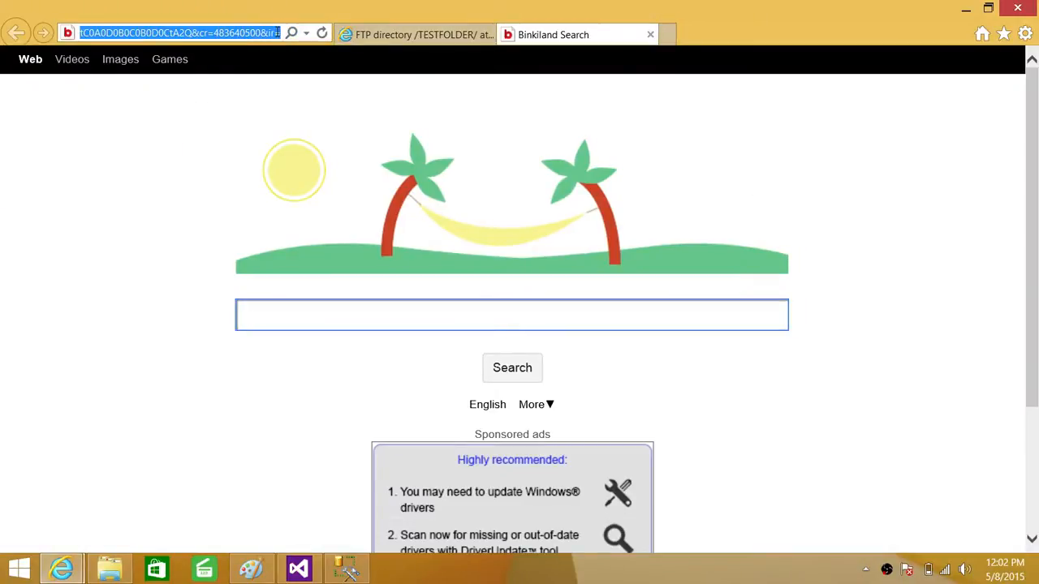
- Browse ftp://ftp.microsoft.com/ into bussys and back, then return to Visual Studio
{"action": "type", "text": "ftp://"}
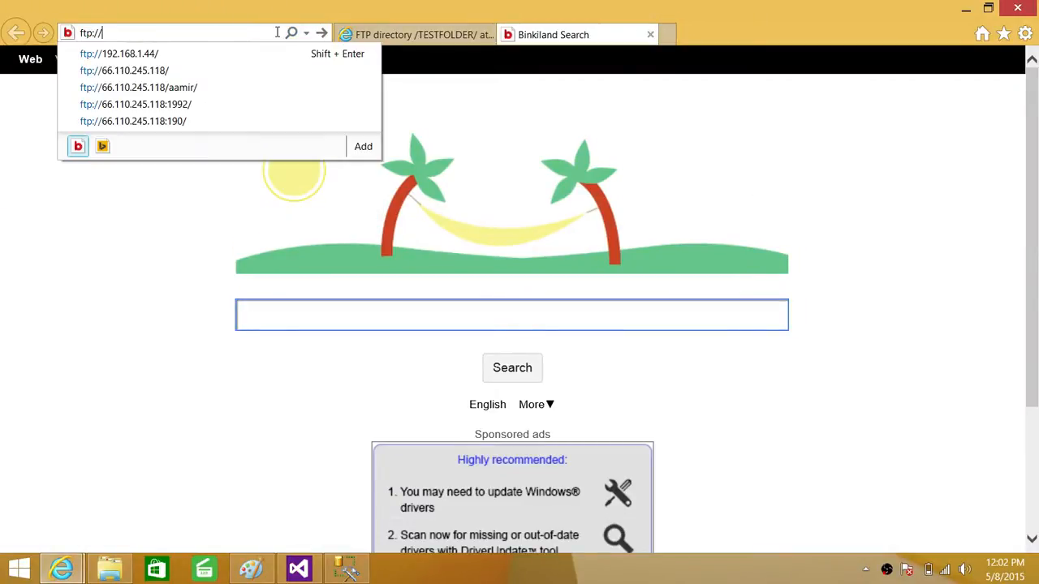
{"action": "key", "text": "Backspace"}
{"action": "type", "text": ".mic"}
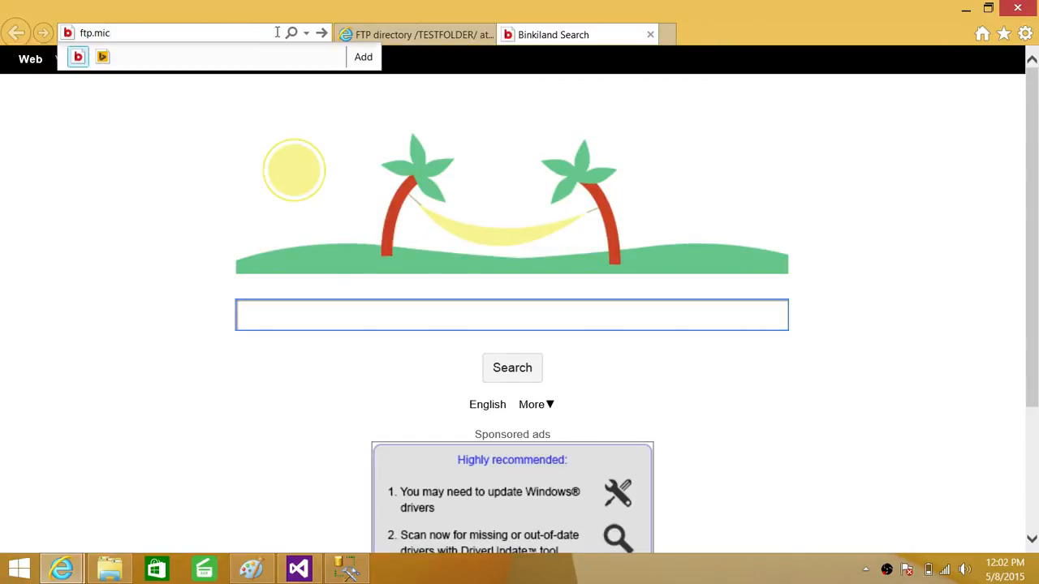
{"action": "type", "text": "ftp://ftp.microsoft.com/"}
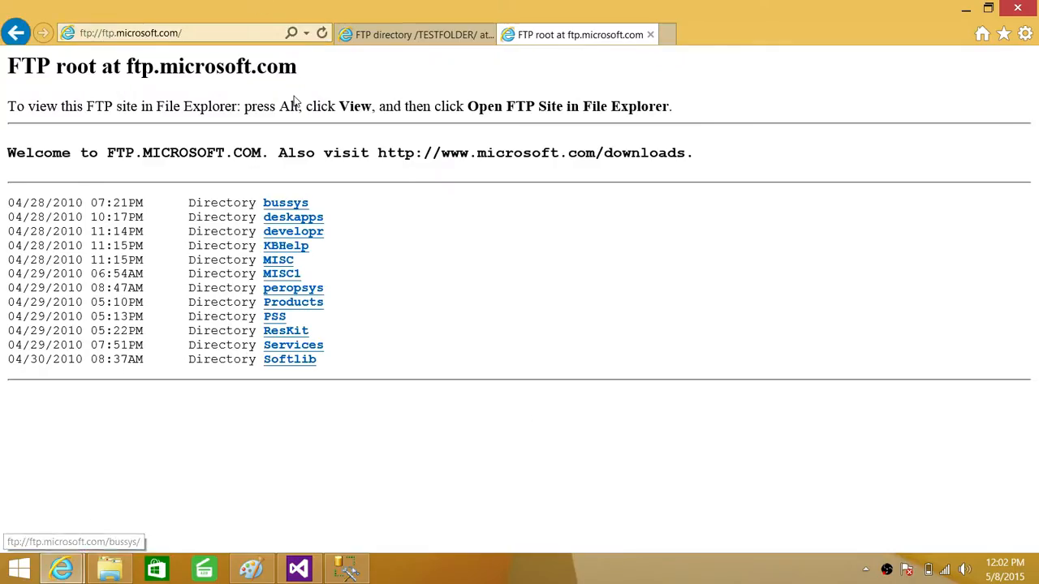
{"action": "left_click", "coordinate": [284, 203]}
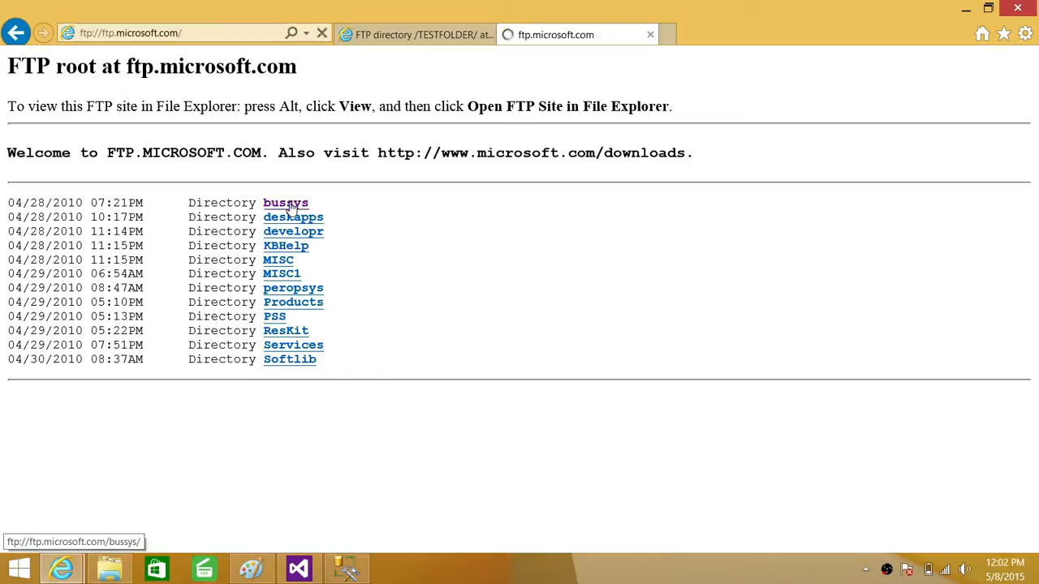
{"action": "left_click", "coordinate": [285, 202]}
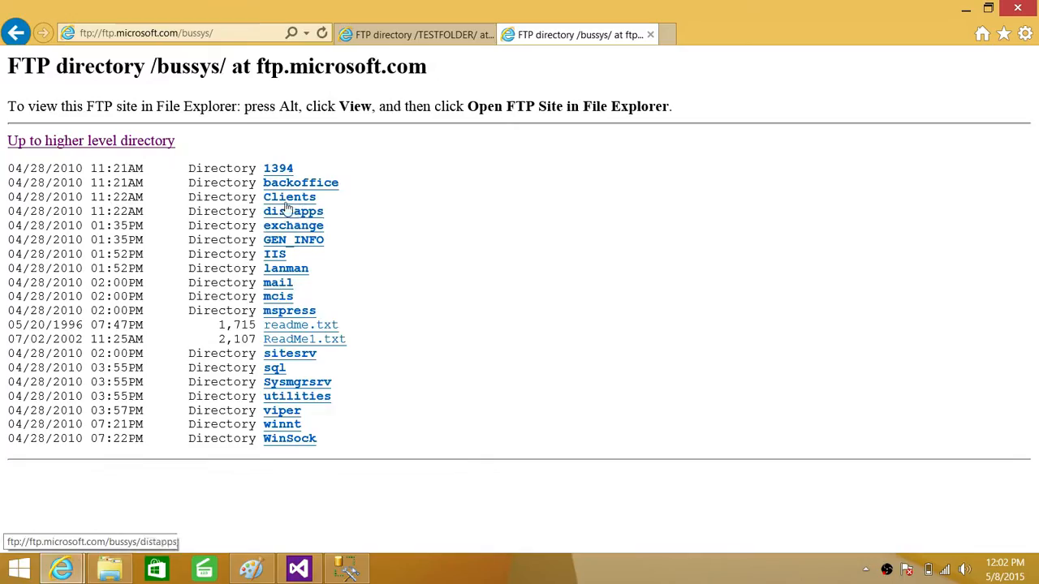
{"action": "left_click", "coordinate": [91, 140]}
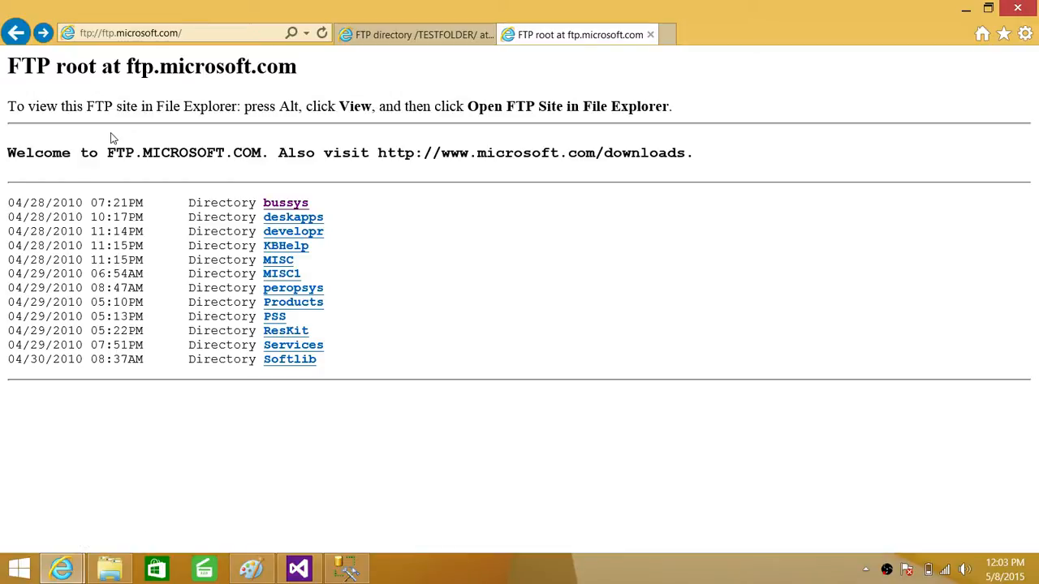
{"action": "right_click", "coordinate": [129, 32]}
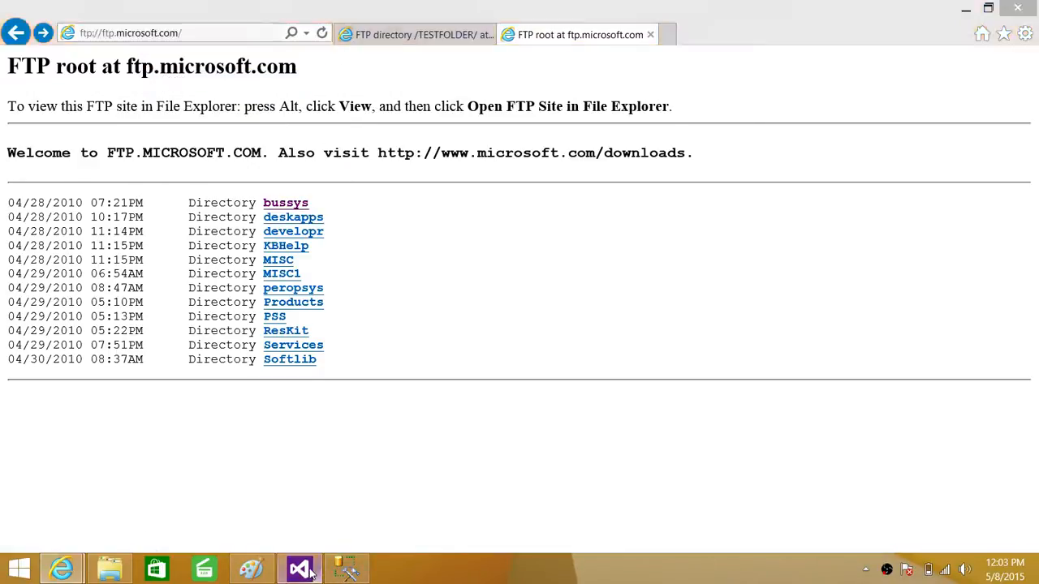
{"action": "left_click", "coordinate": [300, 568]}
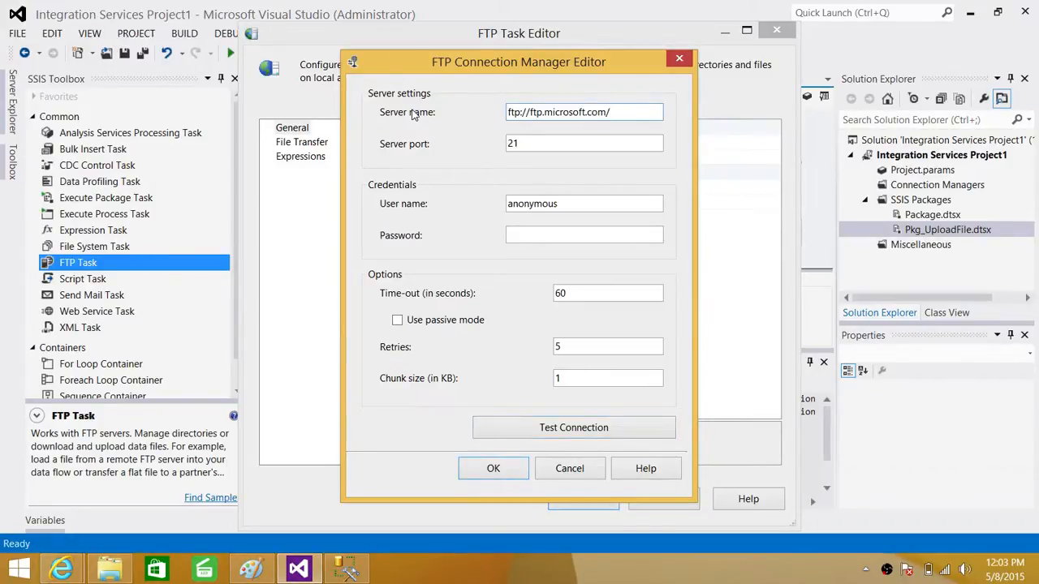
- Change the FTP server name to ftp.microsoft.com after the failed test, and retest successfully
{"action": "left_click", "coordinate": [573, 427]}
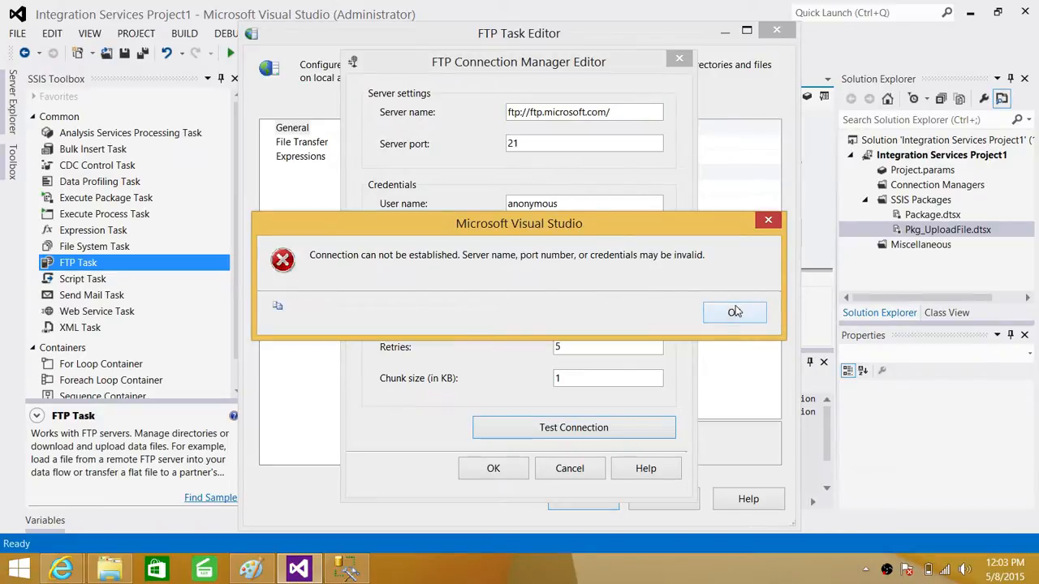
{"action": "left_click", "coordinate": [734, 312]}
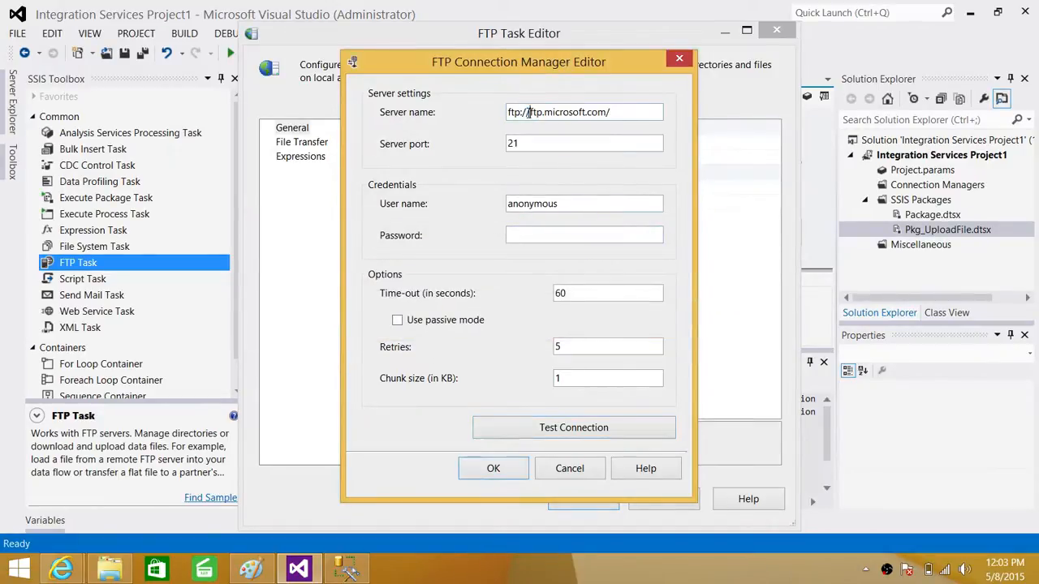
{"action": "type", "text": "ftp.microsoft.com"}
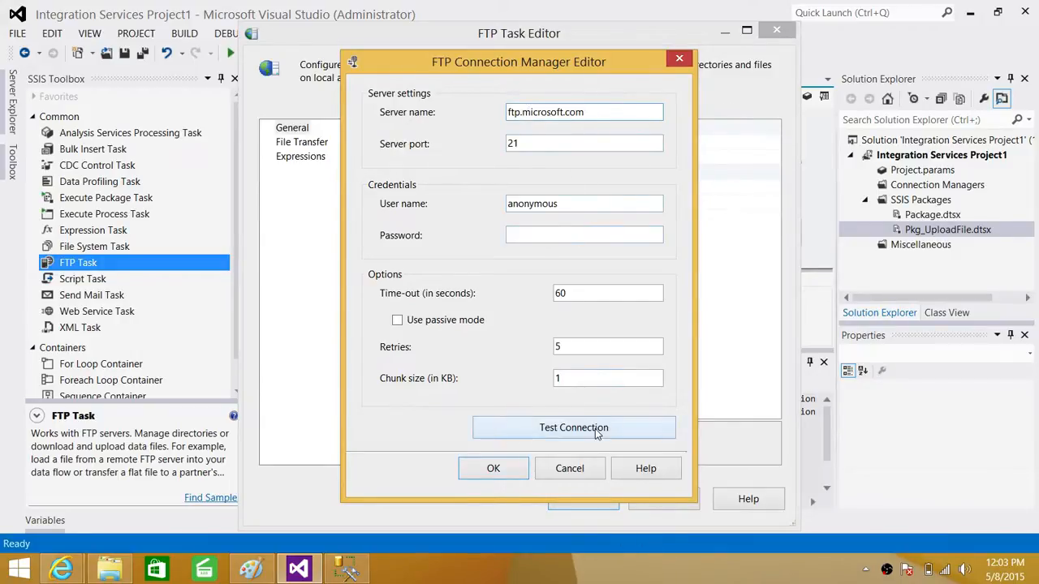
{"action": "left_click", "coordinate": [573, 428]}
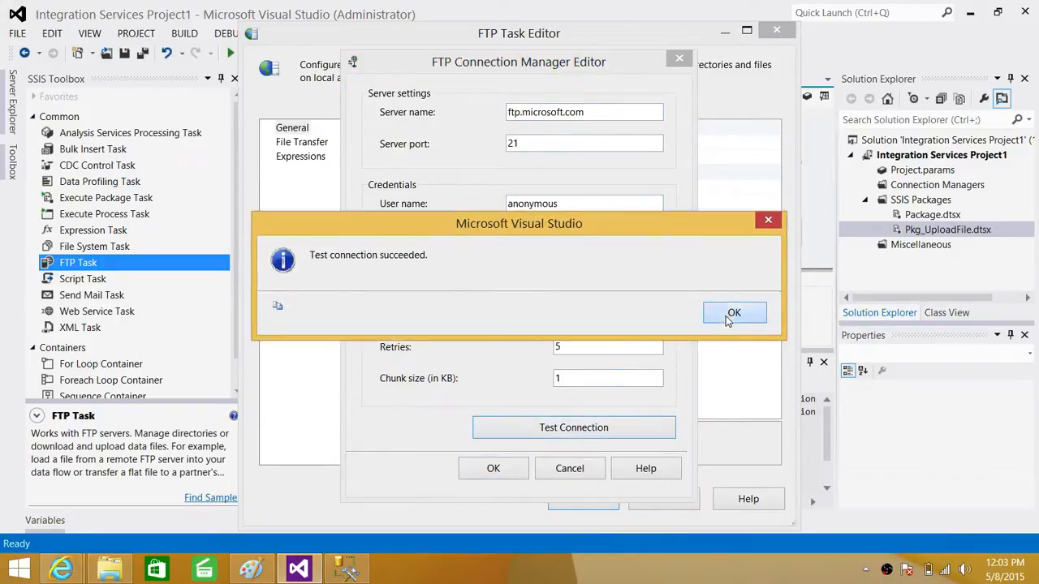
{"action": "left_click", "coordinate": [733, 313]}
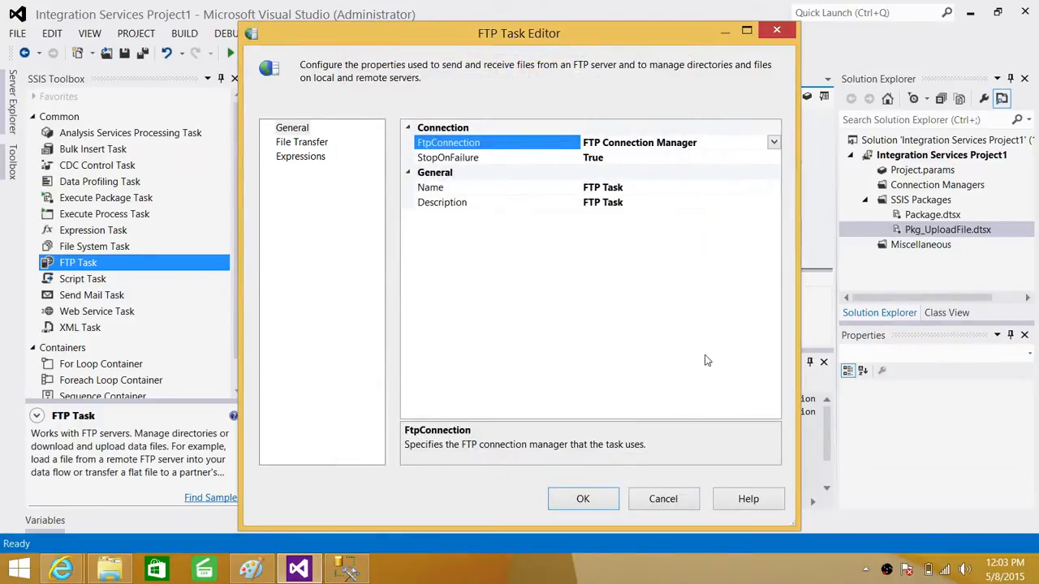
{"action": "mouse_move", "coordinate": [663, 498]}
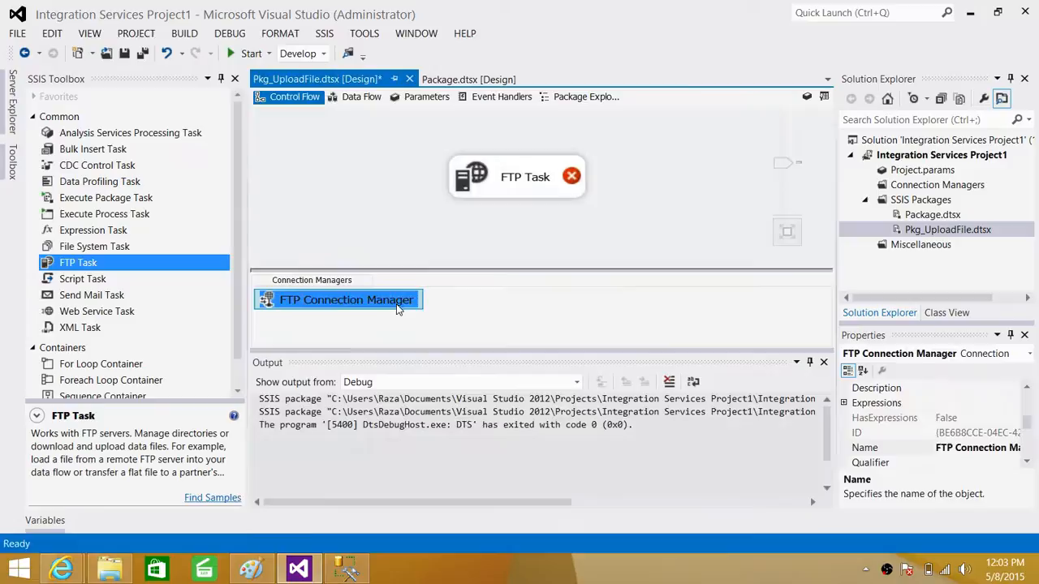
- Delete the FTP Connection Manager from the package's Connection Managers
{"action": "right_click", "coordinate": [345, 300]}
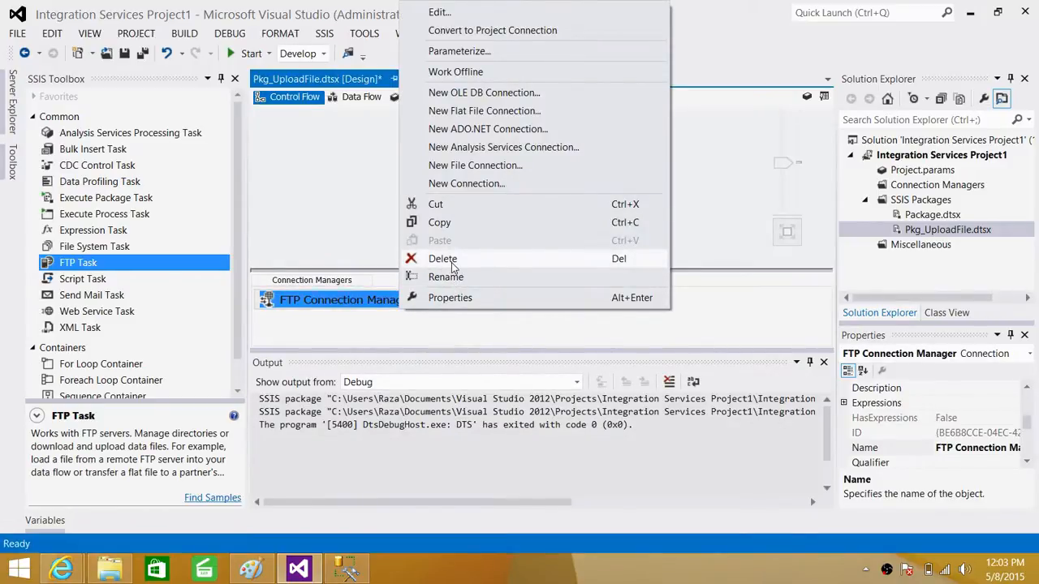
{"action": "left_click", "coordinate": [444, 258]}
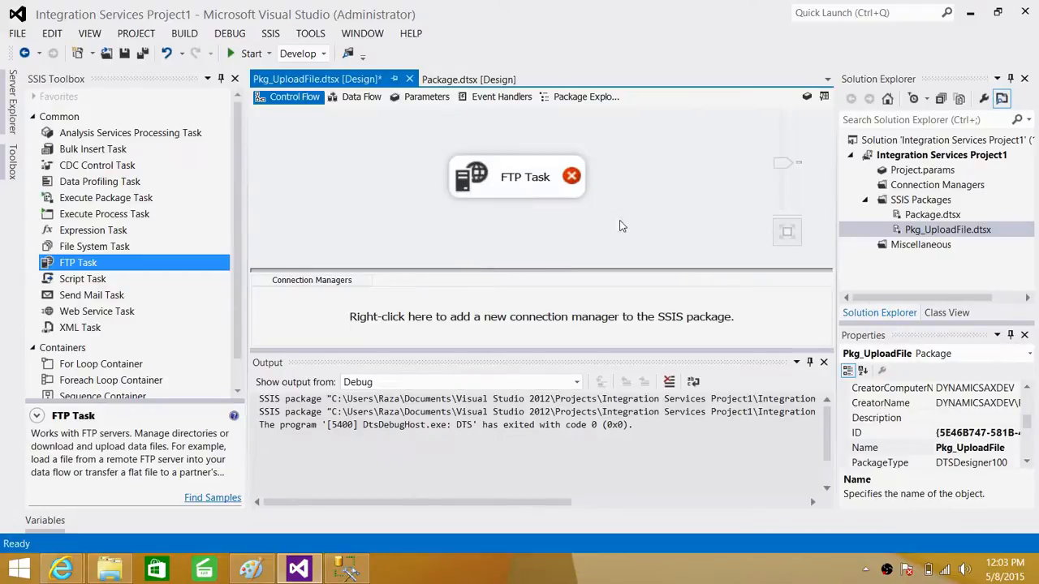
{"action": "double_click", "coordinate": [525, 176]}
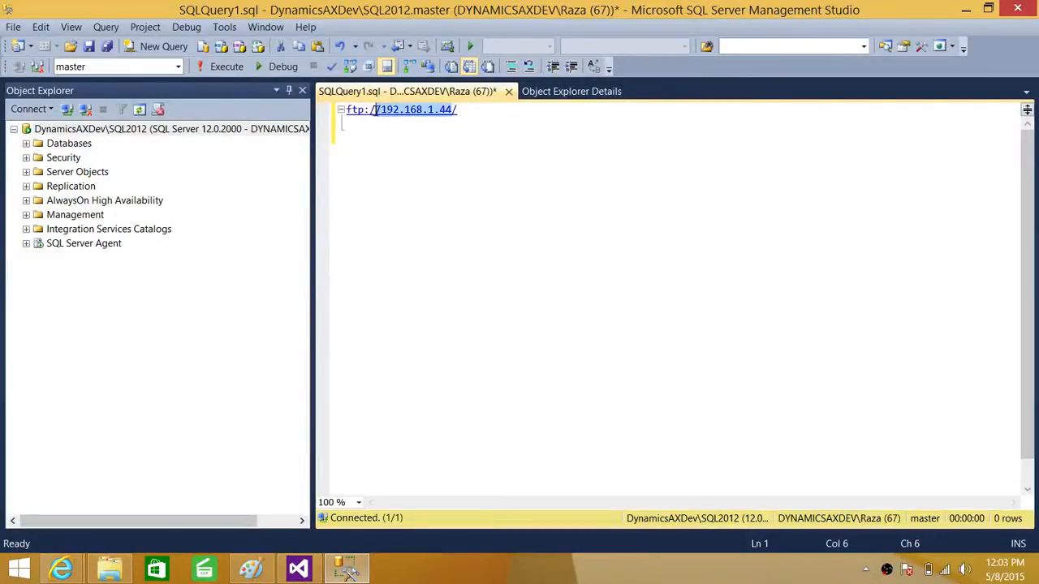
- Bring up the context menu on the ftp://192.168.1.44/ address in the SSMS query window
{"action": "right_click", "coordinate": [398, 110]}
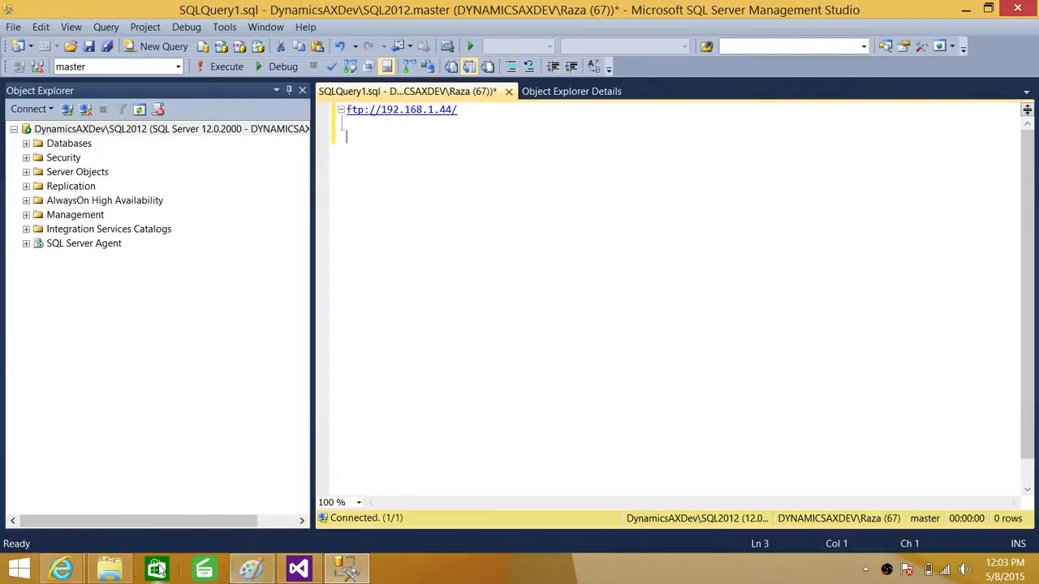
{"action": "mouse_move", "coordinate": [252, 573]}
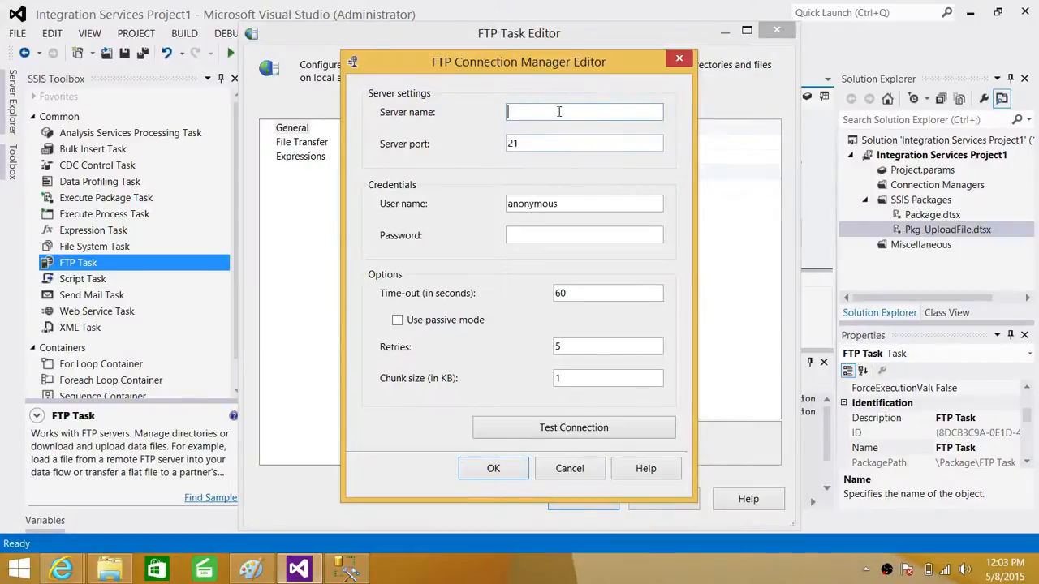
- Set the FTP server name to 192.168.1.44 and confirm the connection test succeeds
{"action": "type", "text": "192.168.1.44"}
{"action": "left_click", "coordinate": [584, 204]}
{"action": "type", "text": "Aamir"}
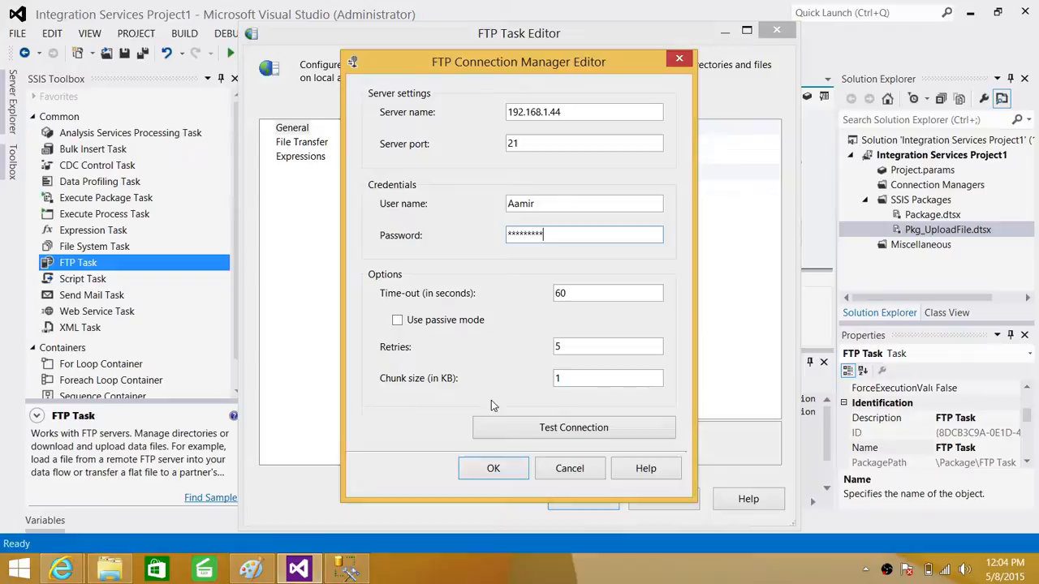
{"action": "left_click", "coordinate": [574, 428]}
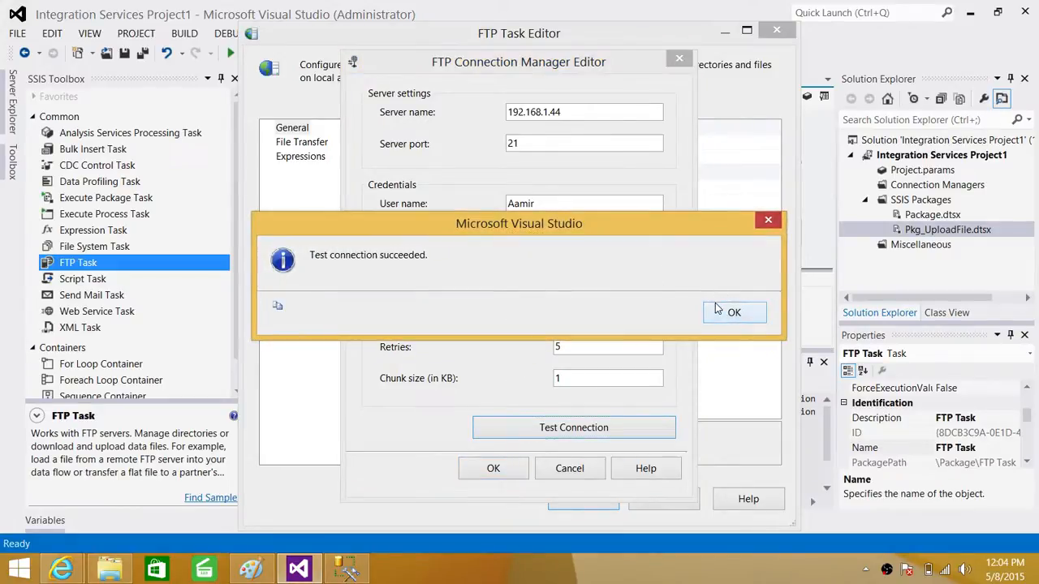
{"action": "left_click", "coordinate": [733, 312]}
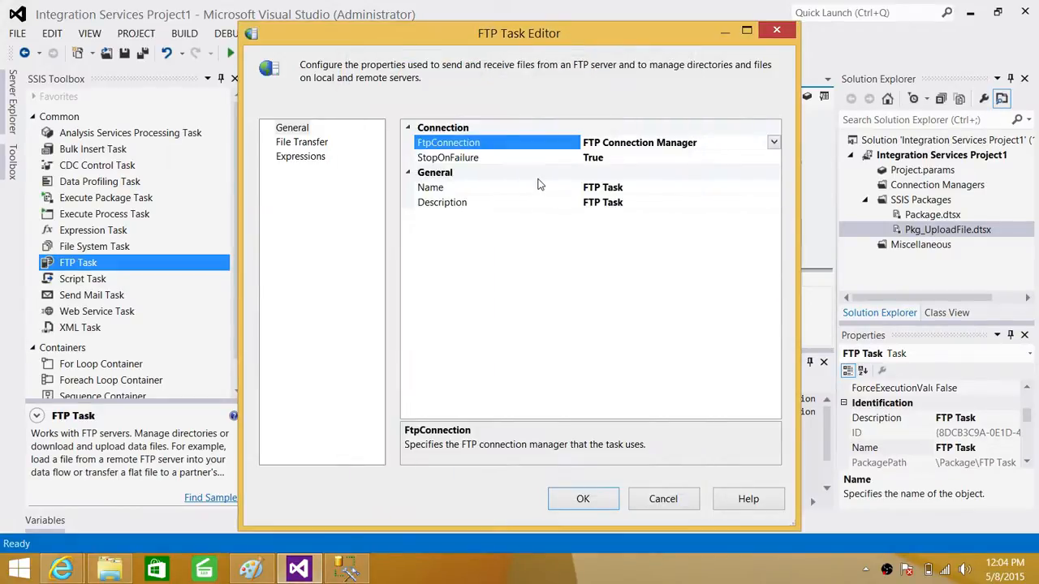
- Set the FTP Task's LocalPath to a new file connection for Customer.txt
{"action": "left_click", "coordinate": [301, 142]}
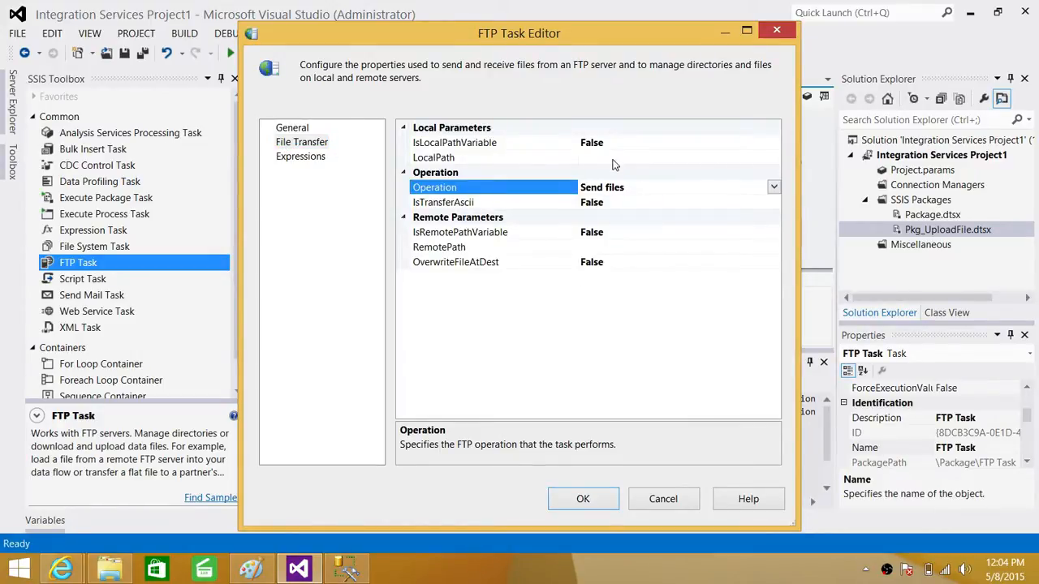
{"action": "mouse_move", "coordinate": [664, 148]}
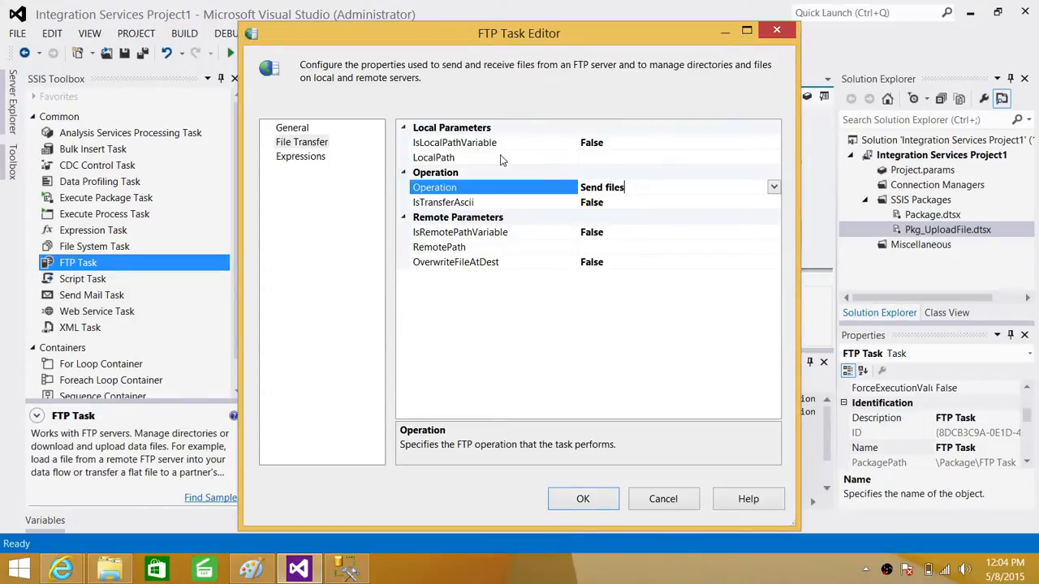
{"action": "left_click", "coordinate": [454, 142]}
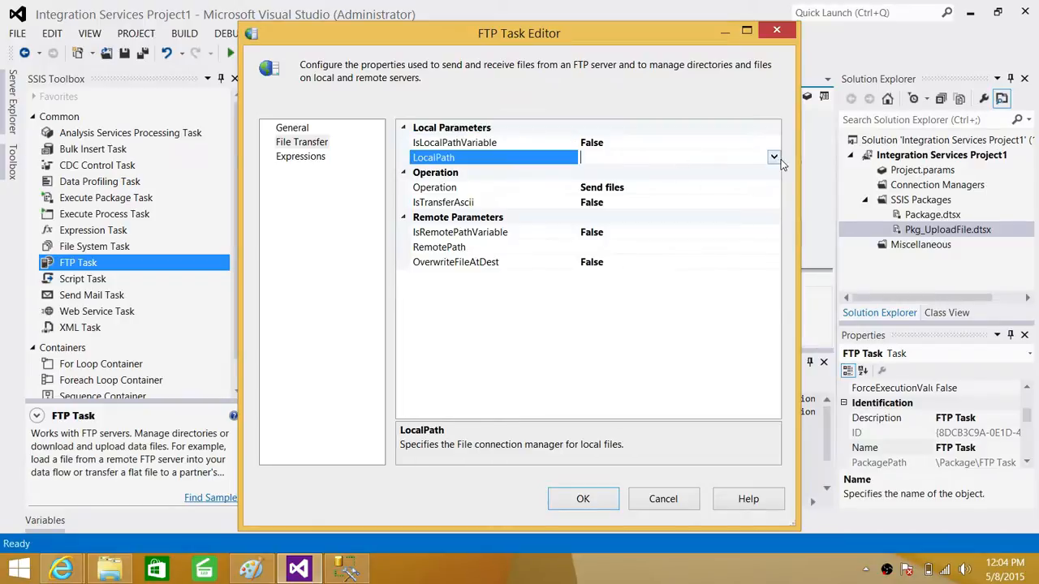
{"action": "left_click", "coordinate": [774, 157]}
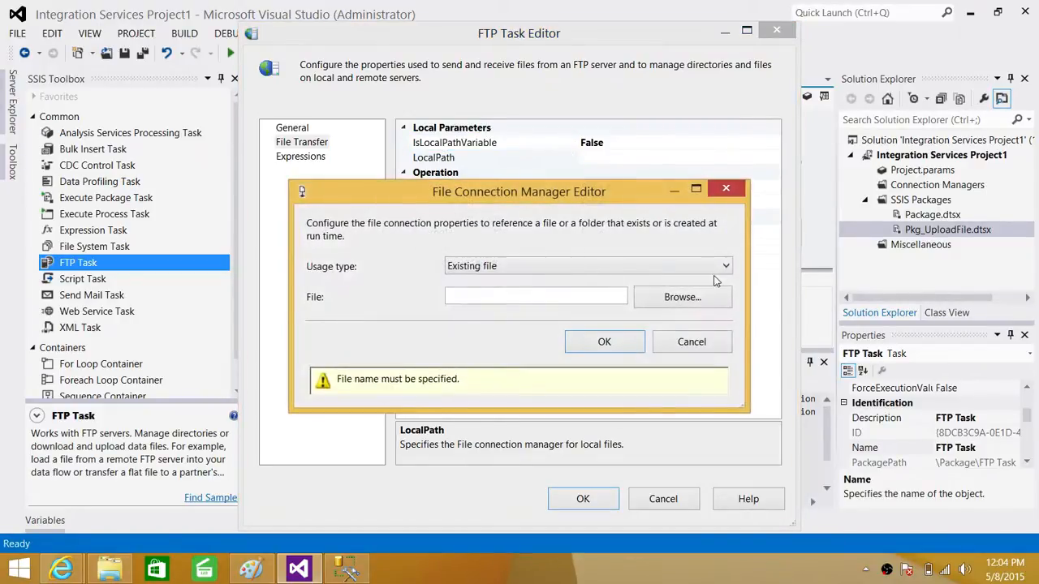
{"action": "left_click", "coordinate": [682, 296]}
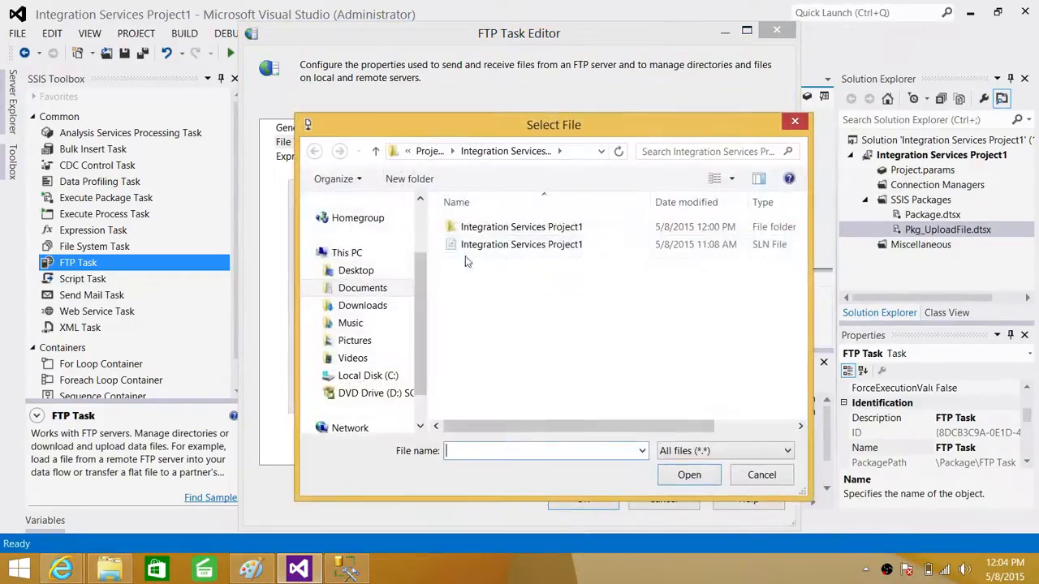
{"action": "left_click", "coordinate": [356, 270]}
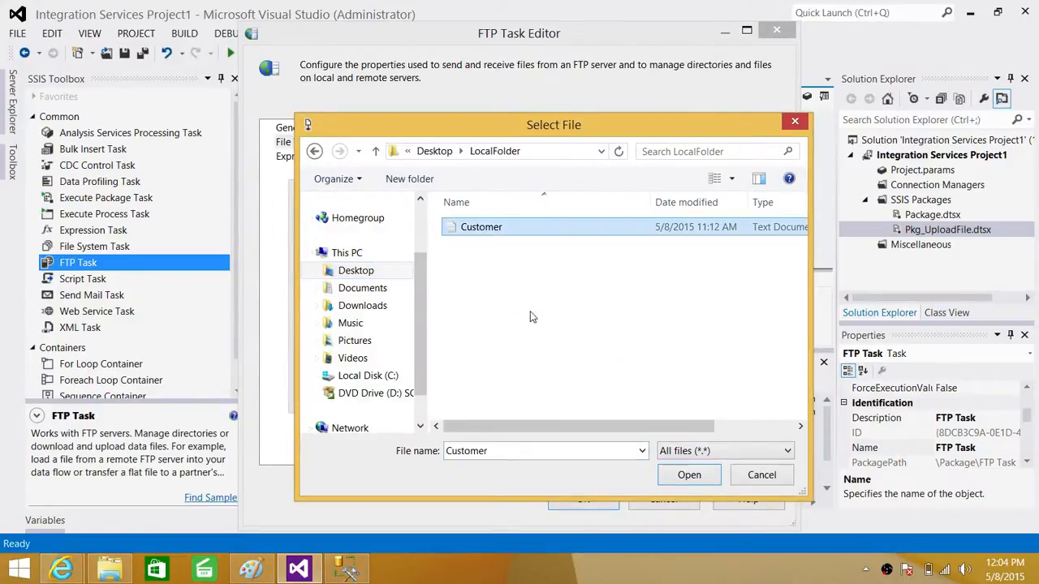
{"action": "left_click", "coordinate": [688, 475]}
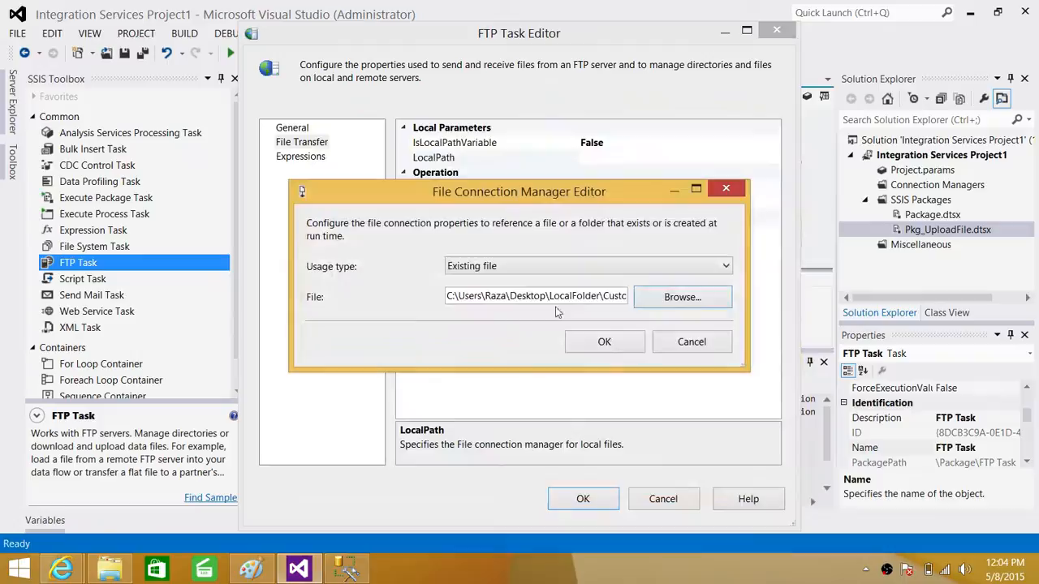
{"action": "left_click", "coordinate": [604, 342]}
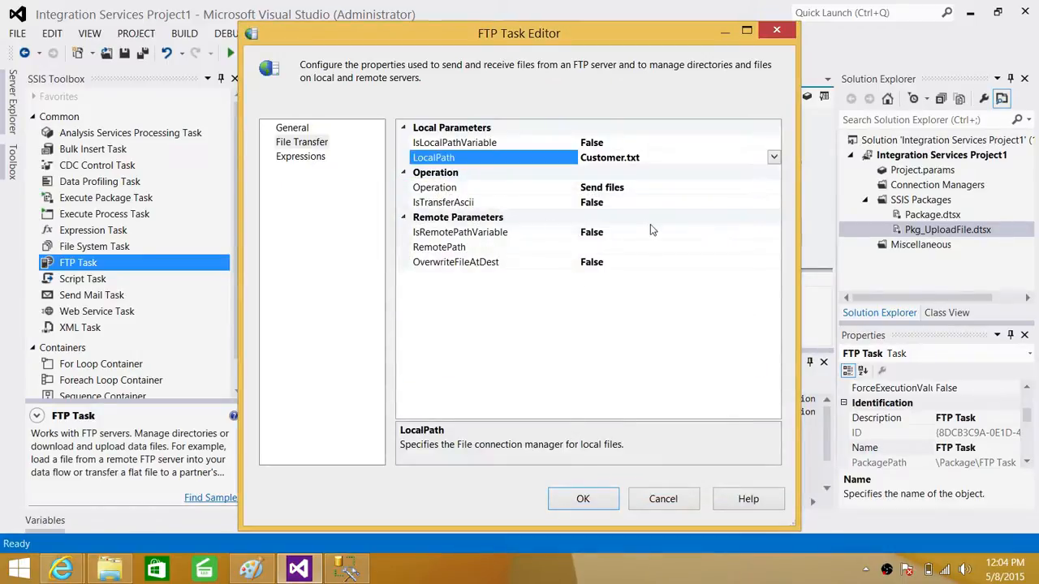
- Keep the operation as Send files and set the RemotePath to /TestFolder
{"action": "left_click", "coordinate": [434, 187]}
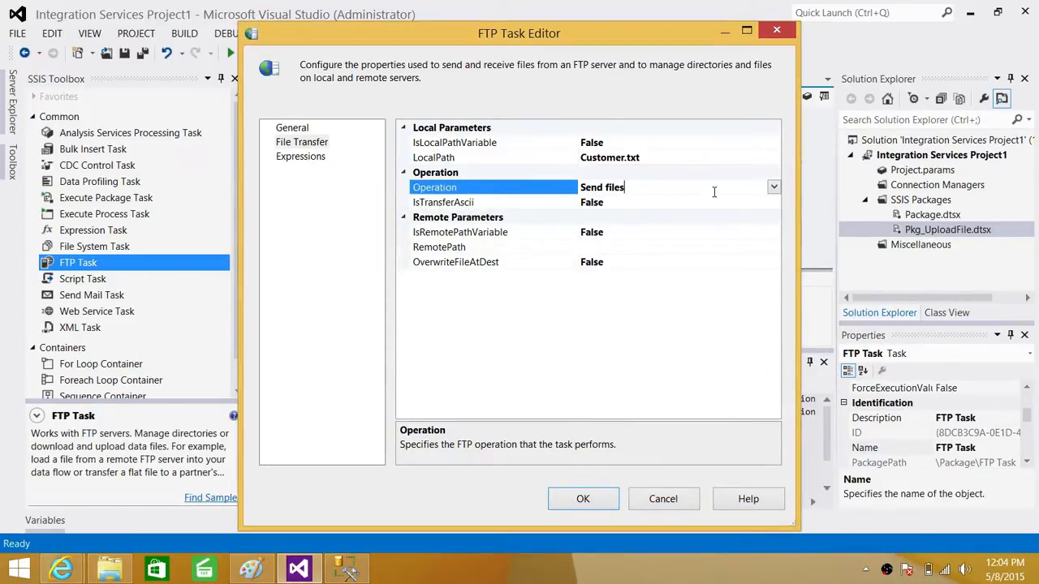
{"action": "left_click", "coordinate": [772, 187]}
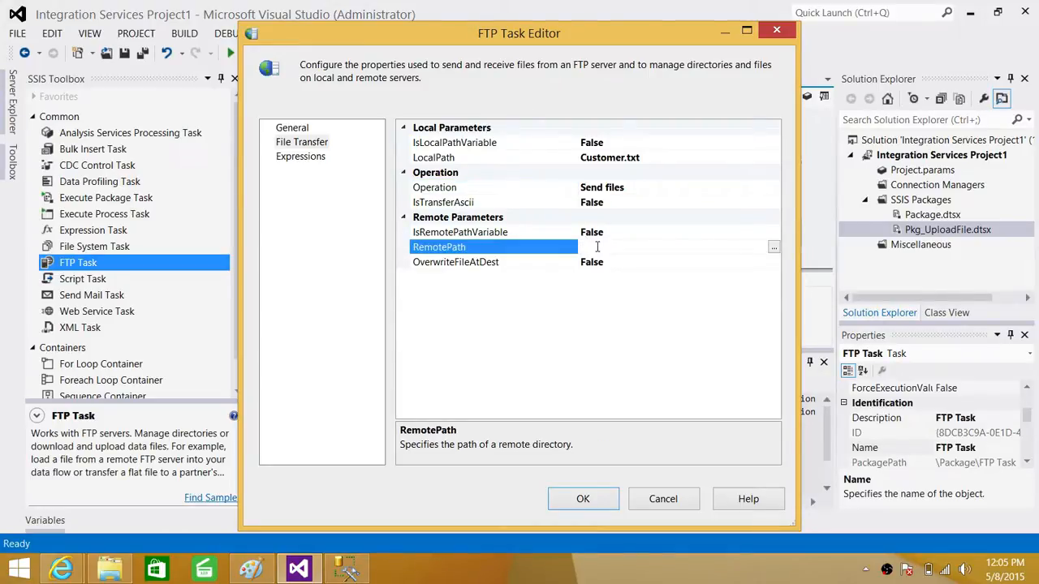
{"action": "type", "text": "/"}
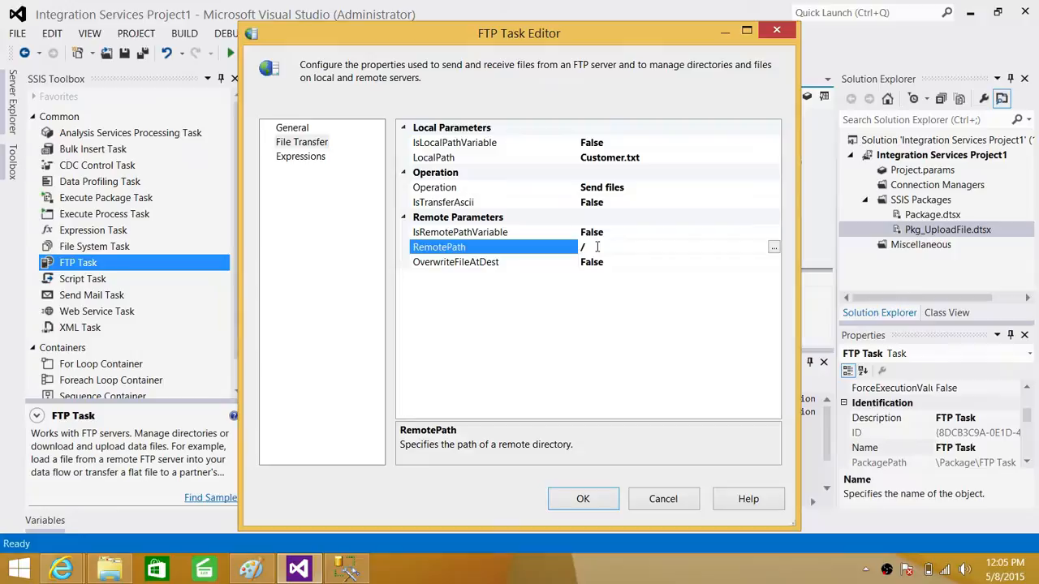
{"action": "type", "text": "TestFolder"}
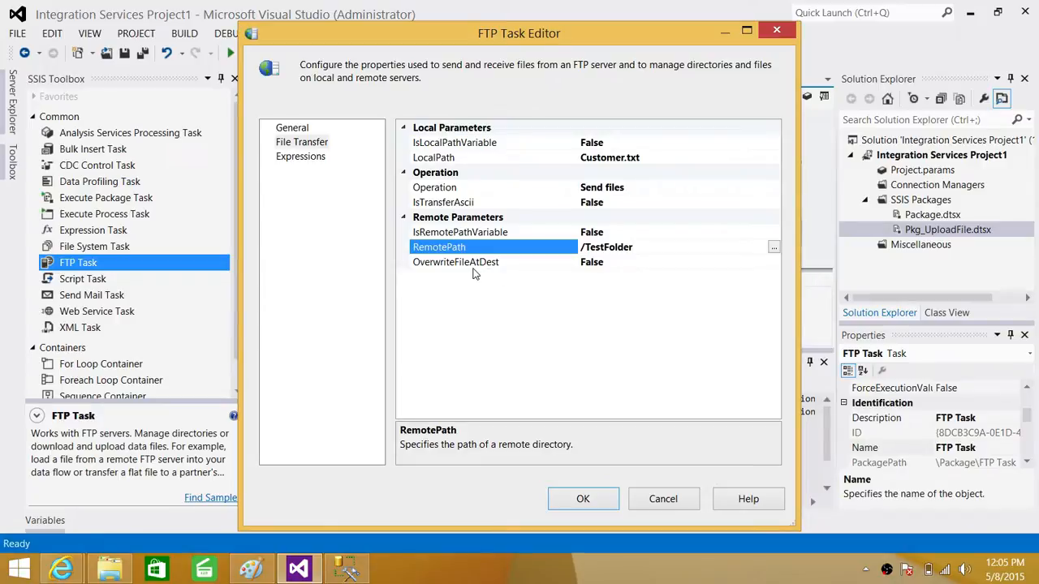
{"action": "mouse_move", "coordinate": [410, 268]}
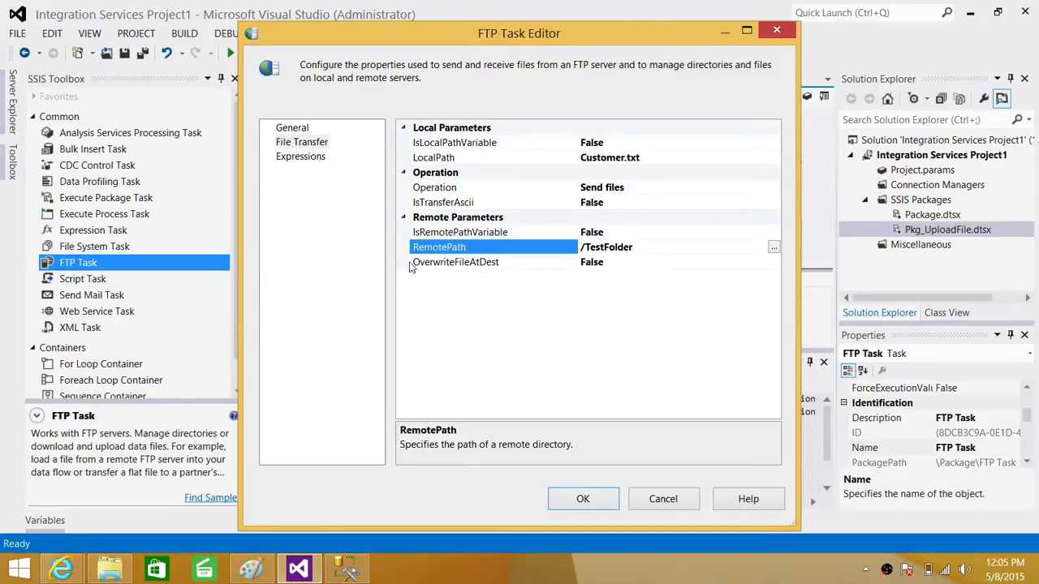
{"action": "mouse_move", "coordinate": [586, 271]}
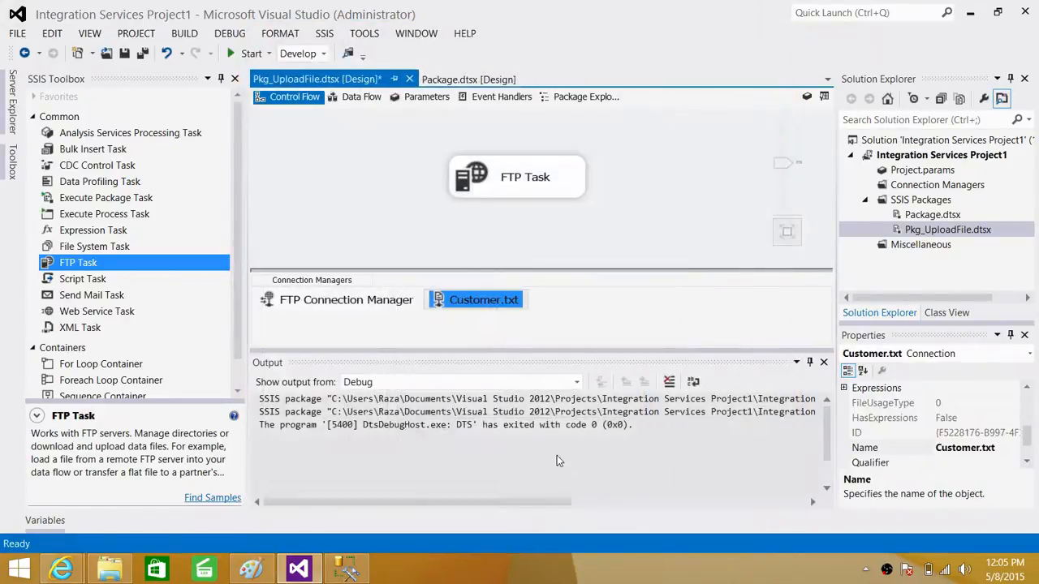
- Check the FTP folder in Internet Explorer, then run Pkg_UploadFile in debug mode
{"action": "left_click", "coordinate": [336, 193]}
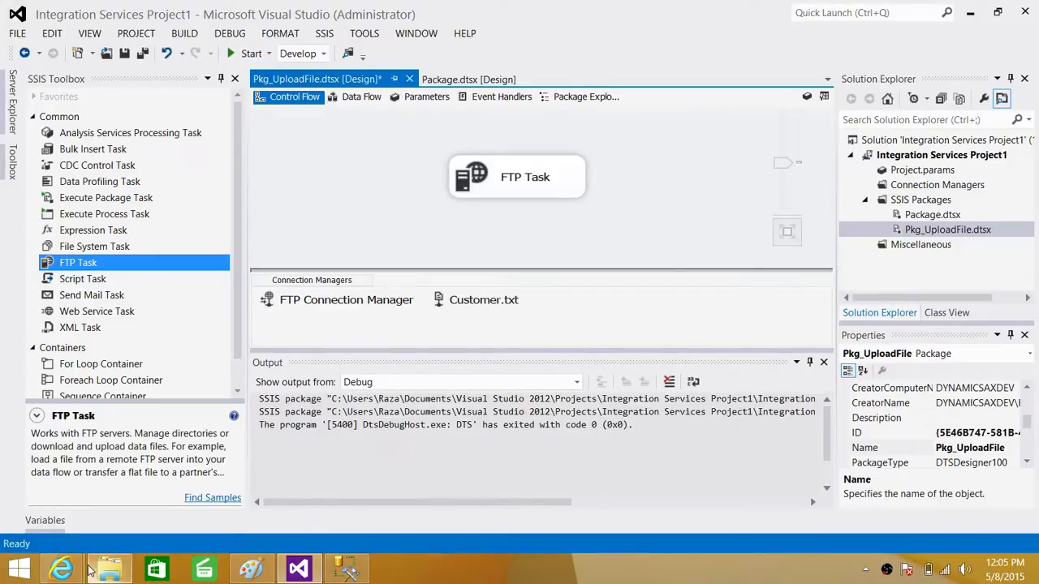
{"action": "left_click", "coordinate": [60, 567]}
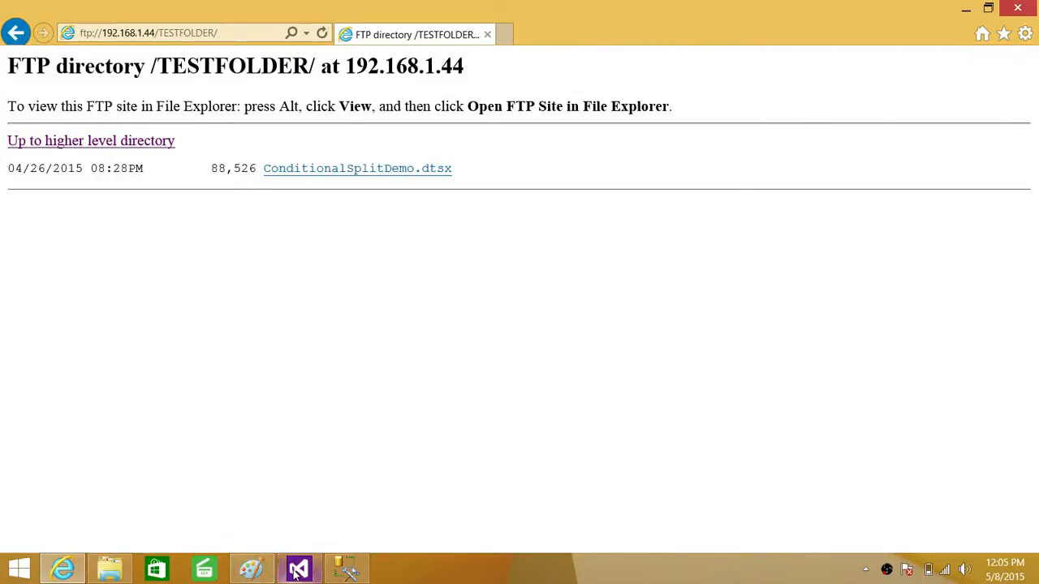
{"action": "left_click", "coordinate": [299, 567]}
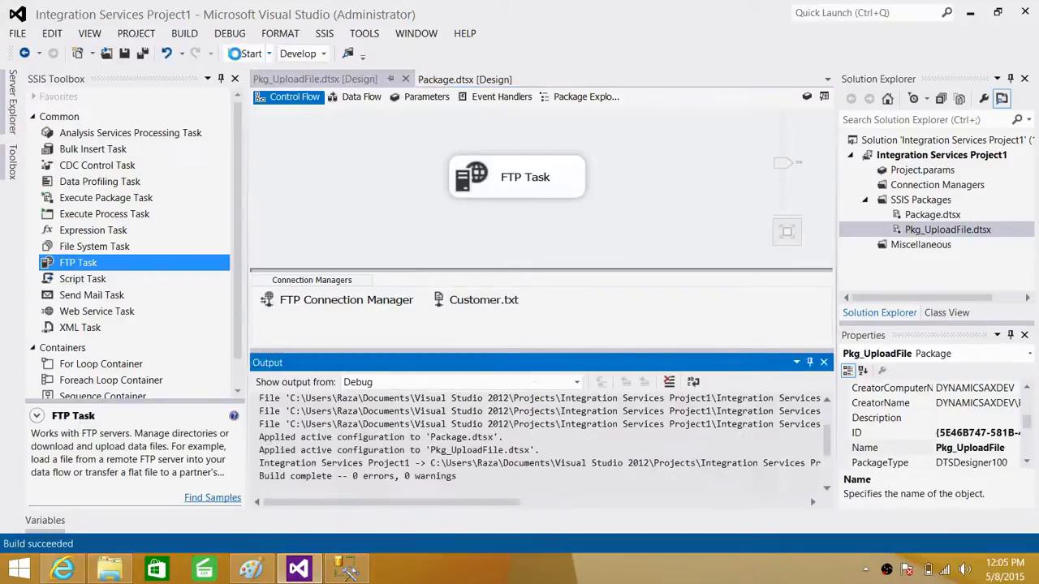
{"action": "left_click", "coordinate": [249, 53]}
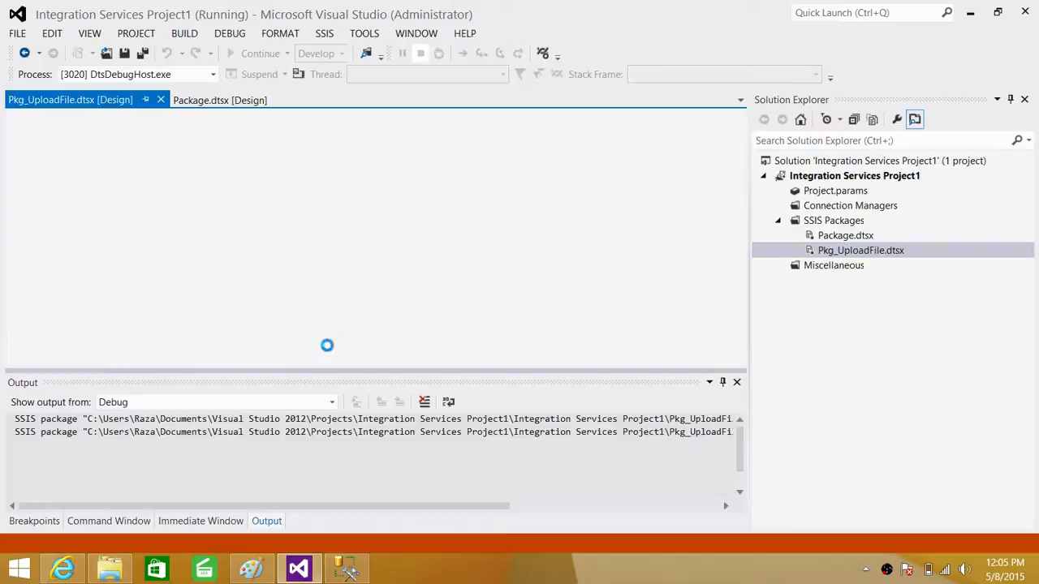
{"action": "left_click", "coordinate": [62, 568]}
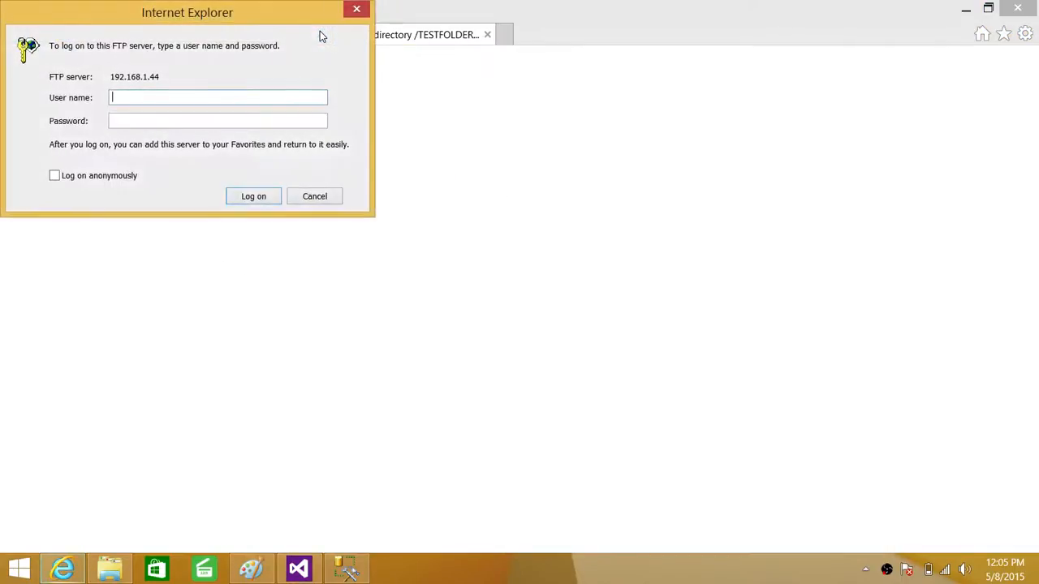
- Log on to the FTP server as Aamir to view the TESTFOLDER listing
{"action": "type", "text": "Aamir"}
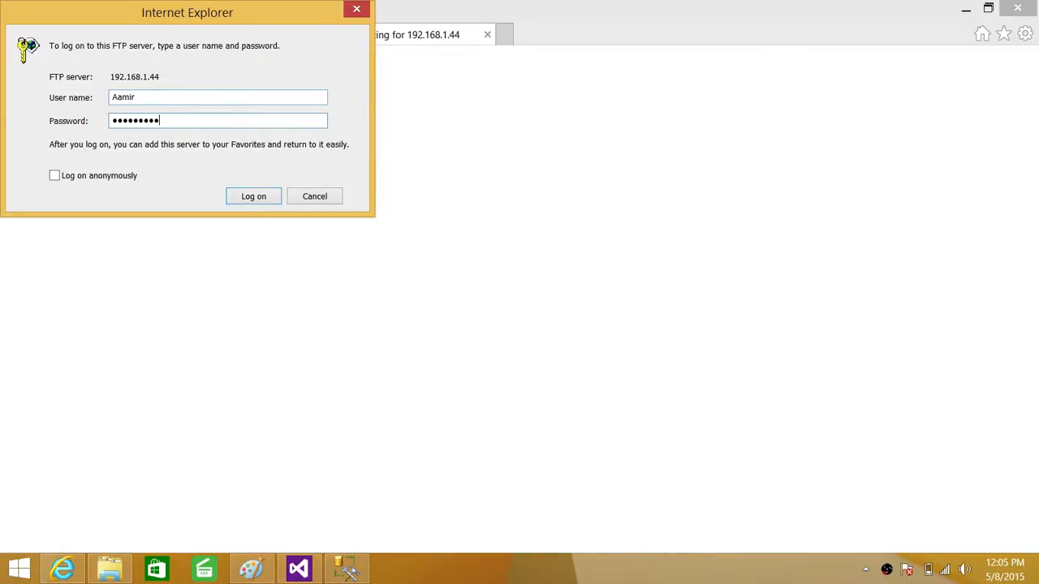
{"action": "left_click", "coordinate": [253, 195]}
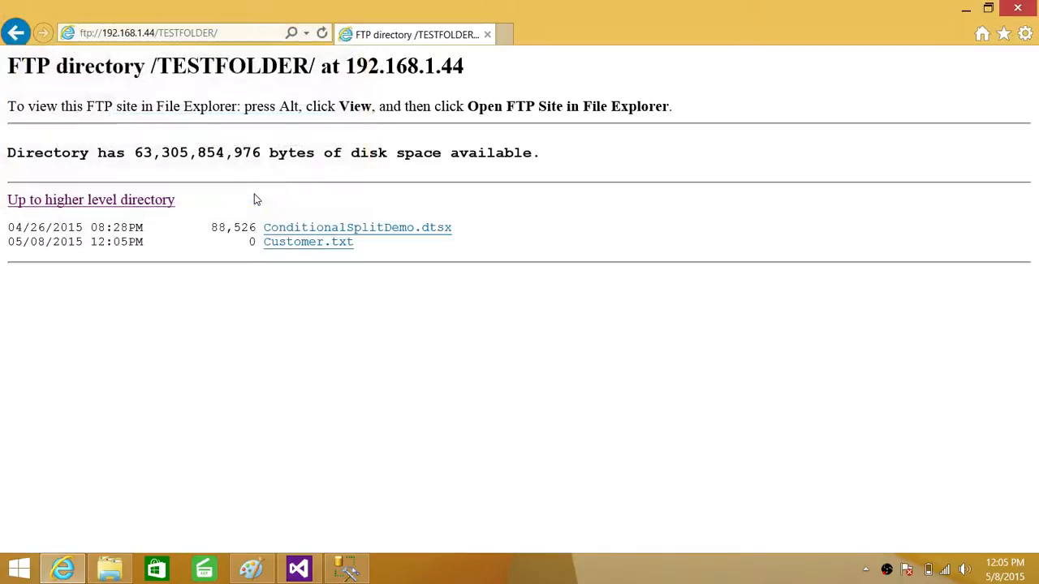
{"action": "mouse_move", "coordinate": [307, 242]}
{"action": "type", "text": "This is my test fi"}
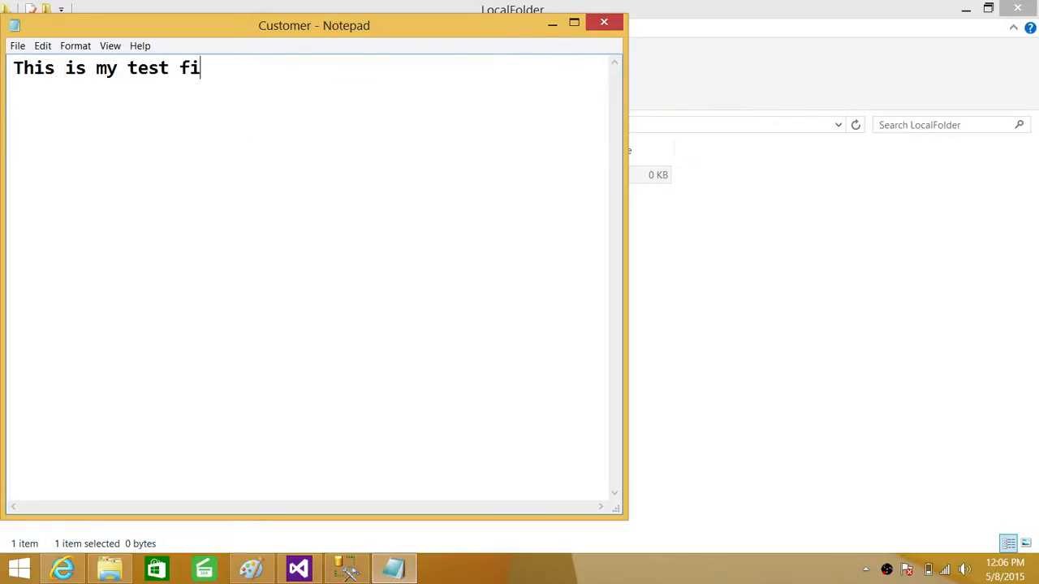
- Finish entering 'This is my test file' in Customer.txt, then return to Visual Studio
{"action": "type", "text": "le"}
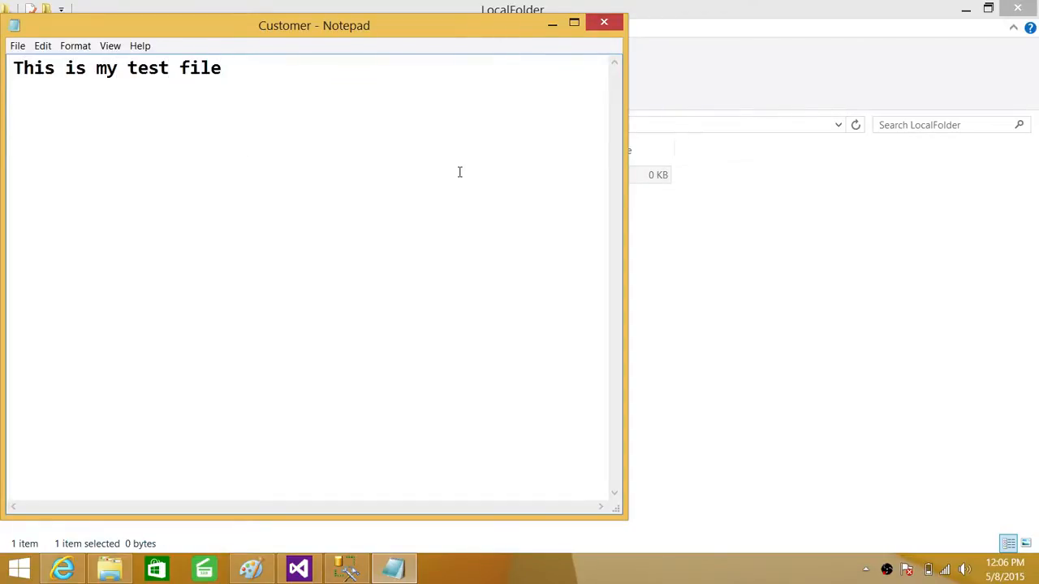
{"action": "left_click", "coordinate": [603, 22]}
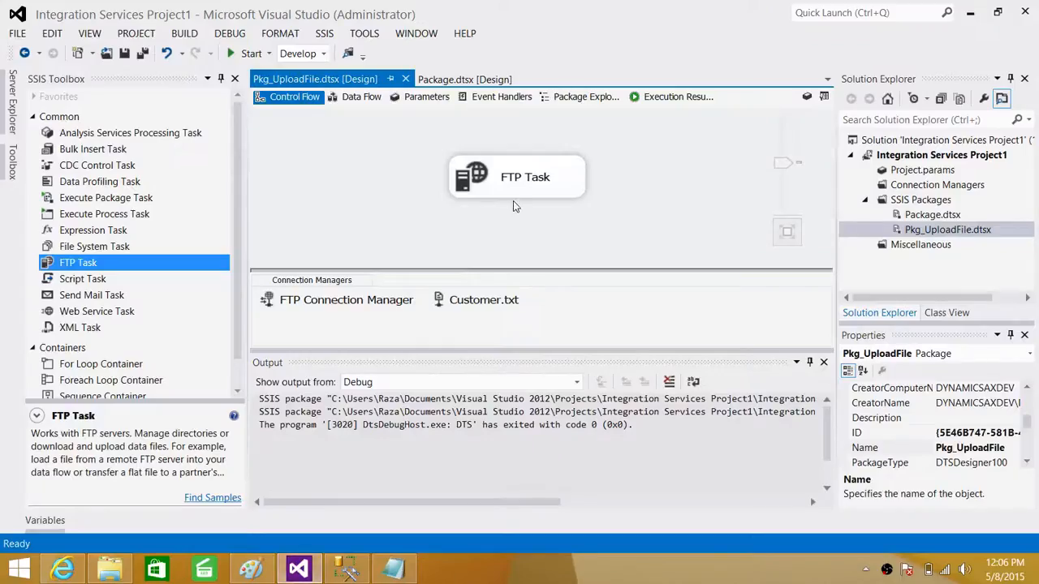
- Set the FTP Task's OverwriteFileAtDest to True, rerun the package, then stop debugging
{"action": "double_click", "coordinate": [517, 177]}
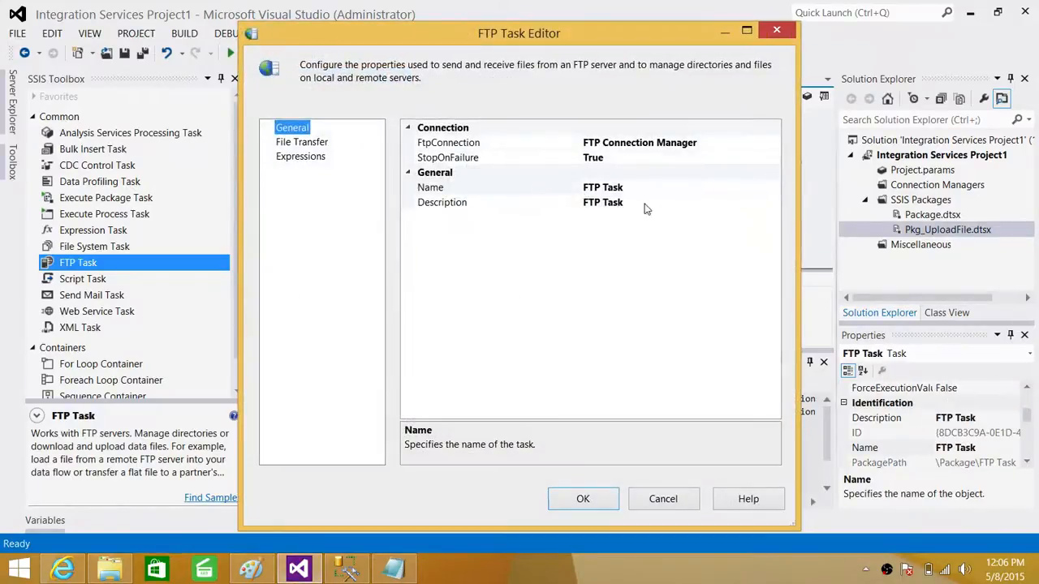
{"action": "left_click", "coordinate": [301, 141]}
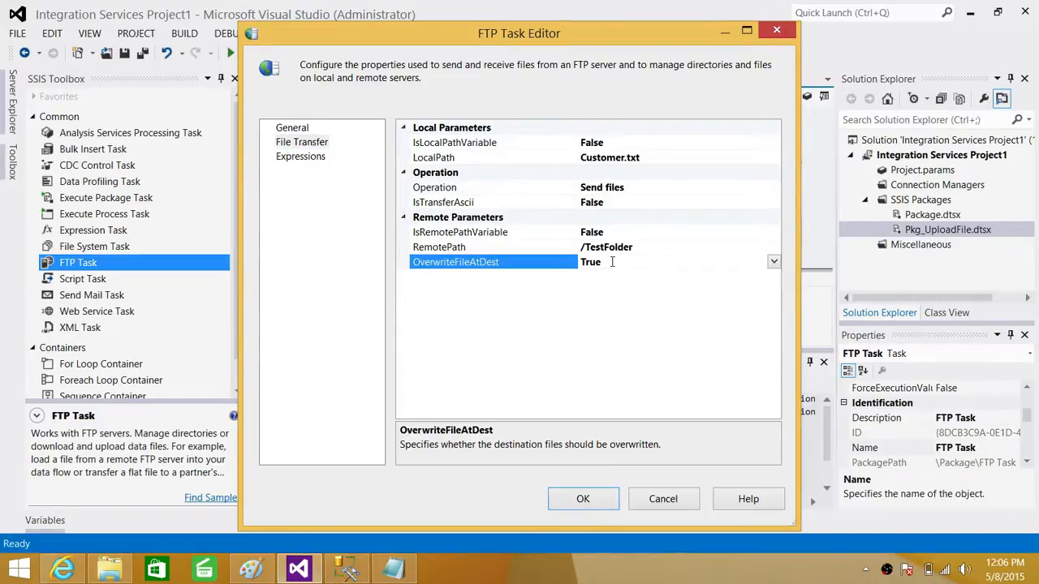
{"action": "left_click", "coordinate": [583, 499]}
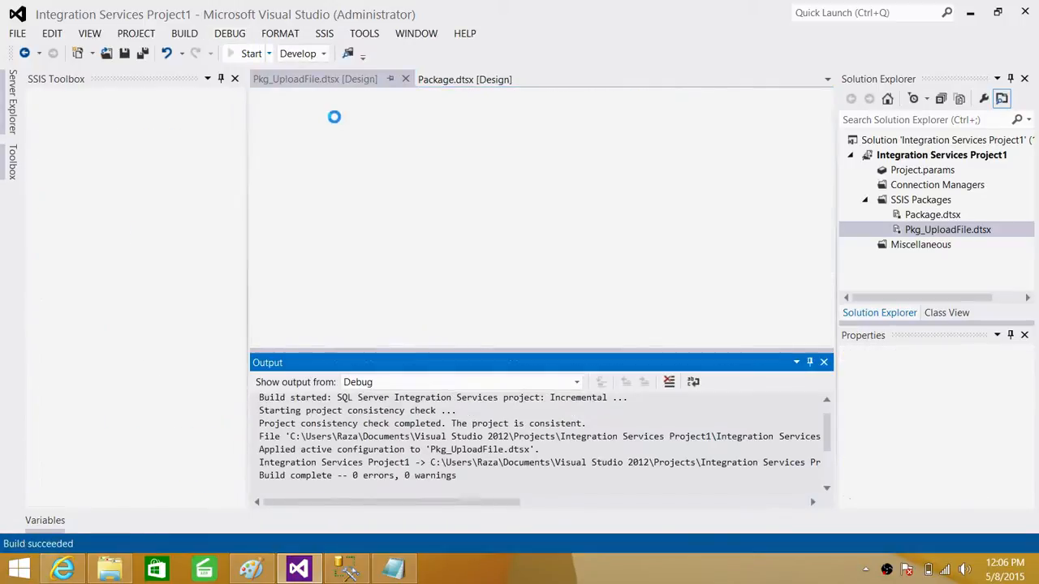
{"action": "left_click", "coordinate": [251, 54]}
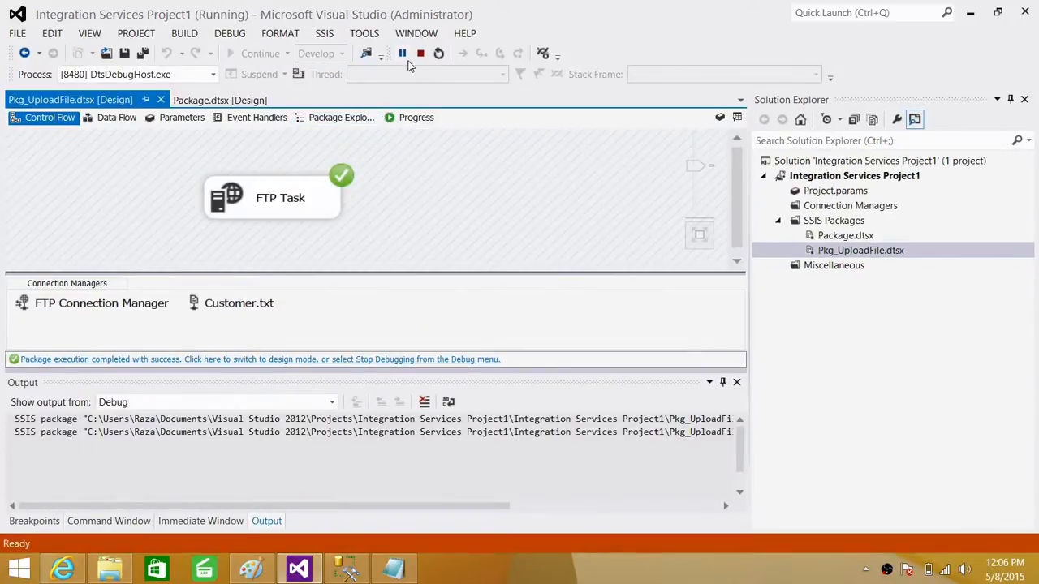
{"action": "left_click", "coordinate": [420, 54]}
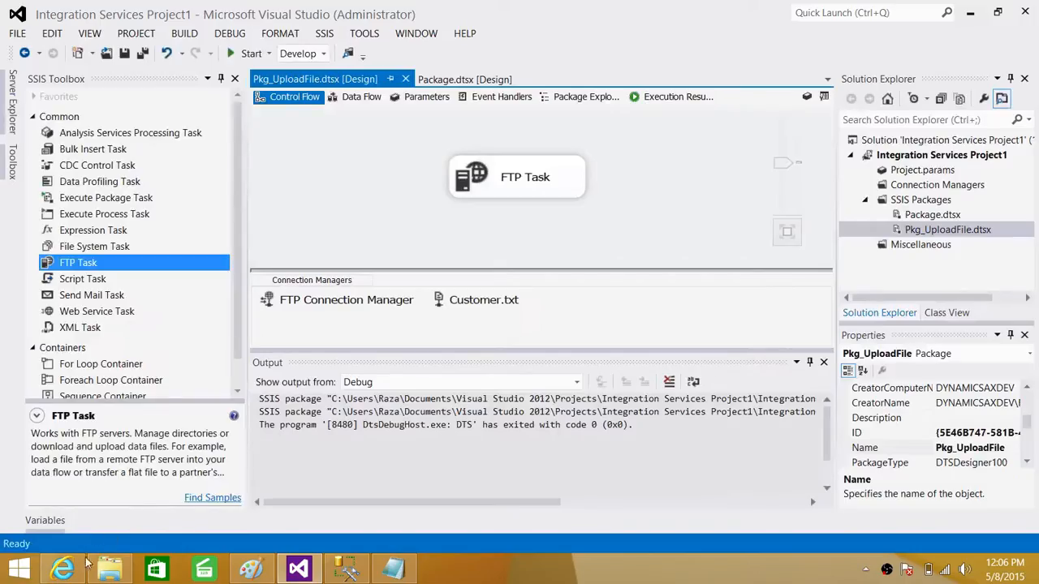
- Check Customer.txt in the FTP TESTFOLDER listing, then return to the package designer
{"action": "left_click", "coordinate": [62, 567]}
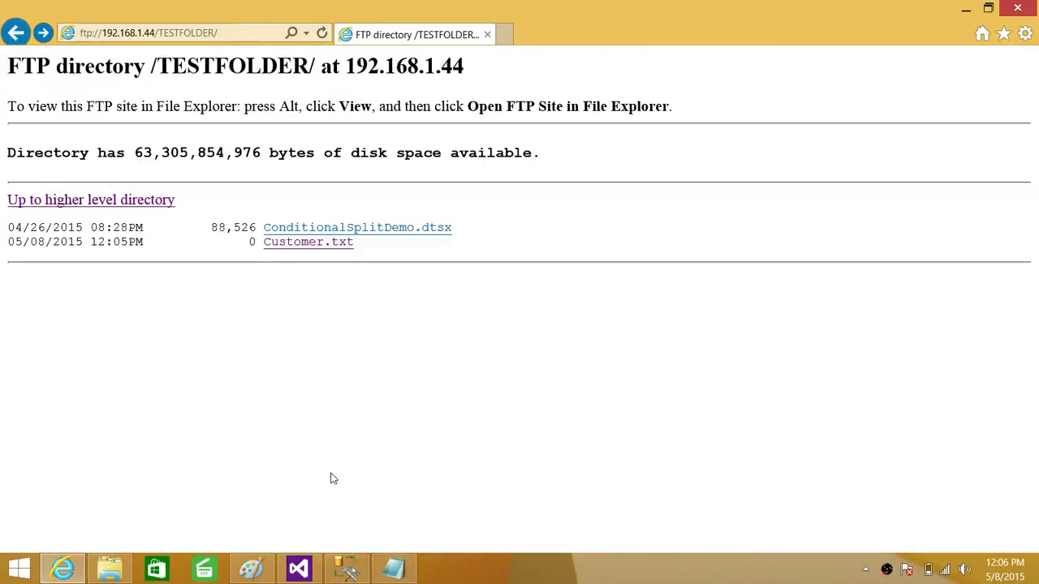
{"action": "left_click", "coordinate": [299, 568]}
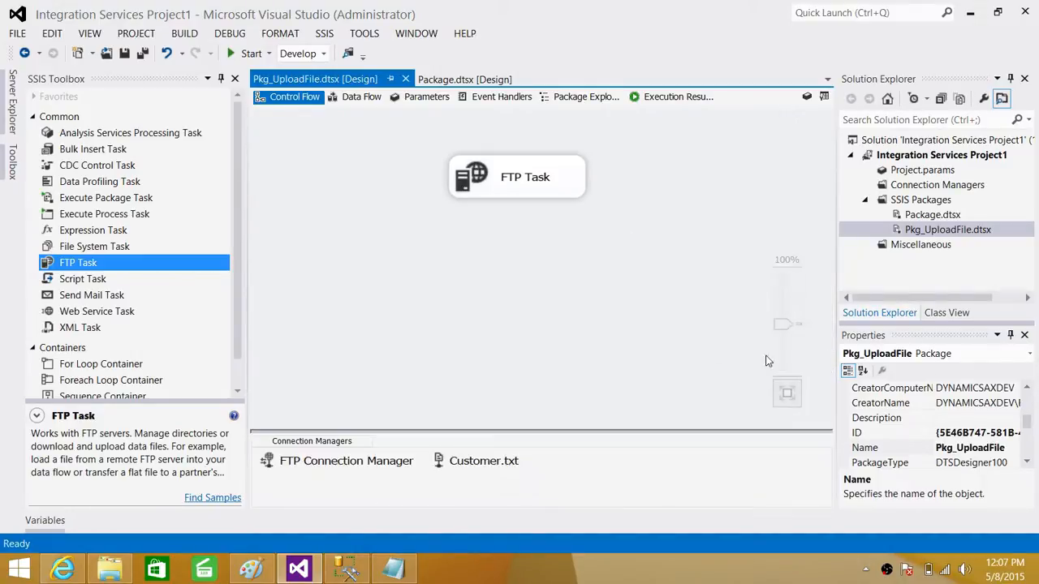
{"action": "mouse_move", "coordinate": [422, 299]}
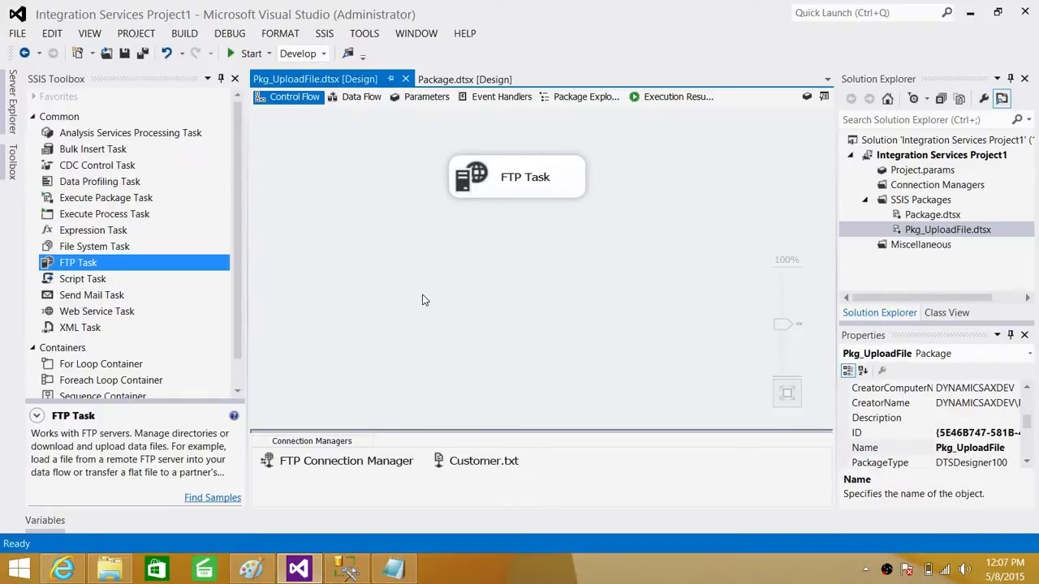
- Add String variable LocalFilePath with value C:\Users\Raza\Desktop\LocalFolder\Customer.txt
{"action": "right_click", "coordinate": [422, 301]}
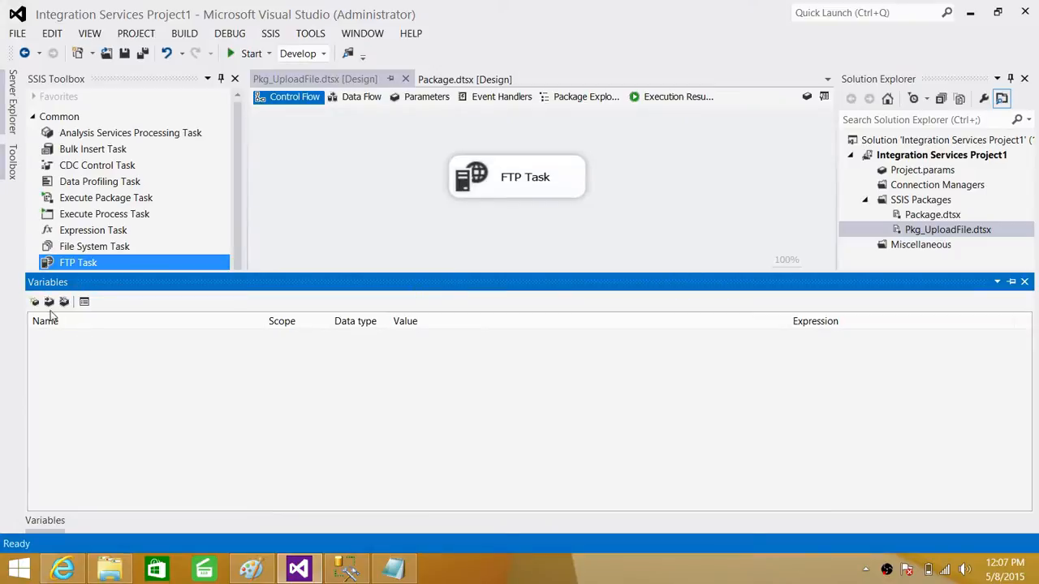
{"action": "left_click", "coordinate": [35, 301]}
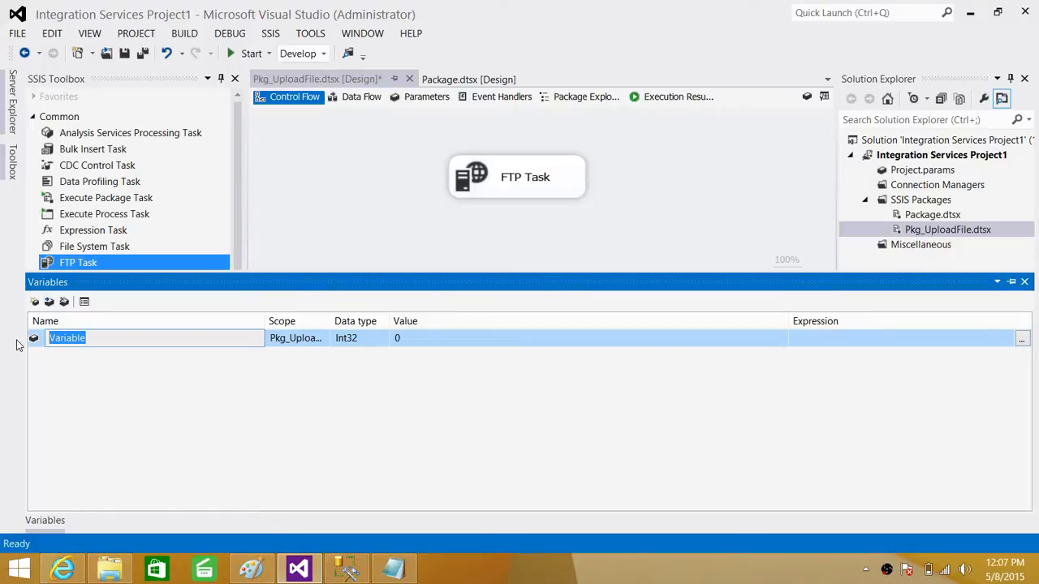
{"action": "type", "text": "LocalFile"}
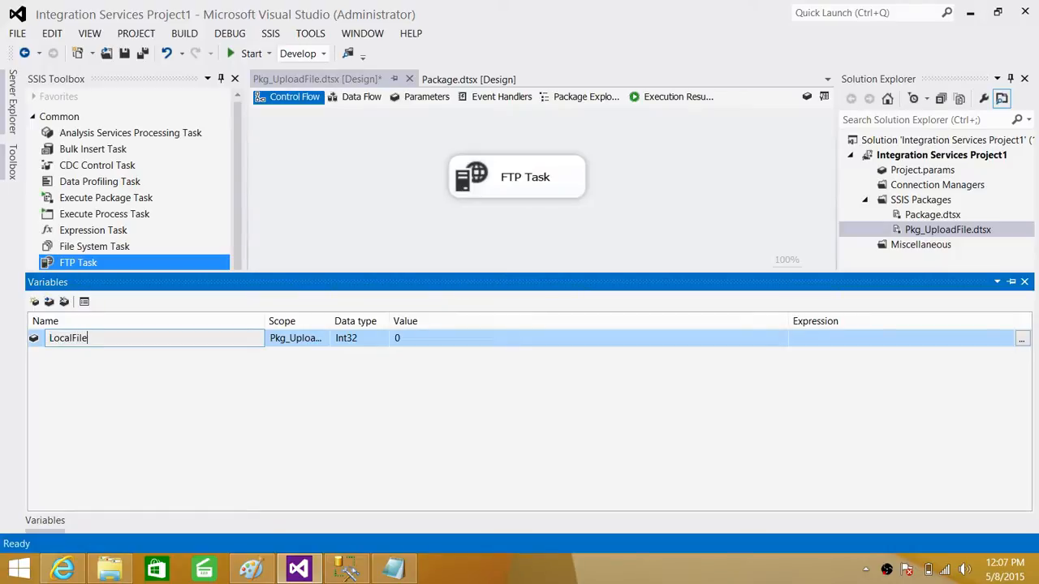
{"action": "type", "text": "Path"}
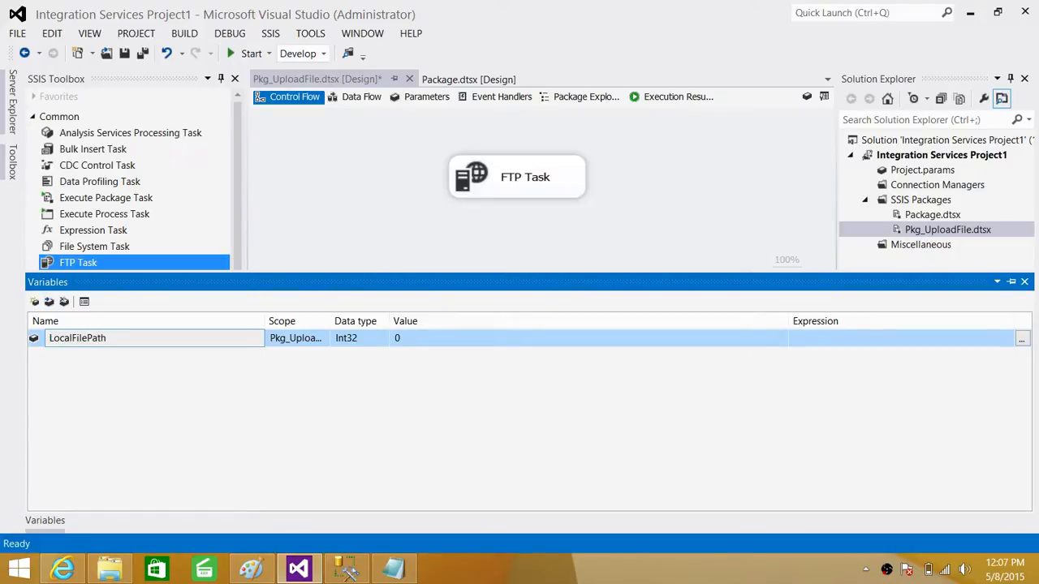
{"action": "left_click", "coordinate": [355, 337]}
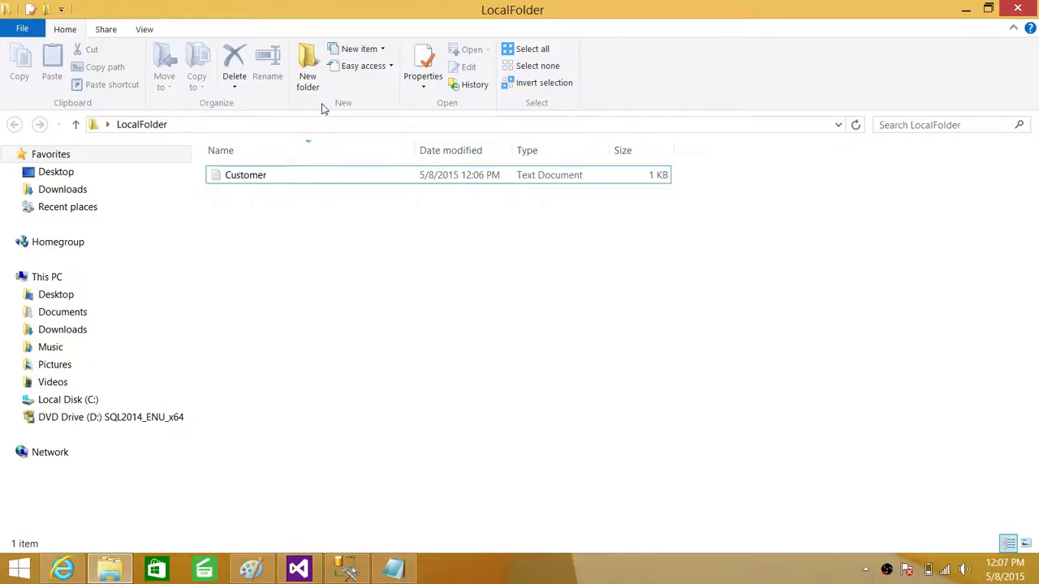
{"action": "right_click", "coordinate": [154, 124]}
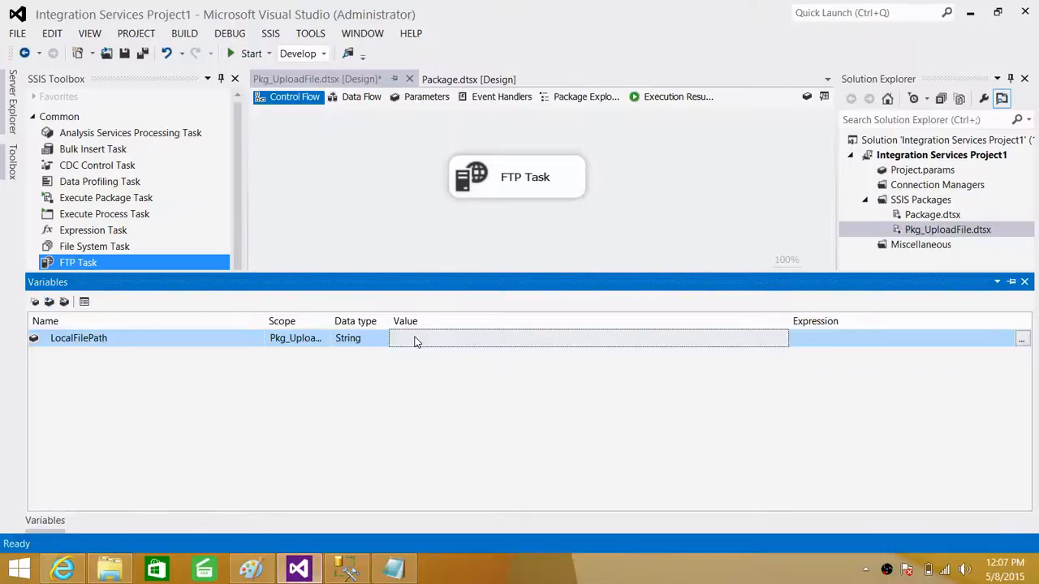
{"action": "left_click", "coordinate": [443, 338]}
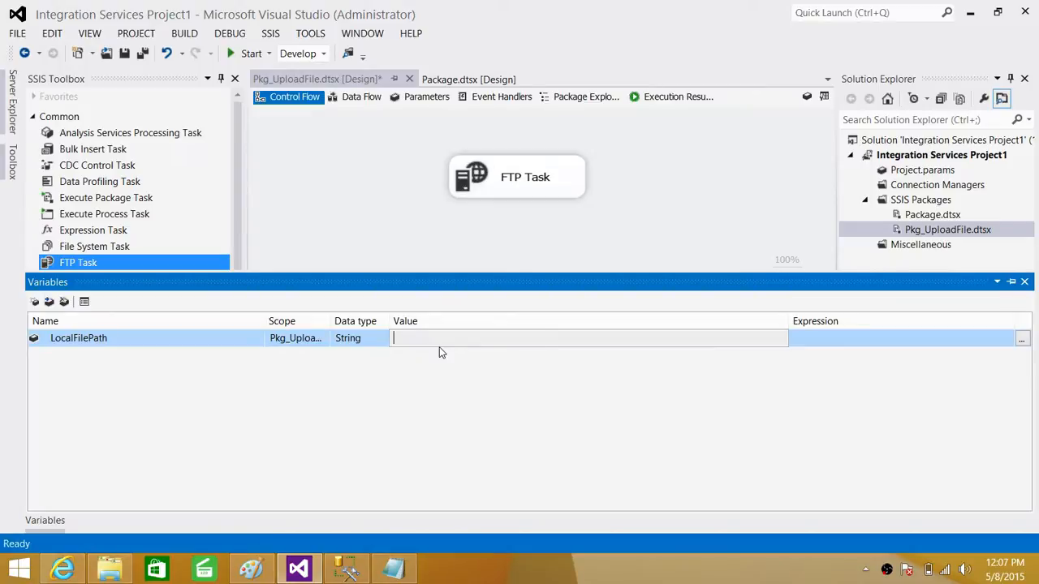
{"action": "type", "text": "C:\\Users\\Raza\\Desktop\\LocalFolder"}
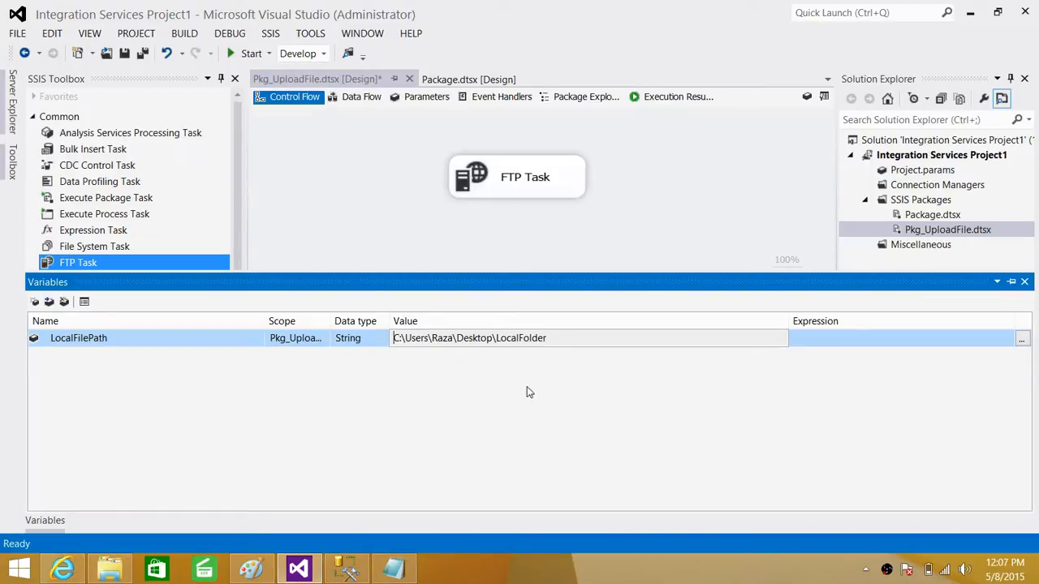
{"action": "type", "text": "\\Cu"}
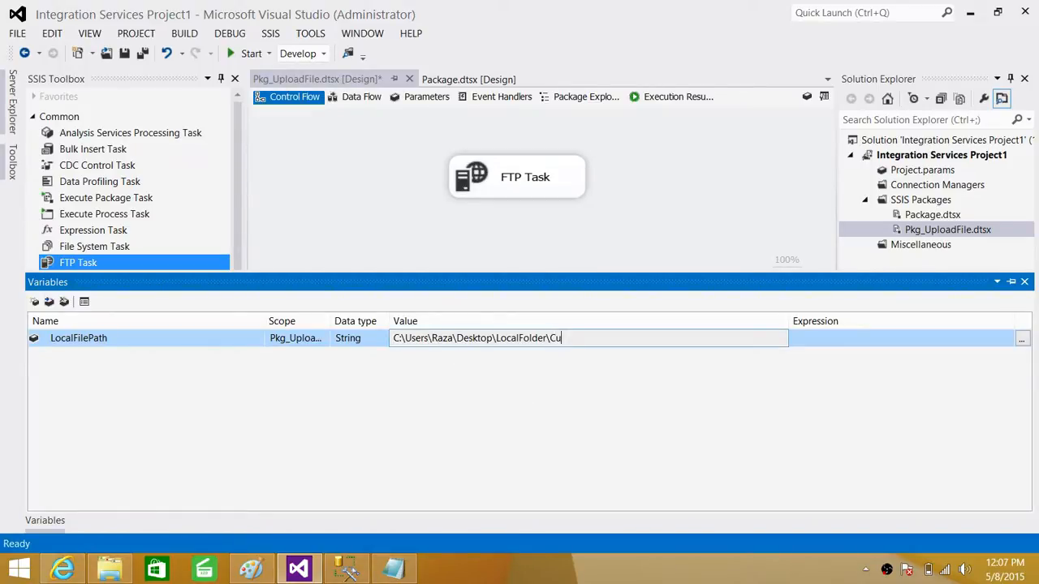
{"action": "type", "text": "stomer.txt"}
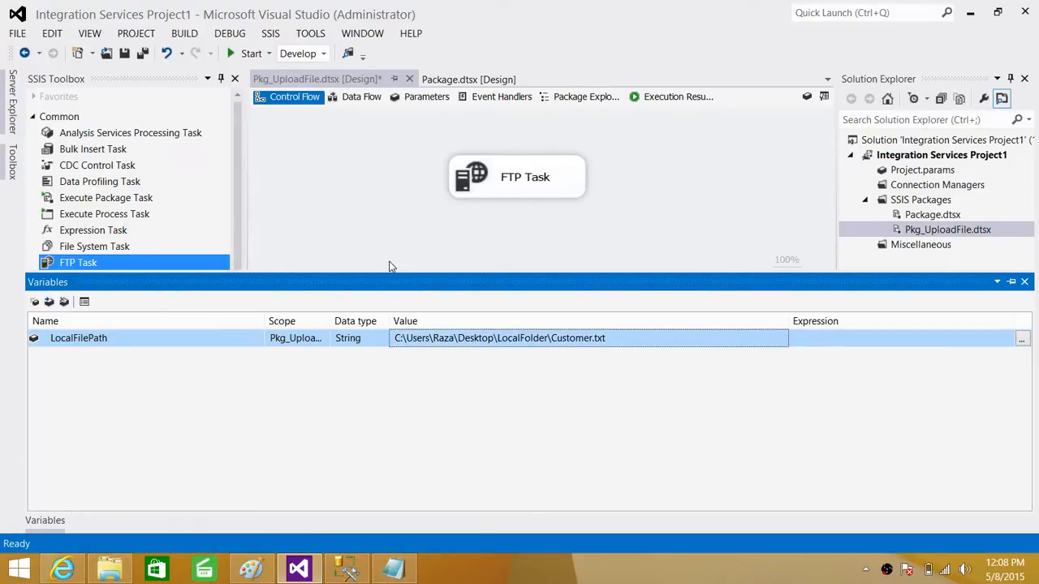
{"action": "mouse_move", "coordinate": [536, 194]}
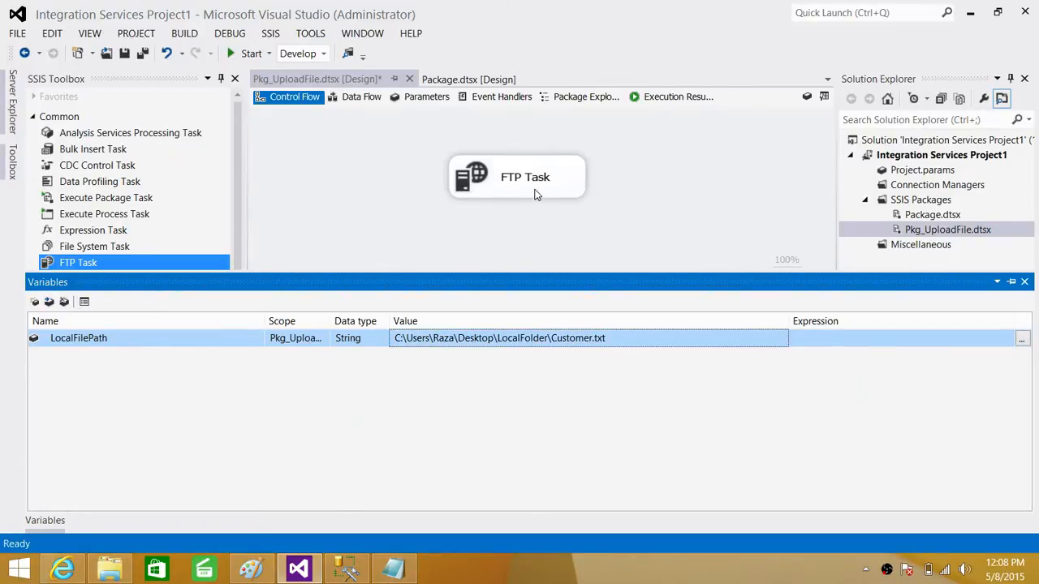
- Cut /TestFolder from the FTP Task's RemotePath and close the editor
{"action": "double_click", "coordinate": [524, 177]}
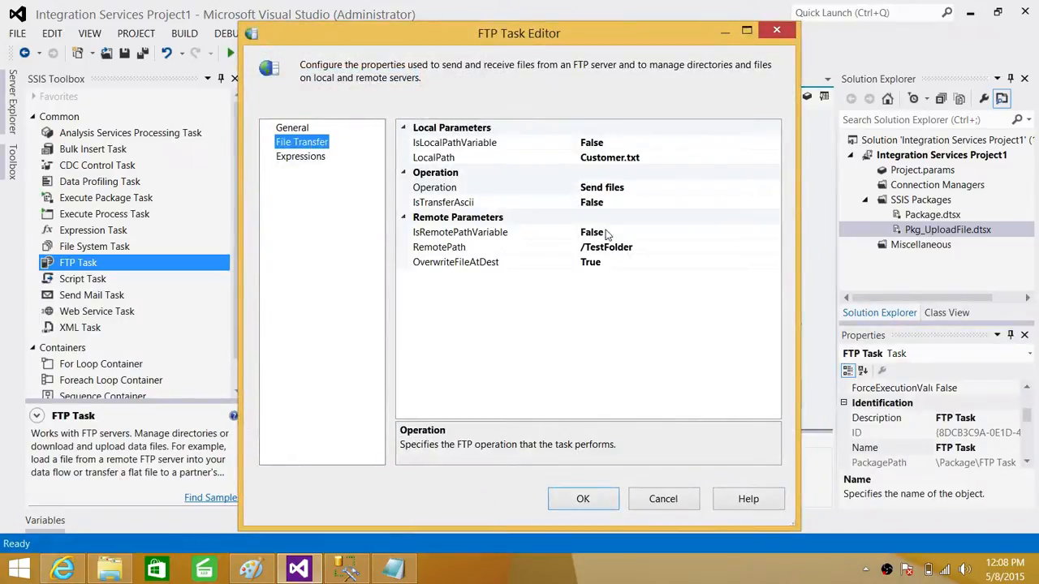
{"action": "left_click", "coordinate": [487, 246]}
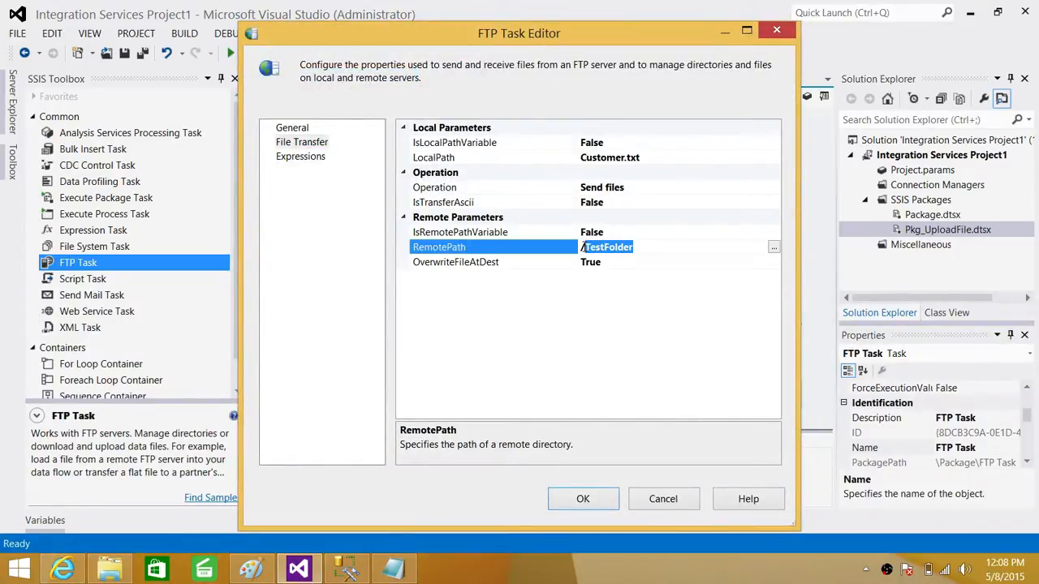
{"action": "right_click", "coordinate": [605, 246]}
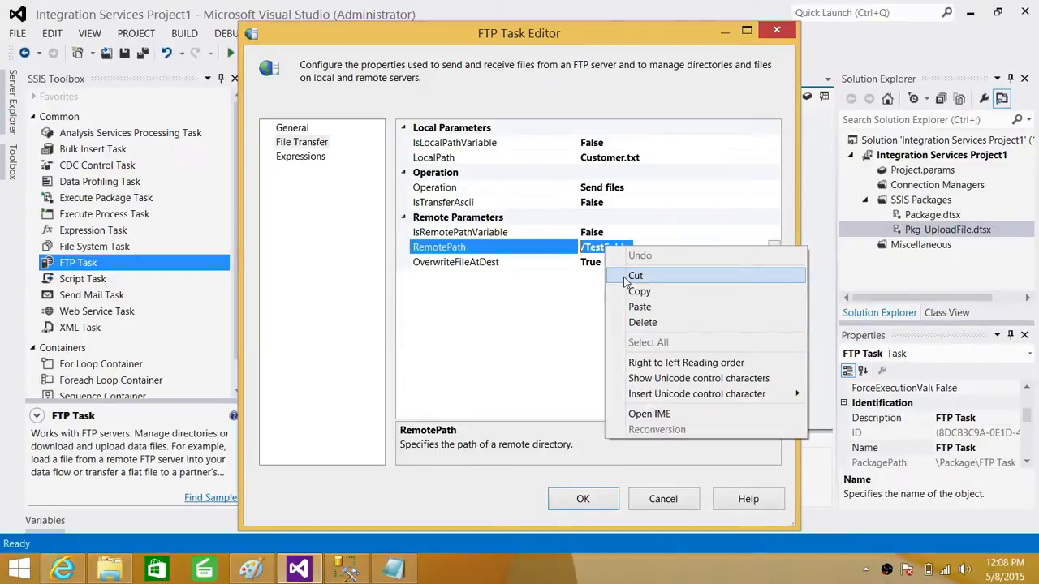
{"action": "mouse_move", "coordinate": [640, 291]}
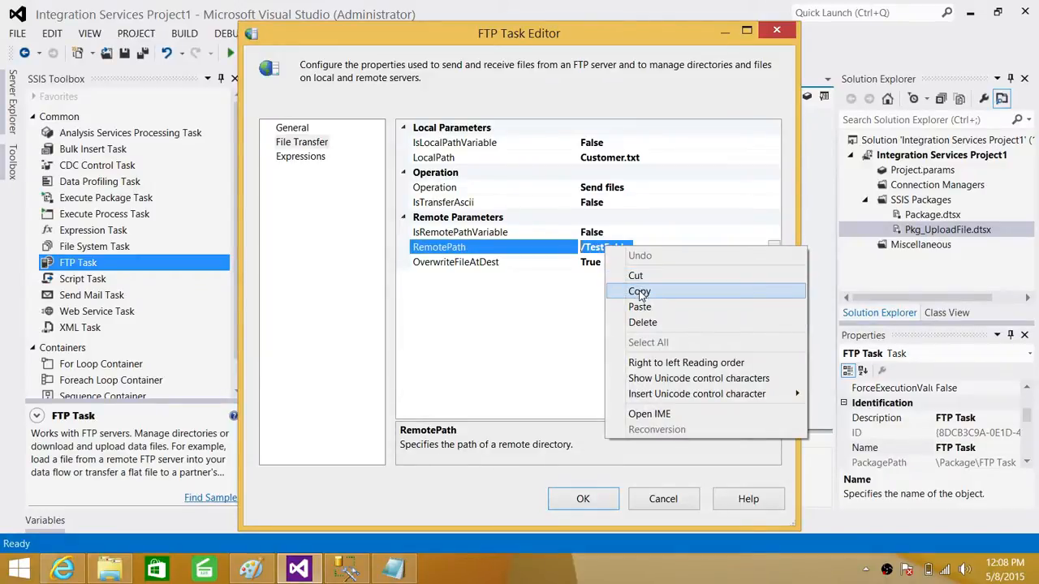
{"action": "left_click", "coordinate": [643, 322]}
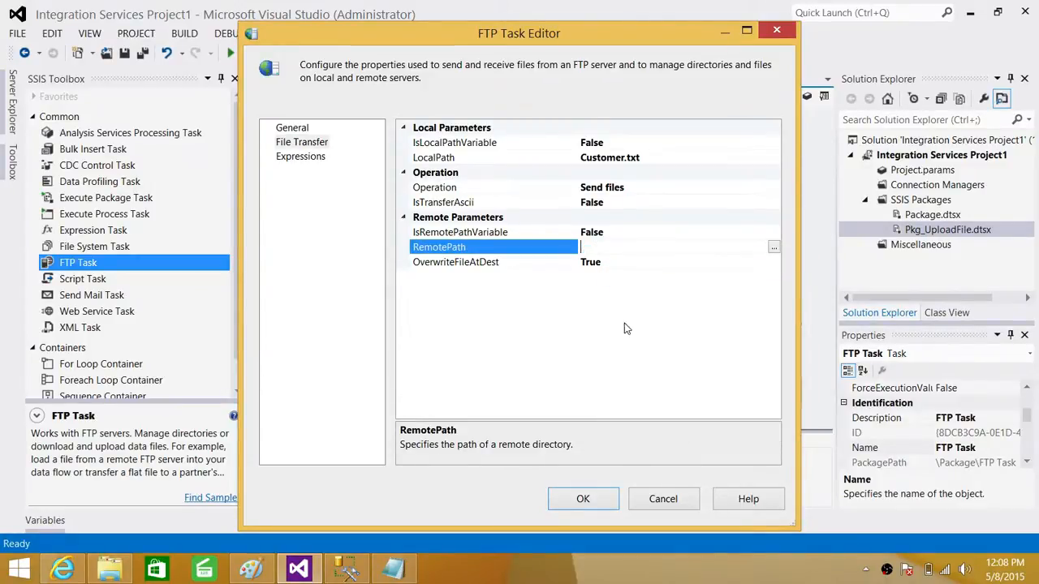
{"action": "left_click", "coordinate": [582, 498]}
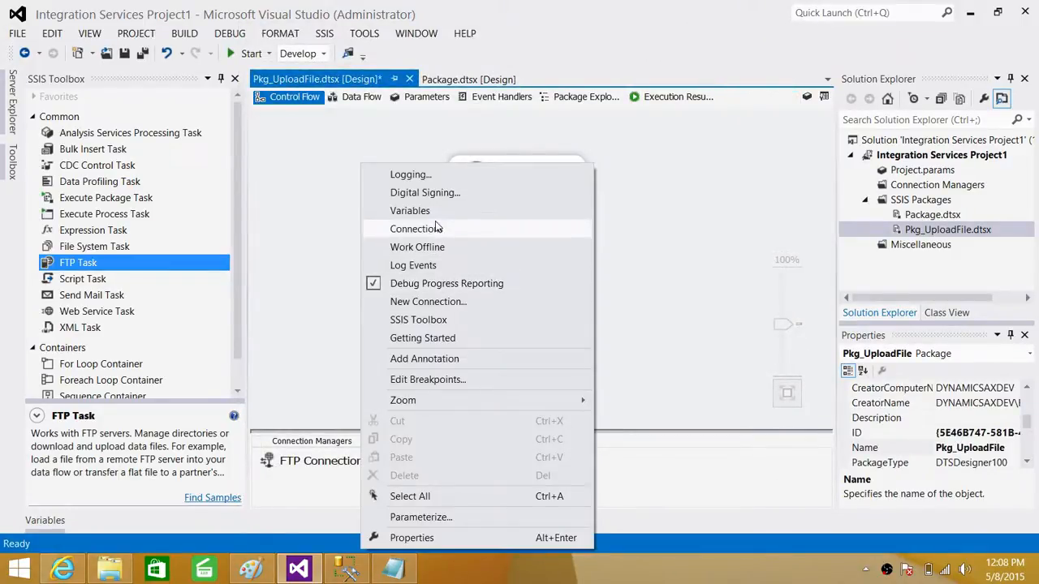
- Enter /TestFolder as the RemoteFolder variable's value
{"action": "left_click", "coordinate": [410, 210]}
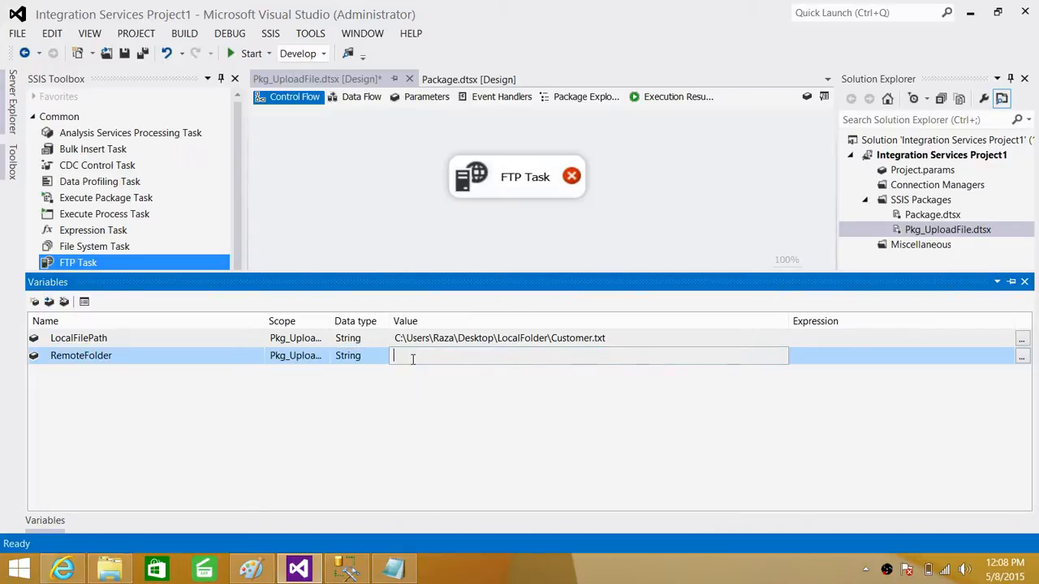
{"action": "type", "text": "/TestFolder"}
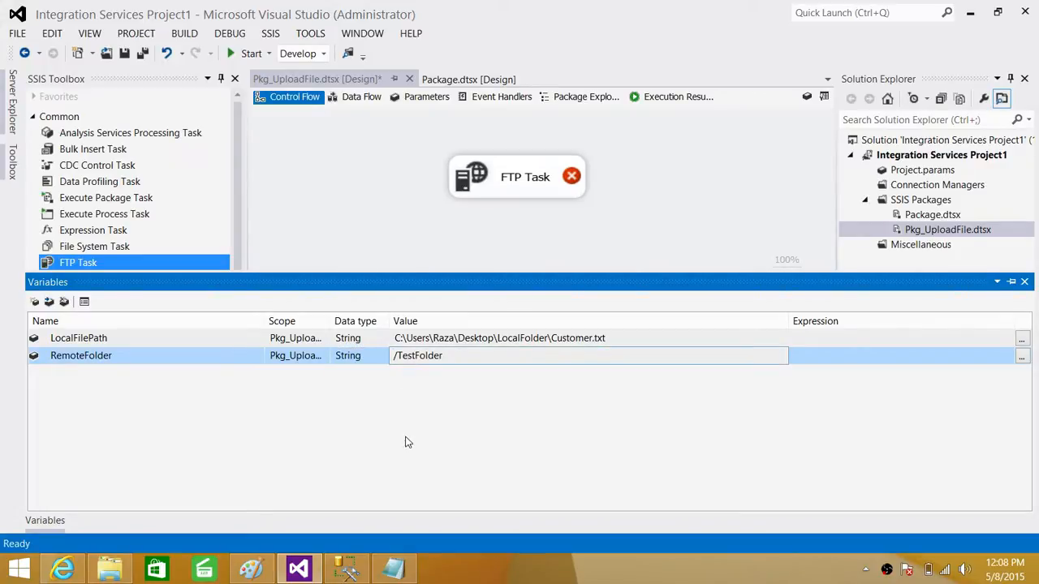
- Point the FTP Task's local path to User::LocalFilePath and remote path to User::RemoteFolder
{"action": "double_click", "coordinate": [517, 177]}
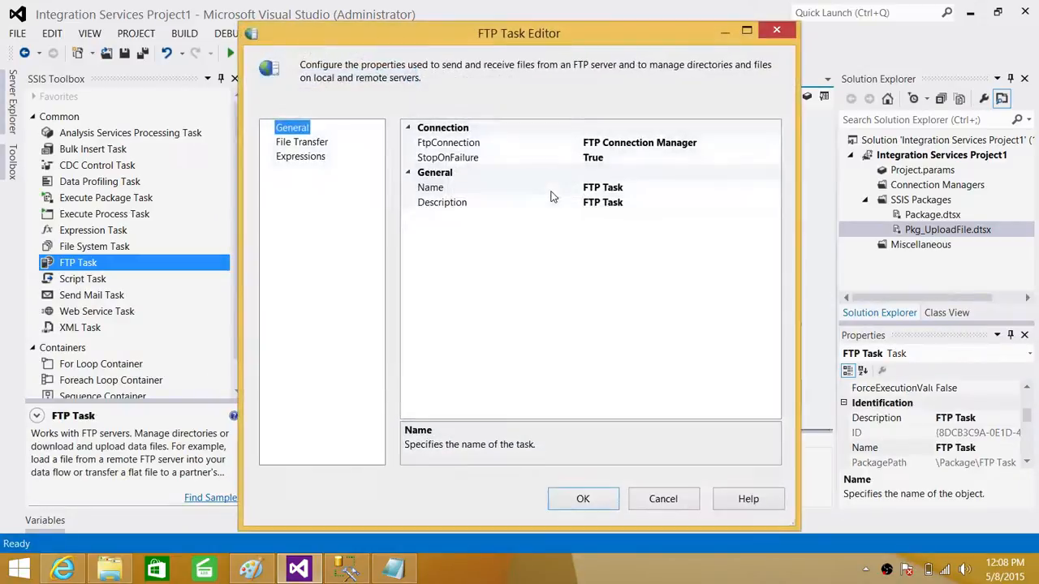
{"action": "left_click", "coordinate": [302, 142]}
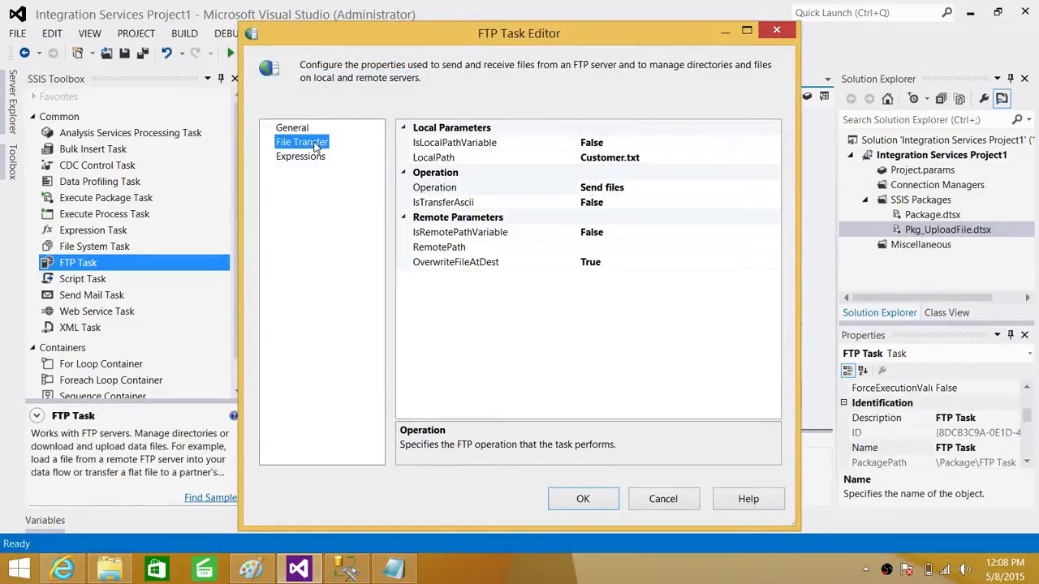
{"action": "mouse_move", "coordinate": [641, 146]}
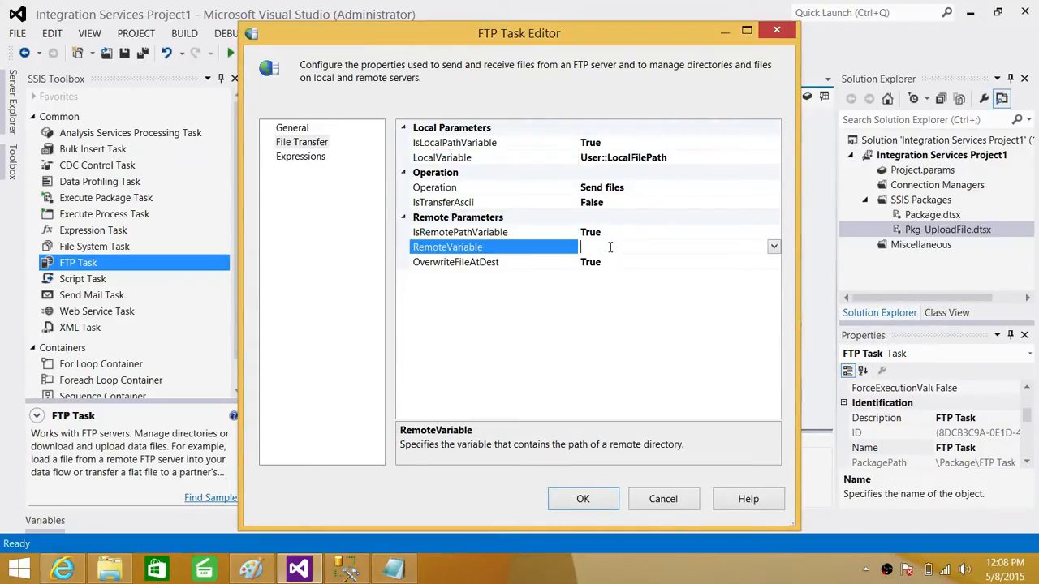
{"action": "left_click", "coordinate": [772, 245]}
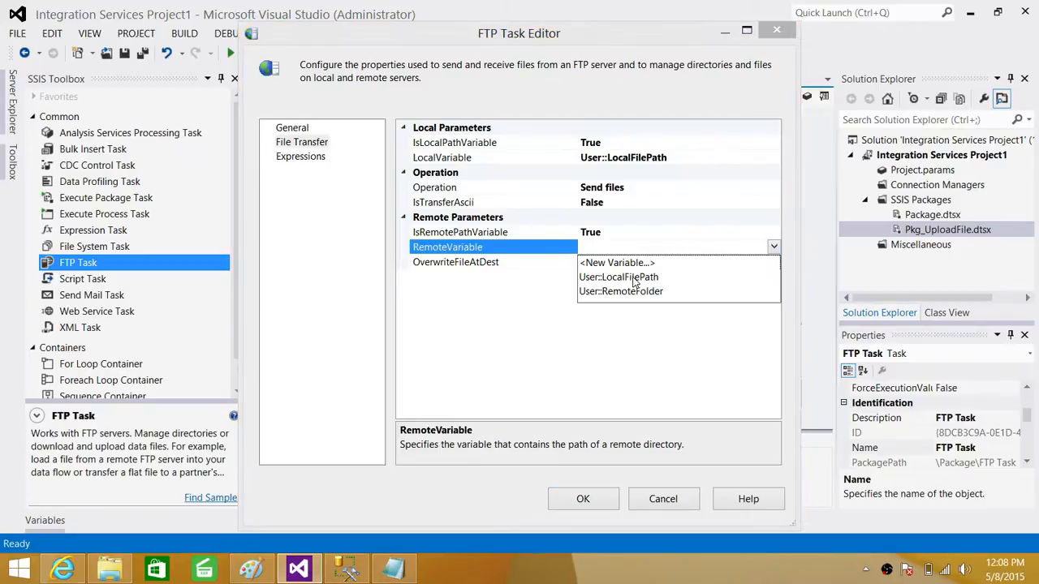
{"action": "left_click", "coordinate": [621, 290]}
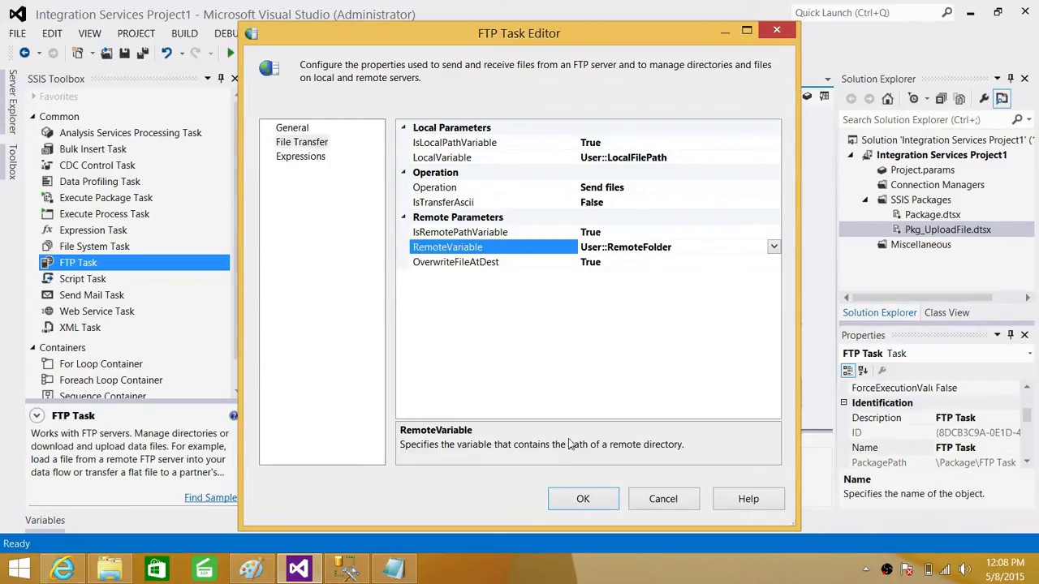
{"action": "left_click", "coordinate": [583, 498]}
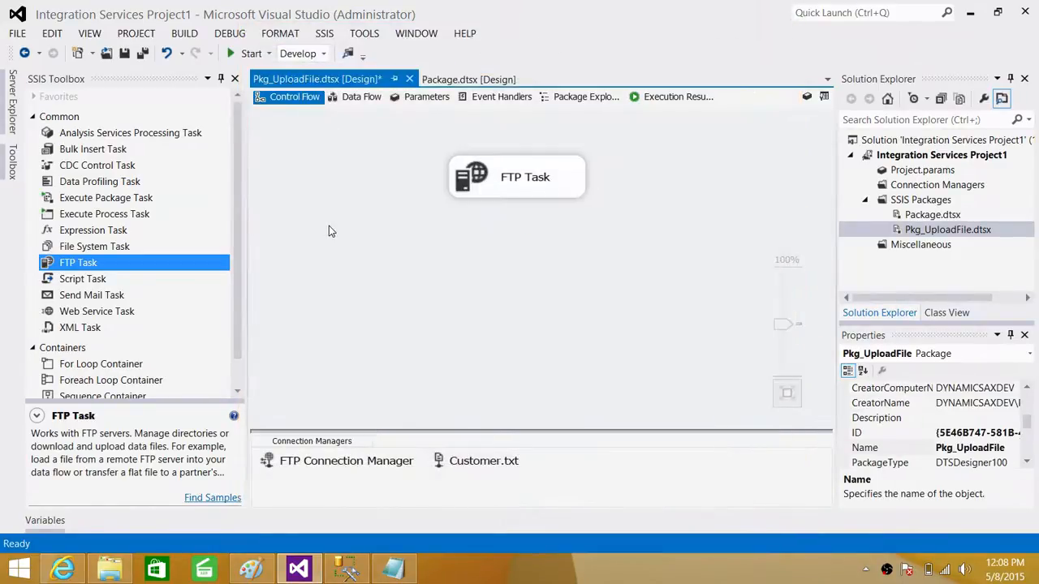
- Type 'and this time I am using variables' as a new line in Customer.txt
{"action": "left_click", "coordinate": [110, 567]}
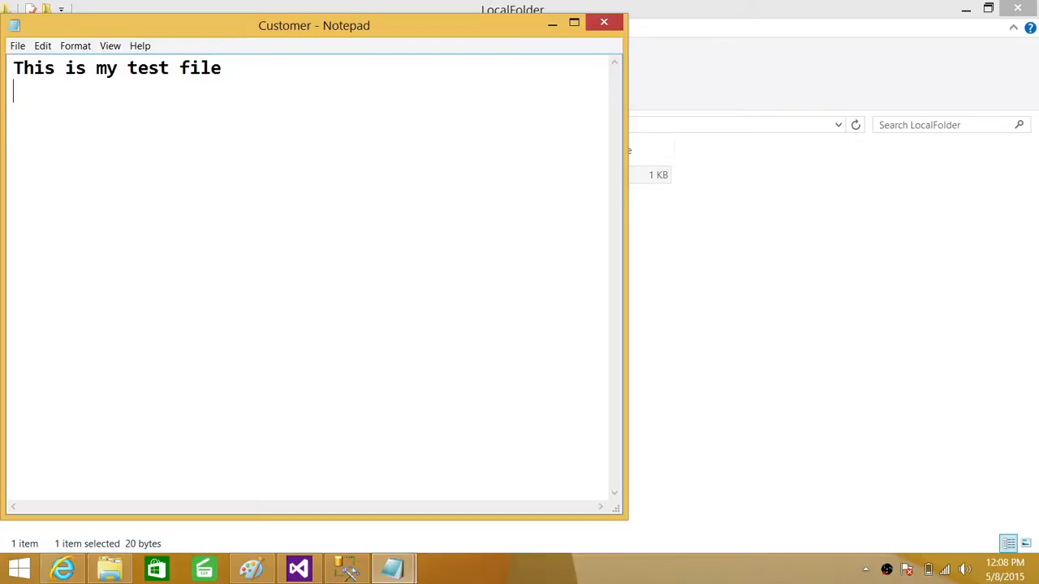
{"action": "type", "text": "and this time"}
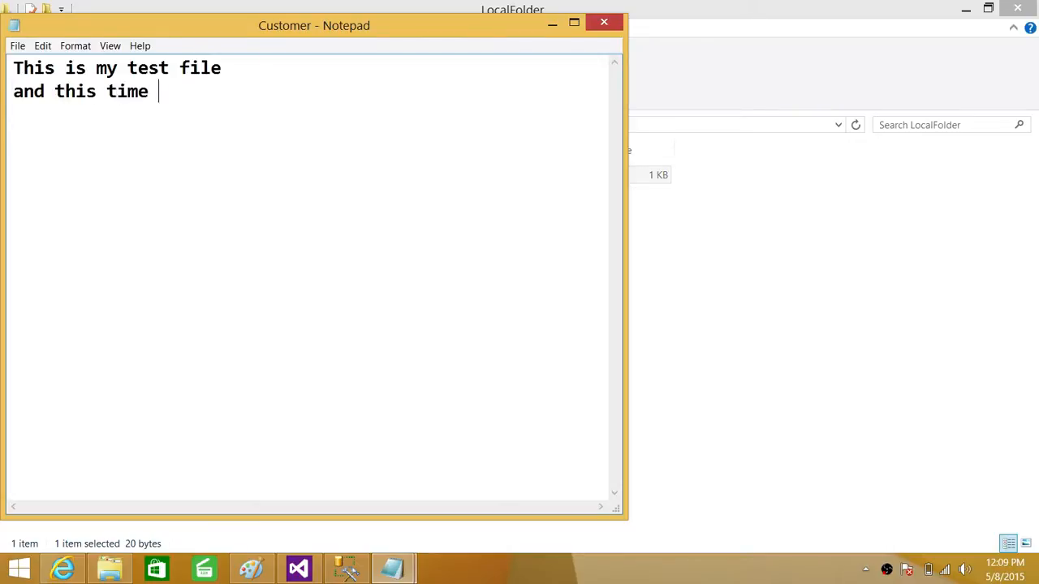
{"action": "type", "text": "I am using v"}
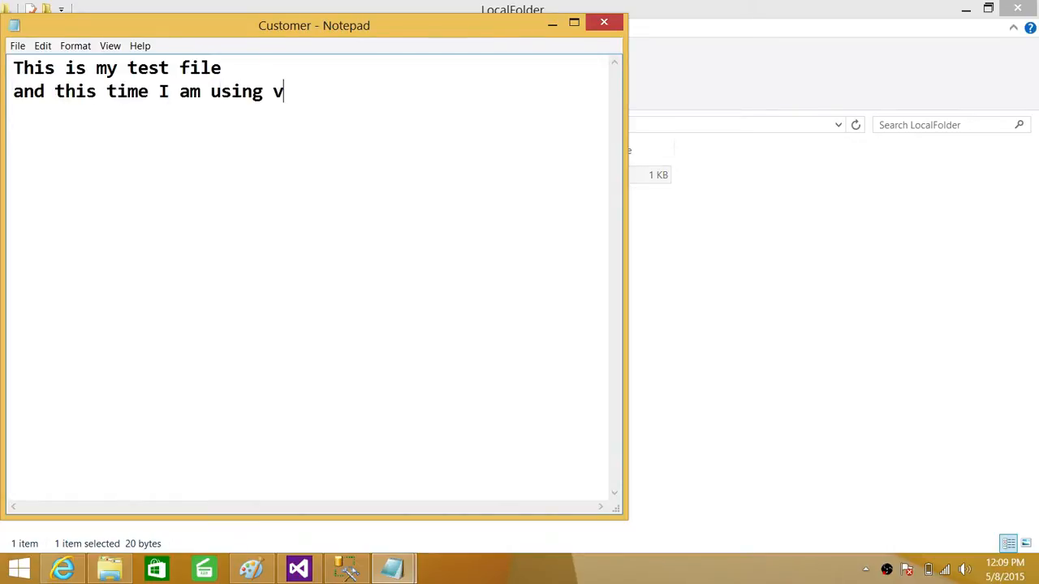
{"action": "type", "text": "ariables"}
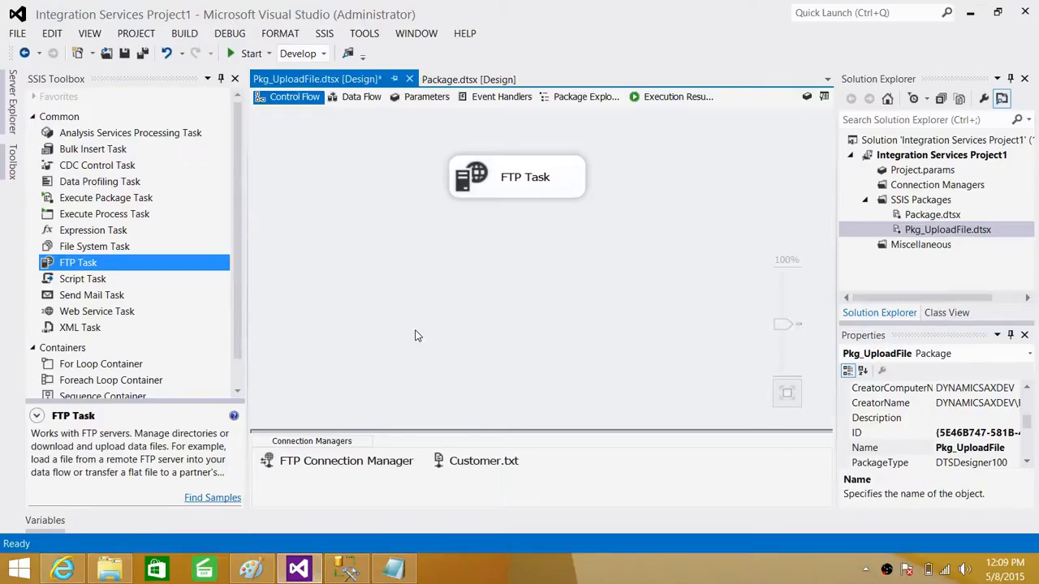
- Run Pkg_UploadFile, then switch to the browser showing the FTP folder
{"action": "left_click", "coordinate": [252, 52]}
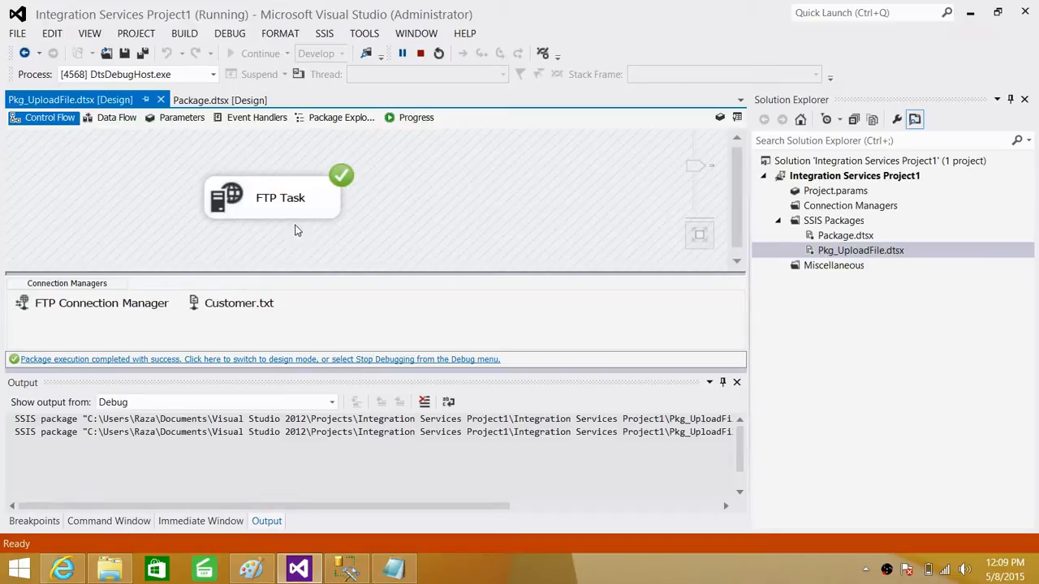
{"action": "mouse_move", "coordinate": [410, 191]}
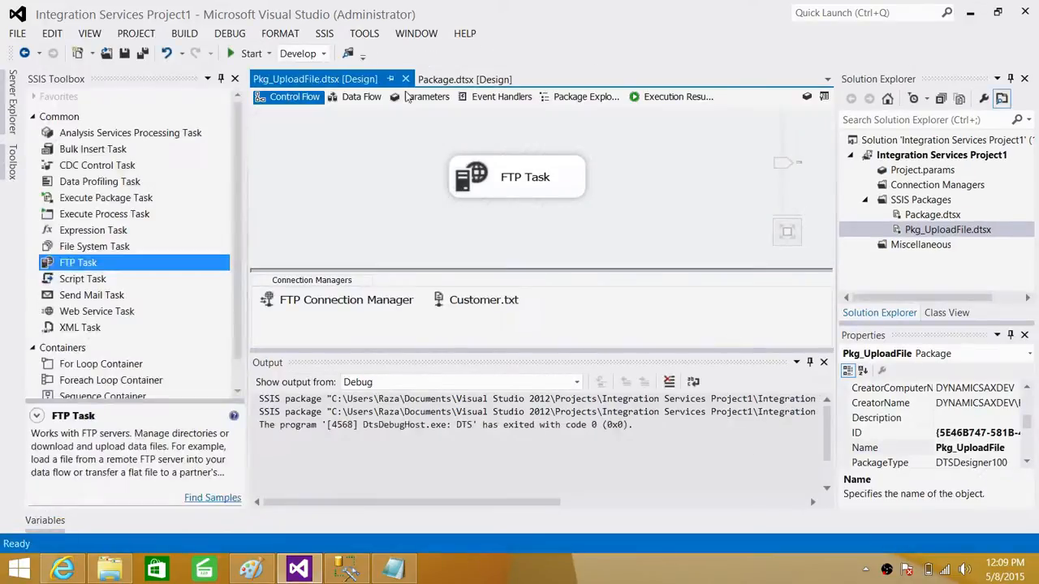
{"action": "left_click", "coordinate": [61, 568]}
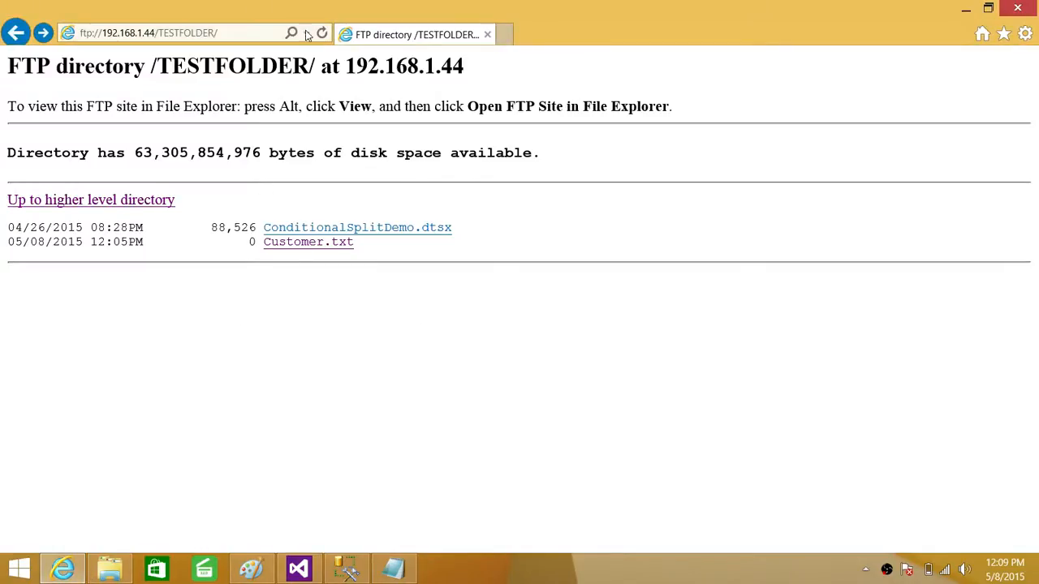
- Refresh the FTP listing and open Customer.txt to confirm the variables line appears
{"action": "left_click", "coordinate": [322, 32]}
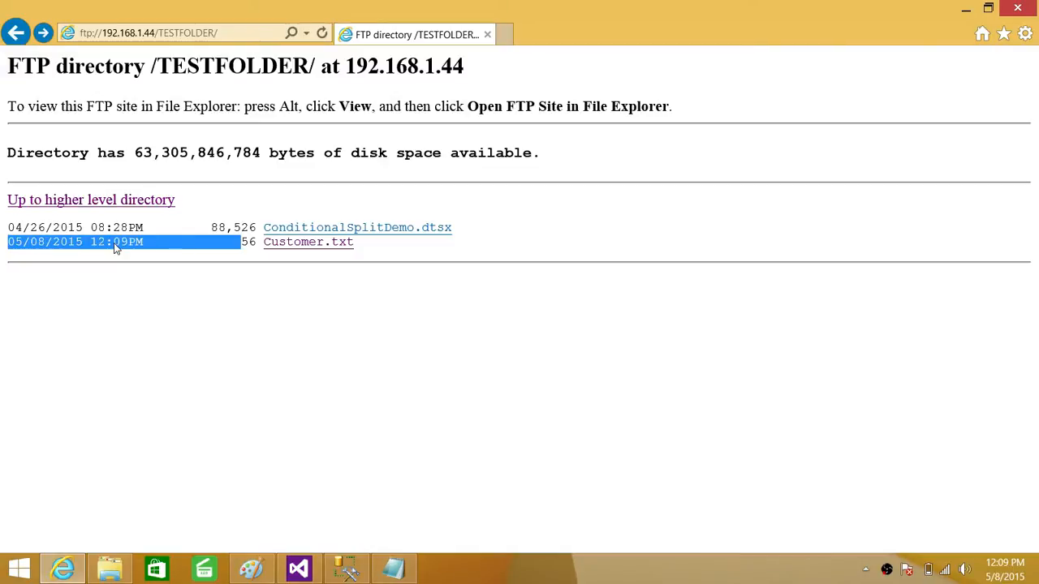
{"action": "left_click", "coordinate": [308, 242]}
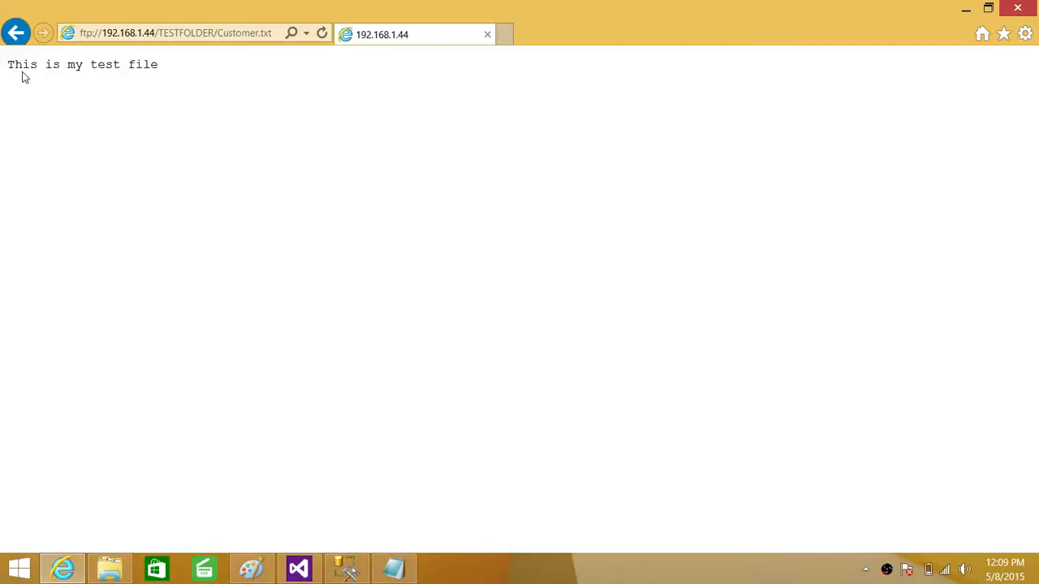
{"action": "mouse_move", "coordinate": [162, 73]}
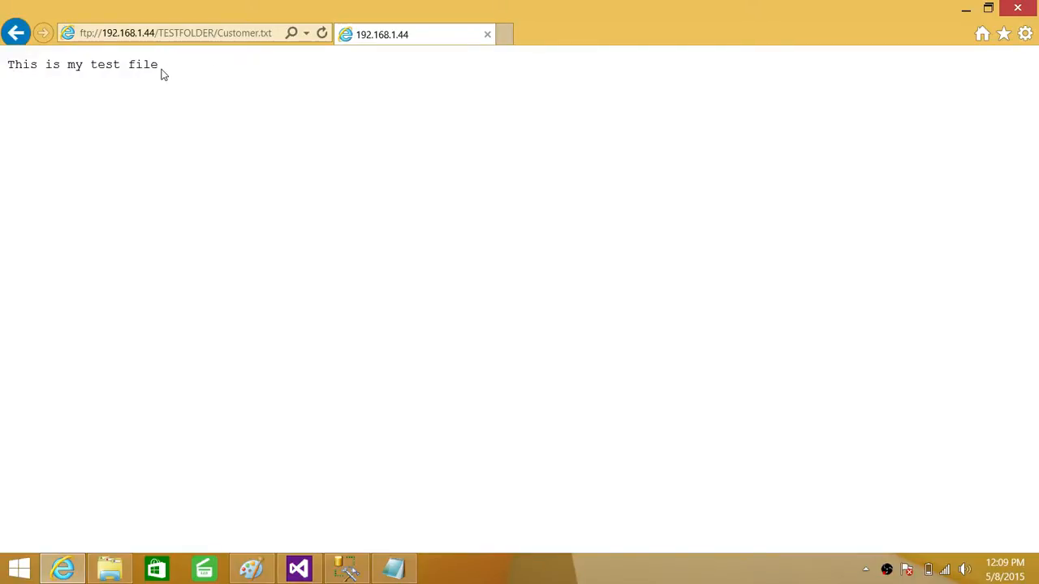
{"action": "left_click", "coordinate": [321, 33]}
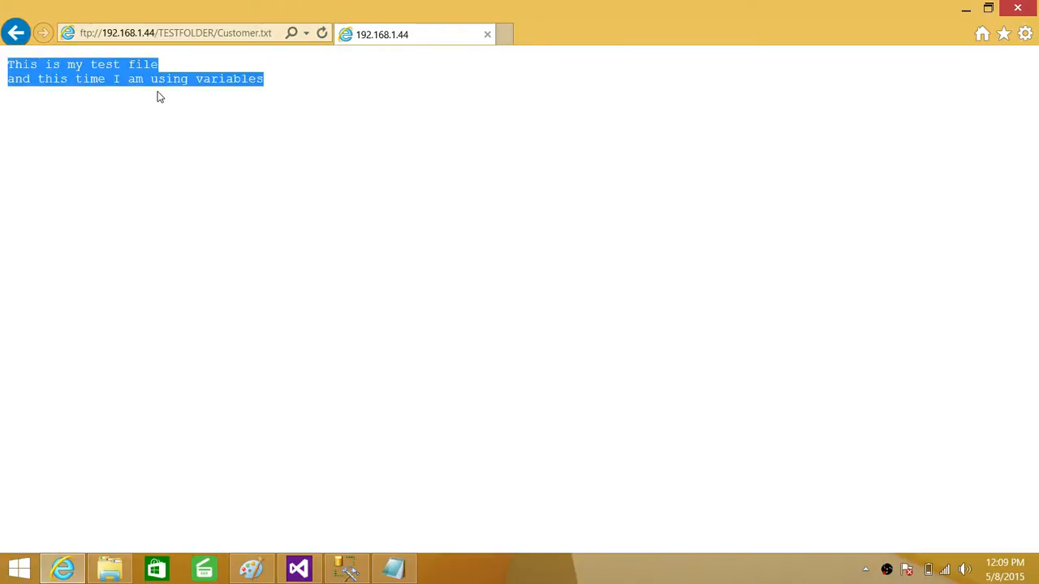
{"action": "left_click", "coordinate": [299, 86]}
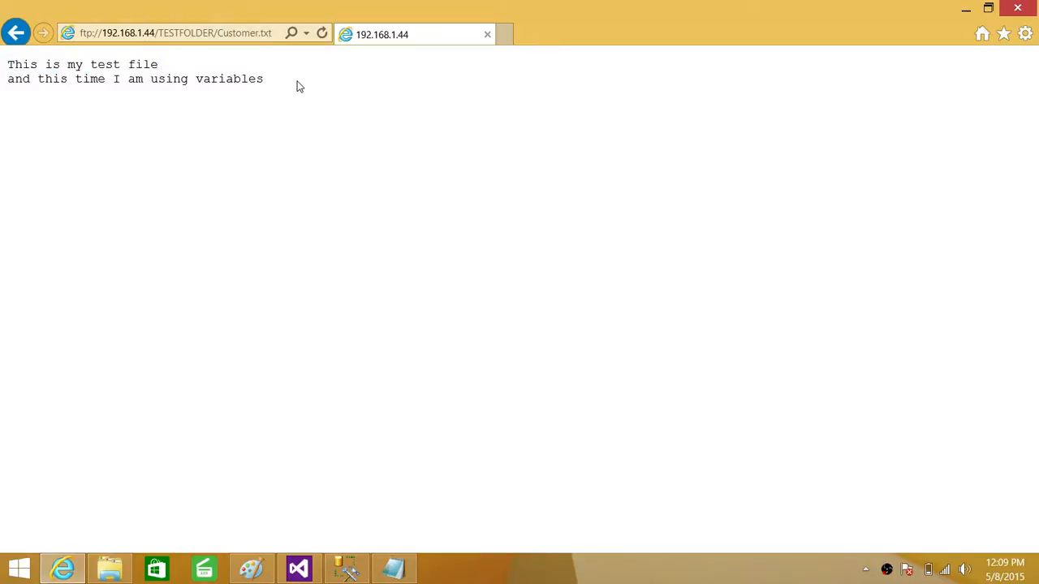
{"action": "left_click", "coordinate": [16, 32]}
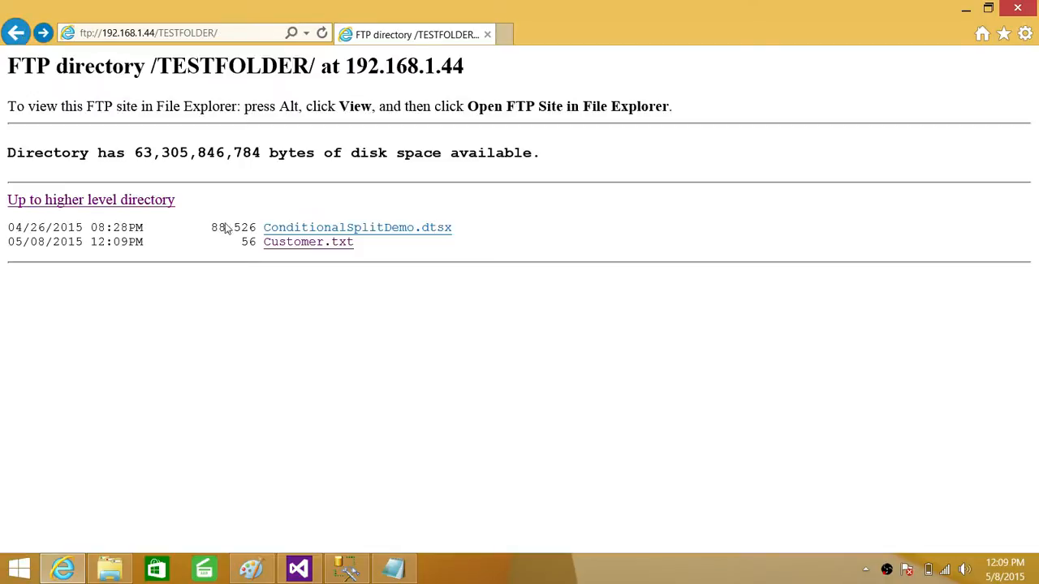
{"action": "left_click", "coordinate": [307, 242]}
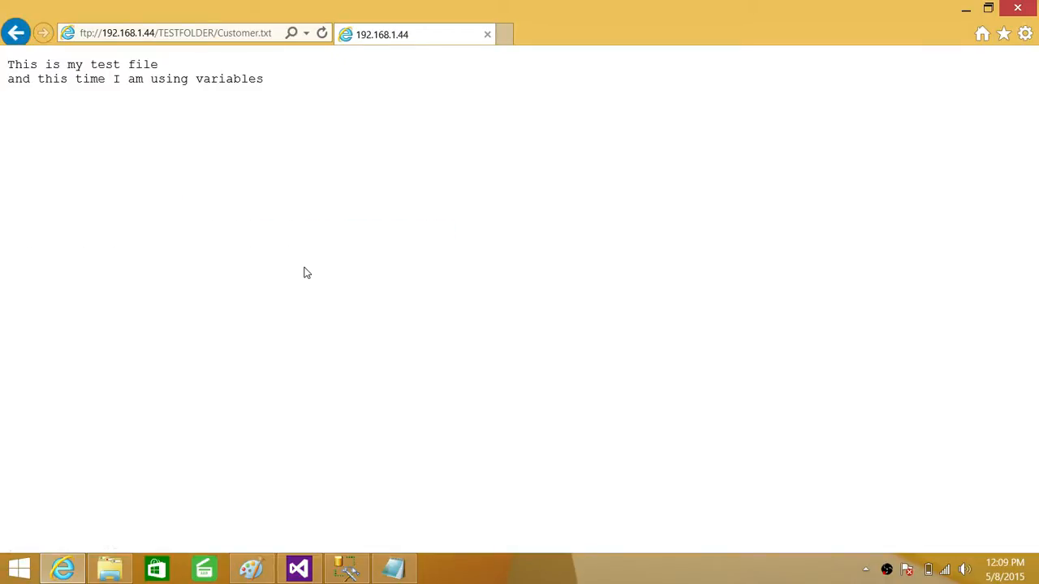
{"action": "mouse_move", "coordinate": [309, 47]}
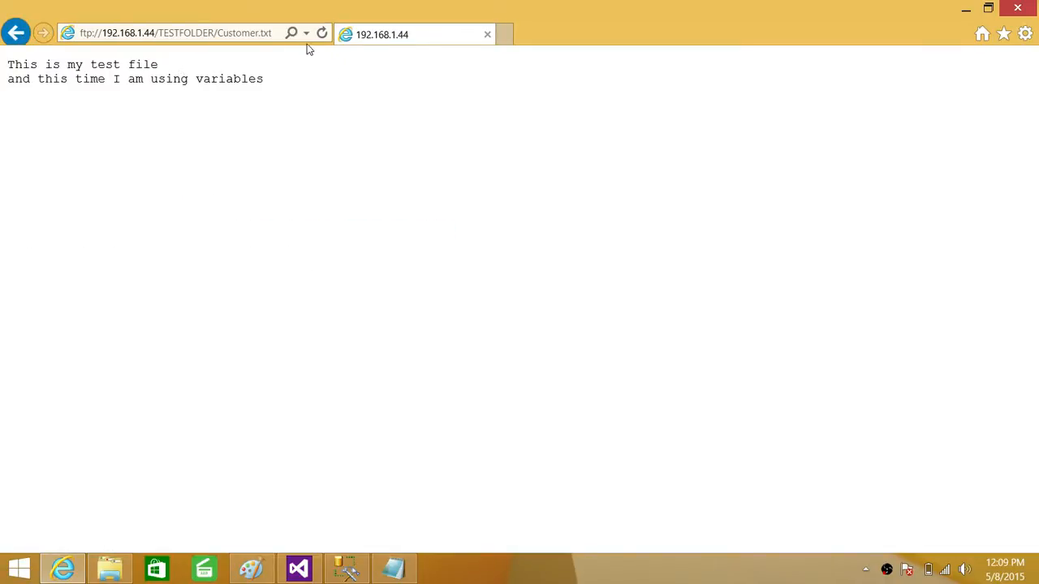
{"action": "left_click", "coordinate": [16, 33]}
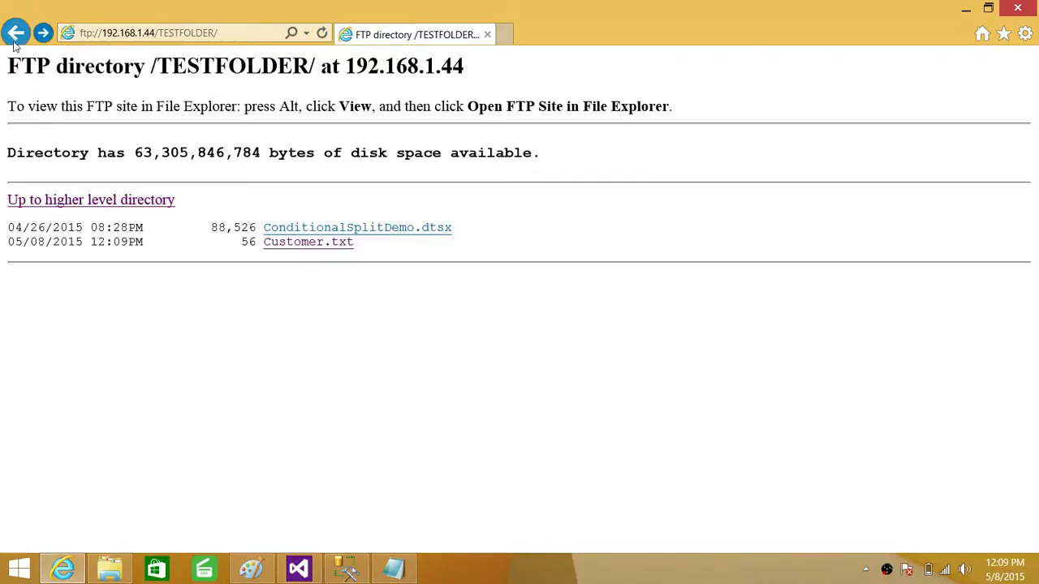
{"action": "mouse_move", "coordinate": [321, 395]}
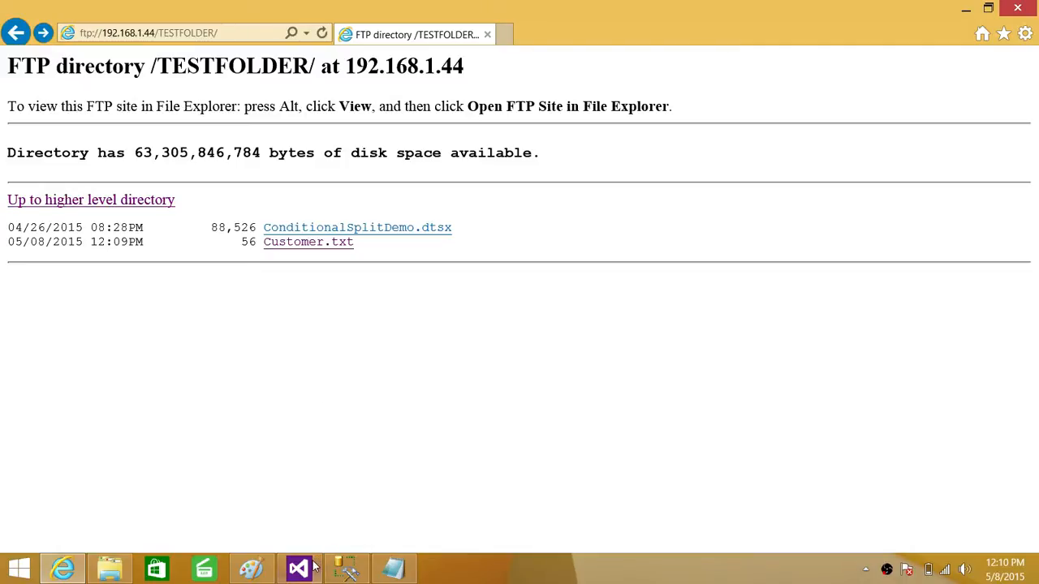
{"action": "left_click", "coordinate": [298, 568]}
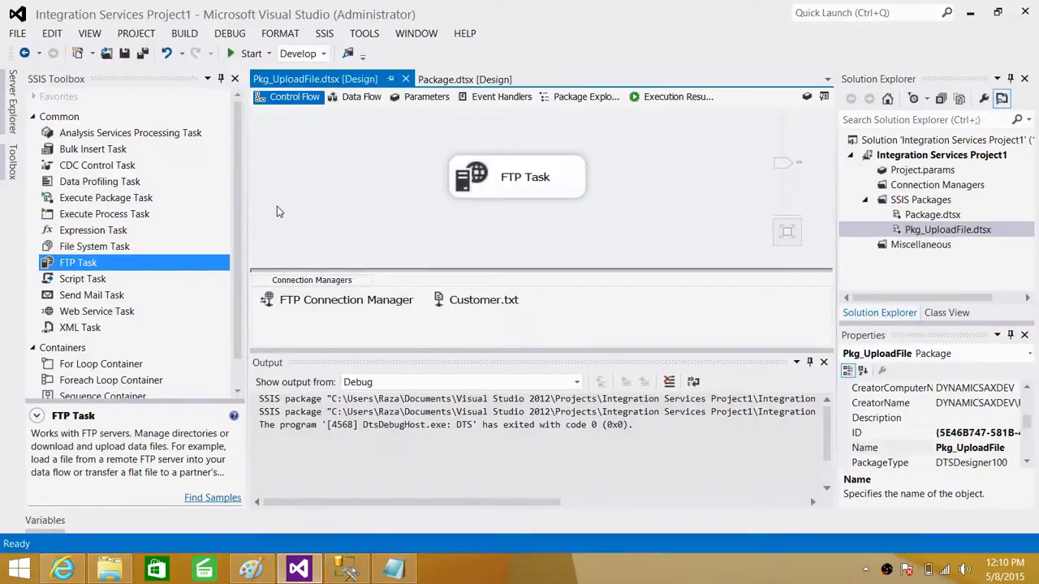